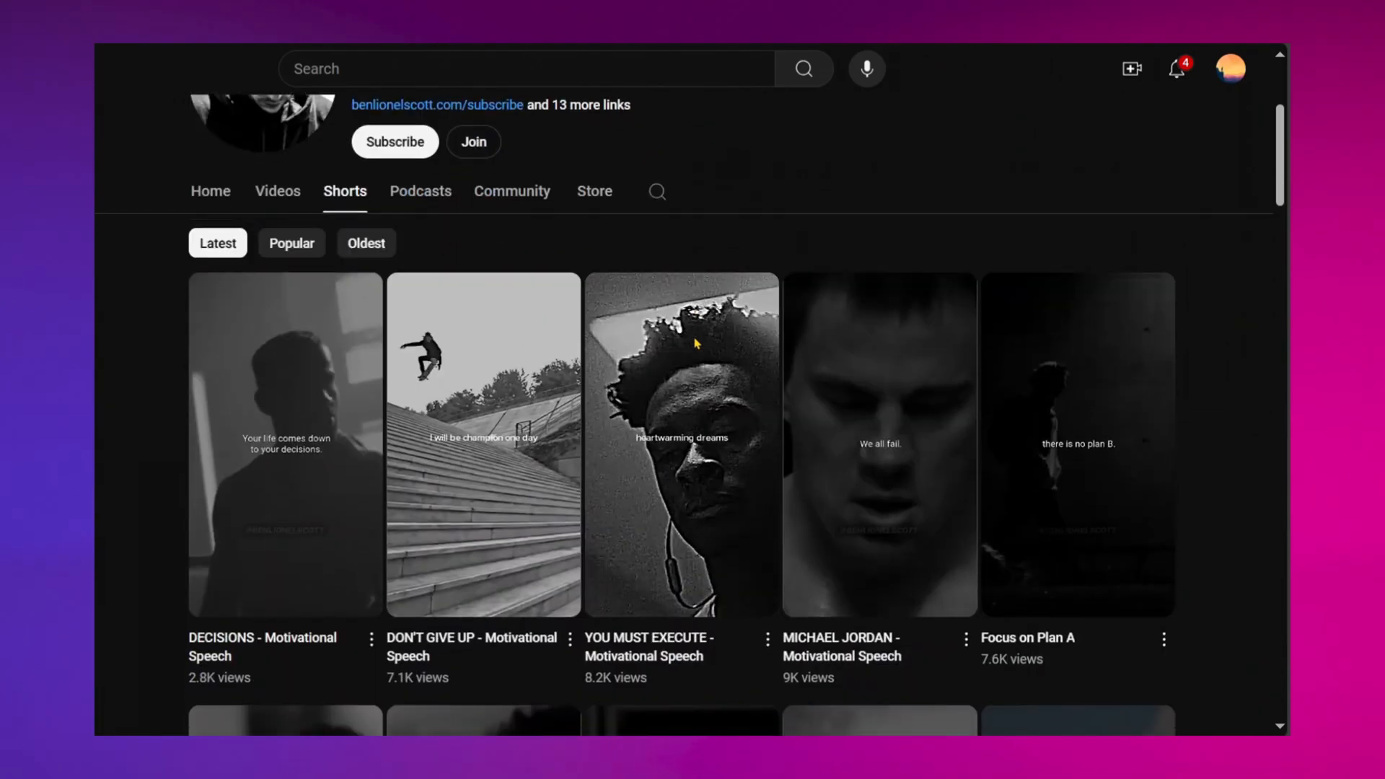
- Browse the channel's Shorts and page through more animal motivational Shorts results
{"action": "scroll", "scroll_direction": "down", "scroll_amount": 3}
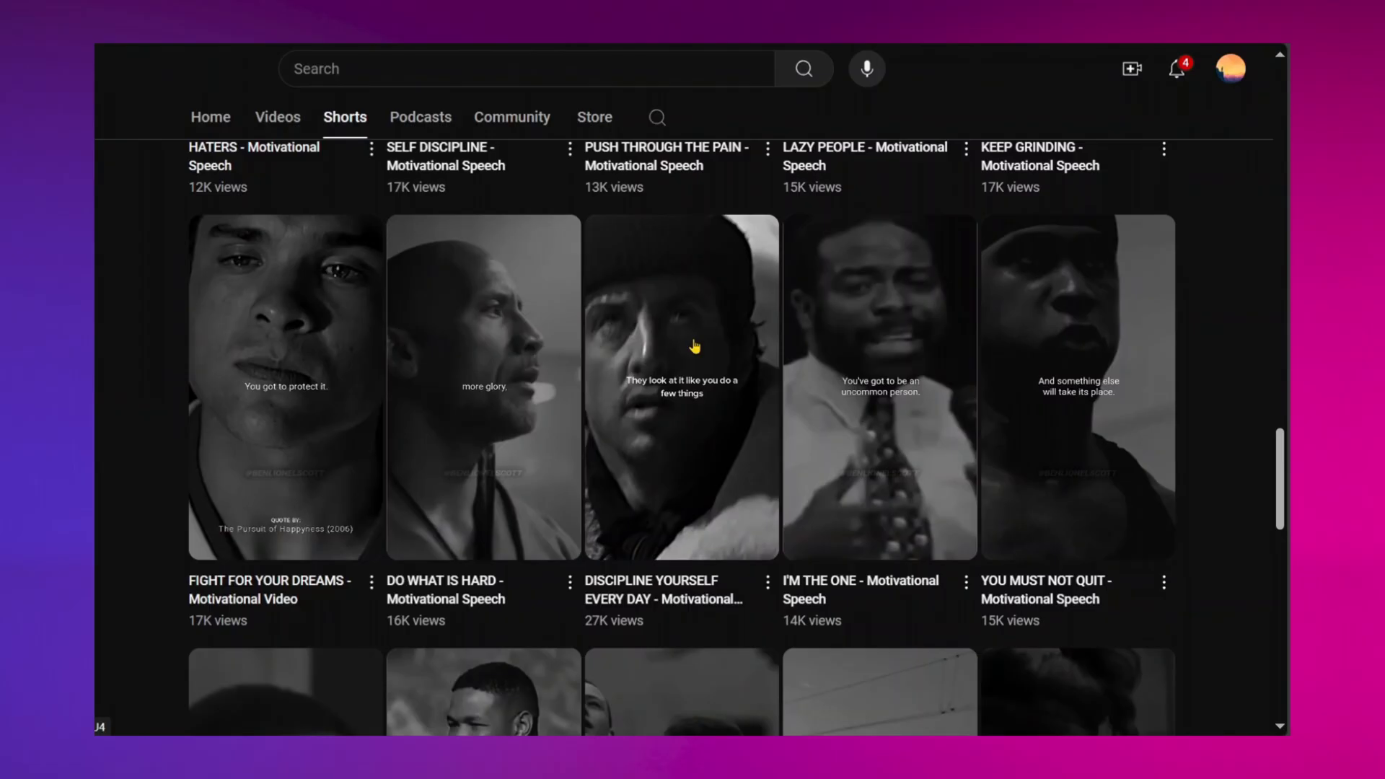
{"action": "scroll", "scroll_direction": "down", "scroll_amount": 3}
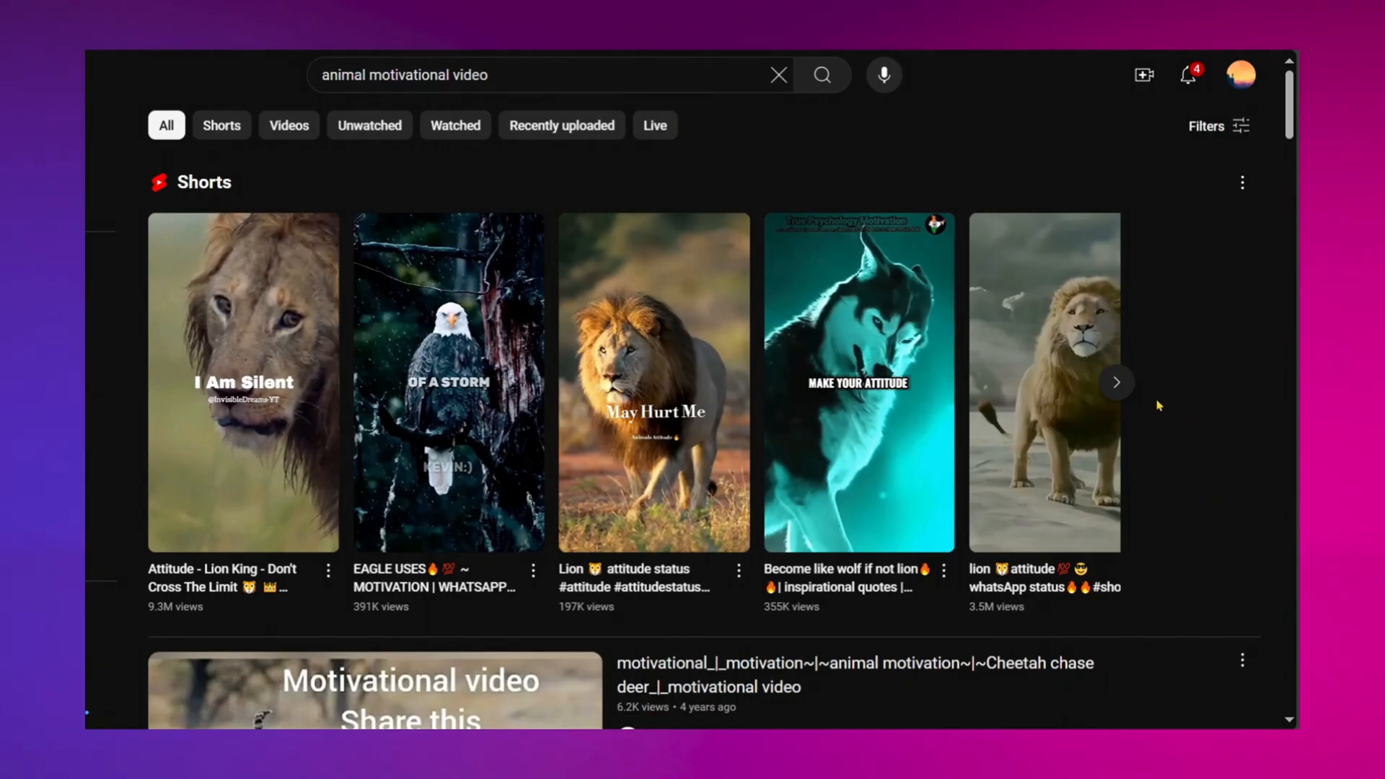
{"action": "left_click", "coordinate": [1116, 382]}
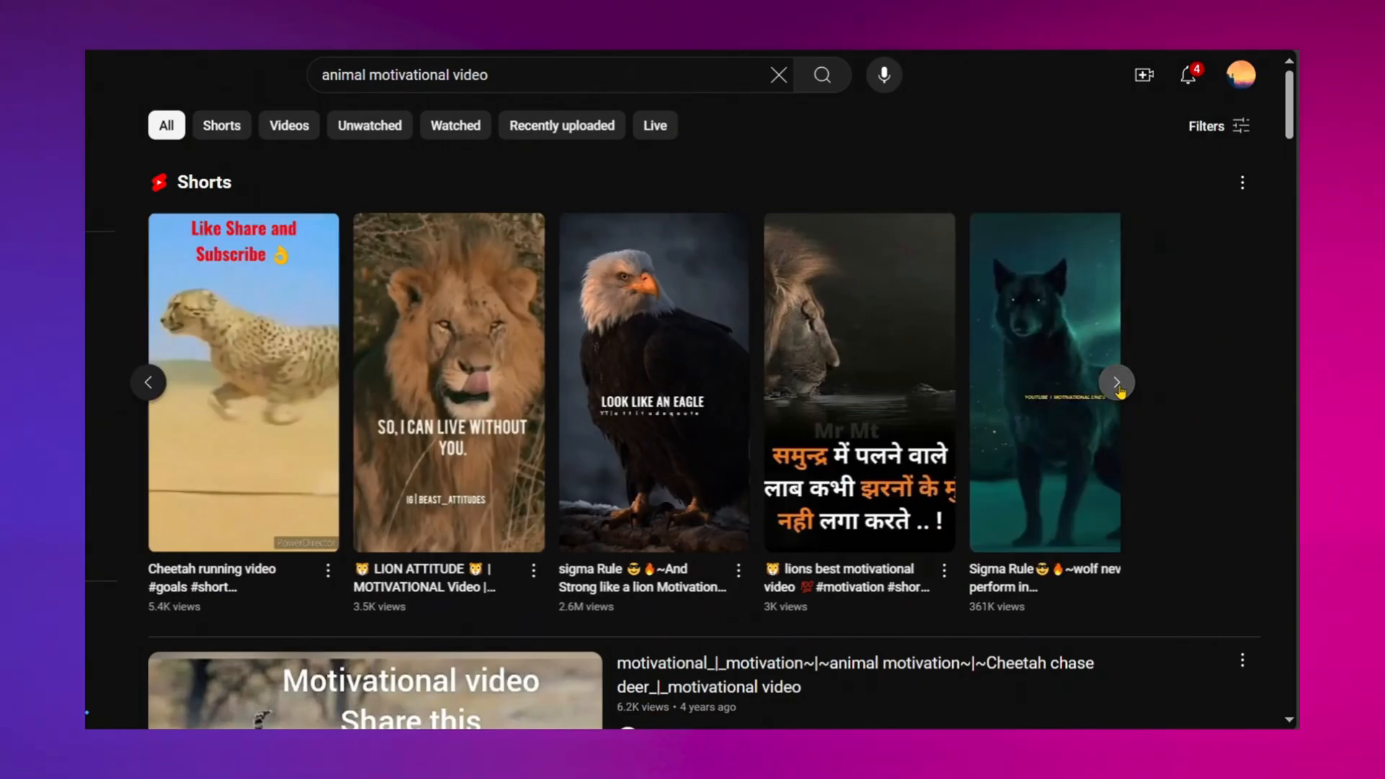
{"action": "left_click", "coordinate": [1117, 380]}
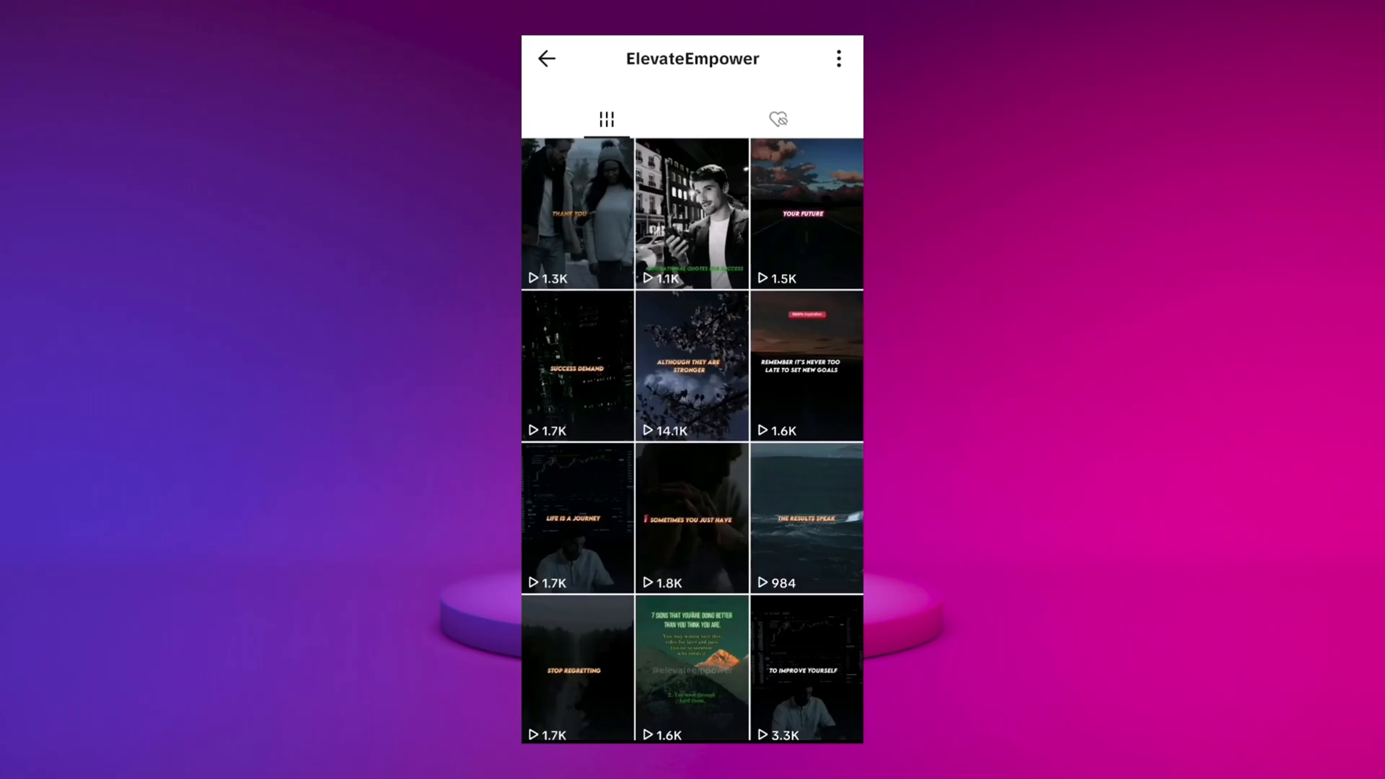
{"action": "scroll", "scroll_direction": "down", "scroll_amount": 3}
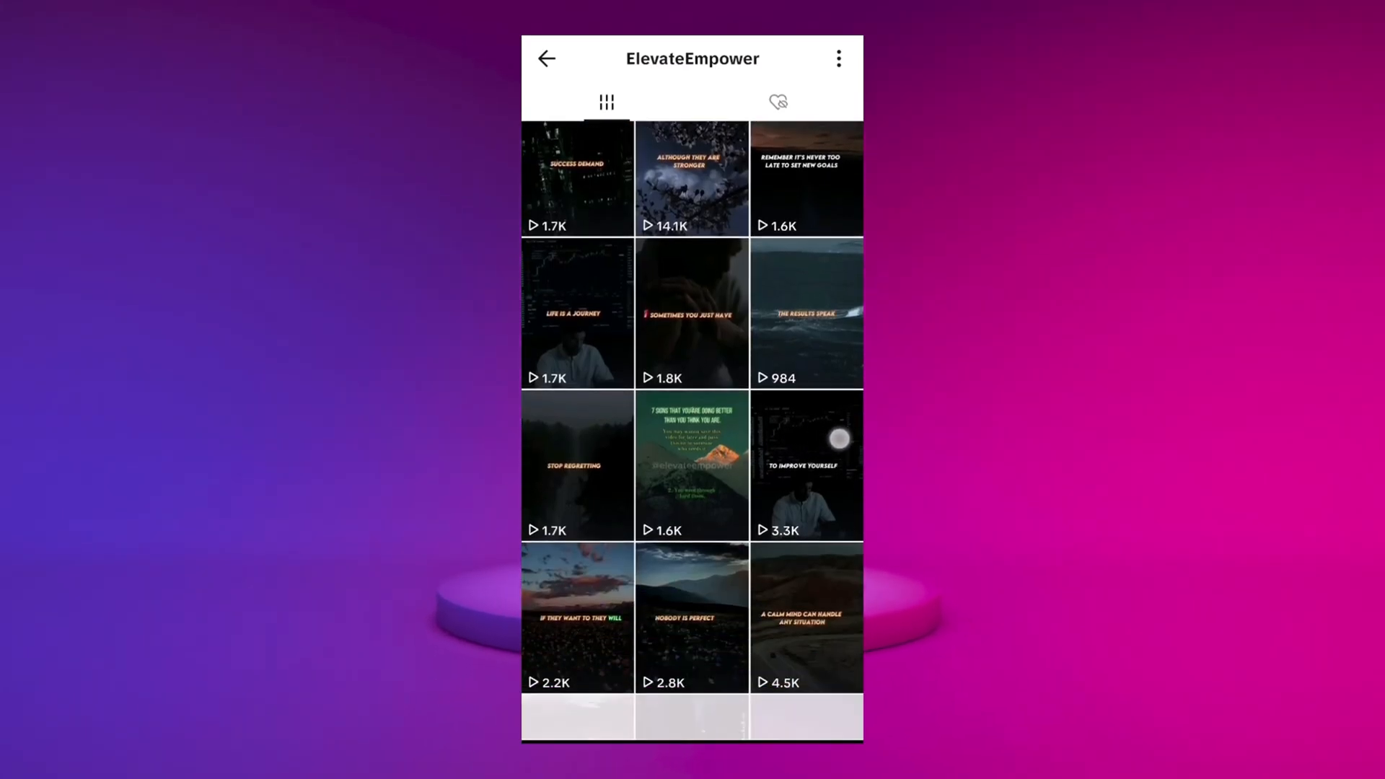
{"action": "scroll", "scroll_direction": "down", "scroll_amount": 3}
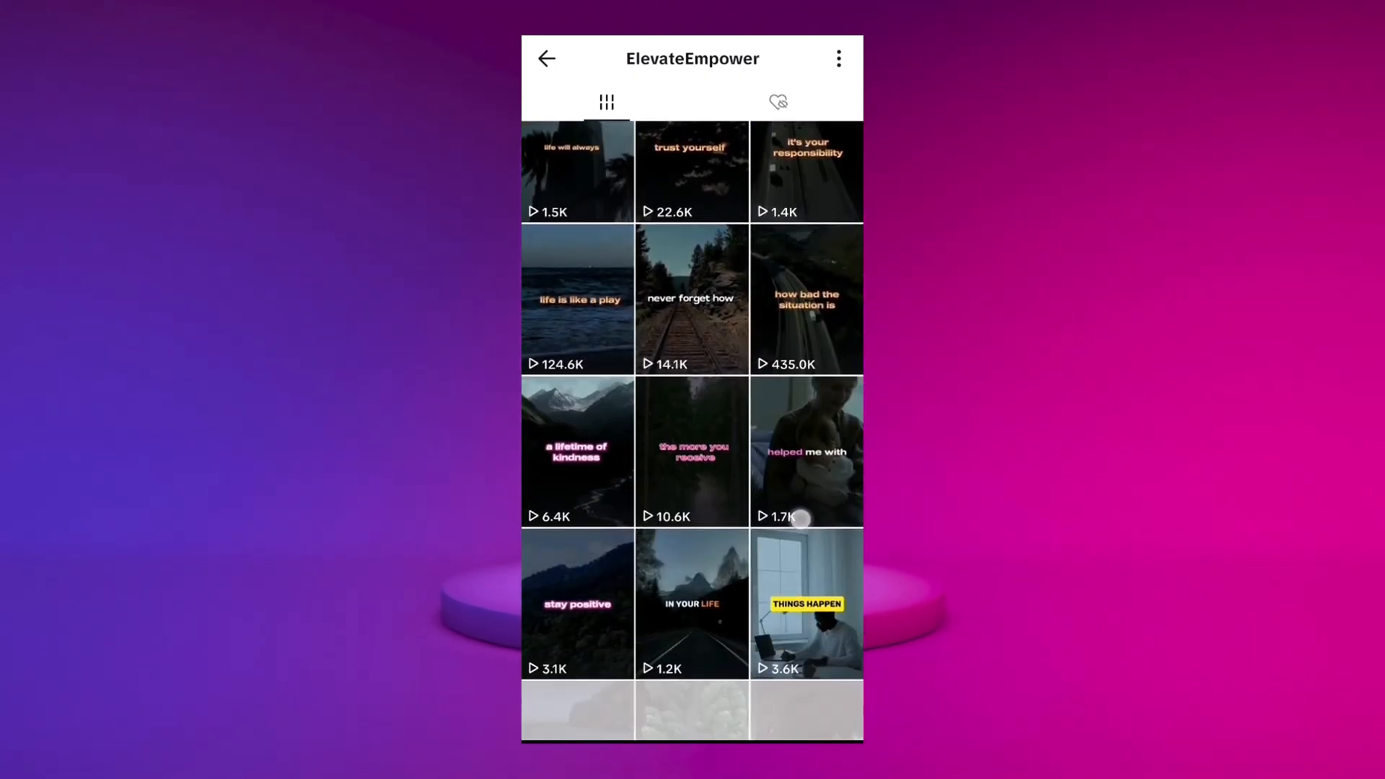
{"action": "scroll", "scroll_direction": "down", "scroll_amount": 3}
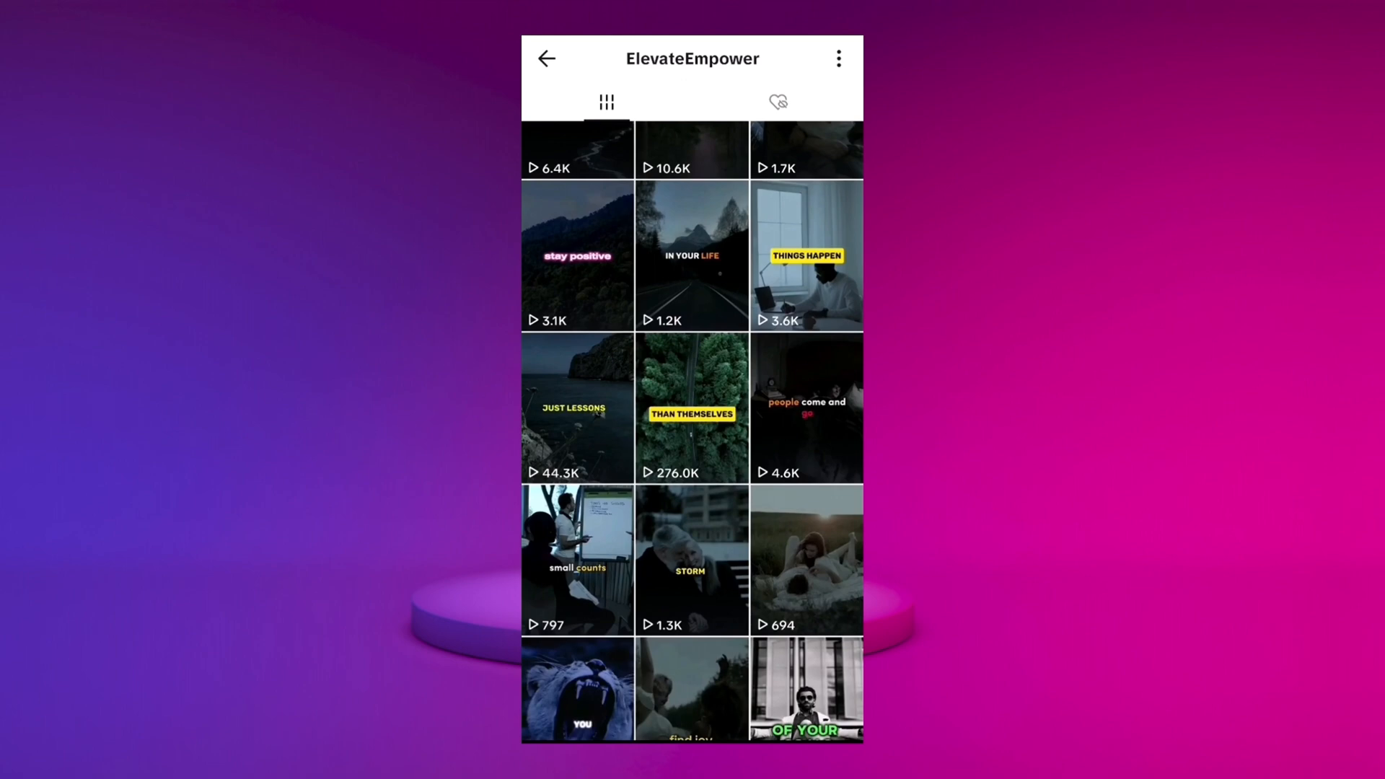
{"action": "scroll", "scroll_direction": "down", "scroll_amount": 3}
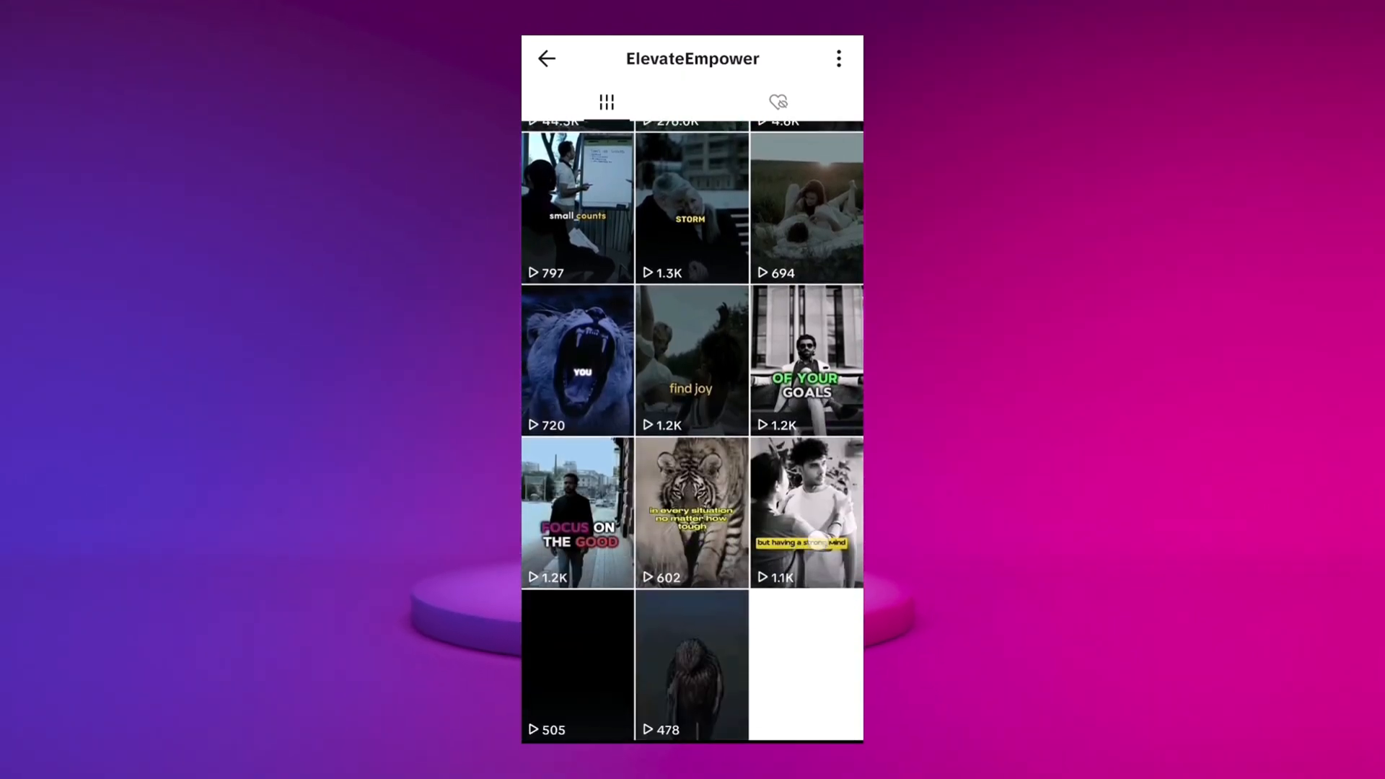
{"action": "scroll", "scroll_direction": "down", "scroll_amount": 3}
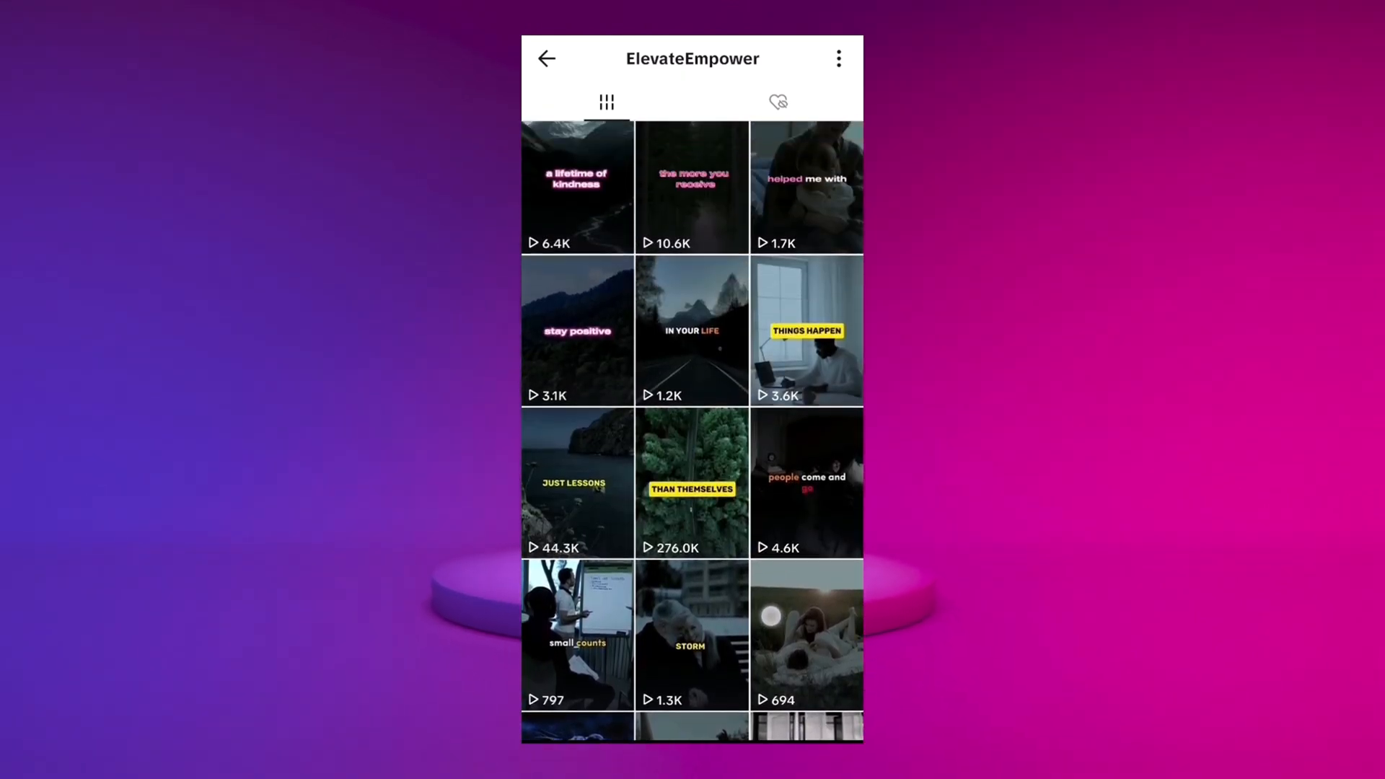
{"action": "scroll", "scroll_direction": "up", "scroll_amount": 3}
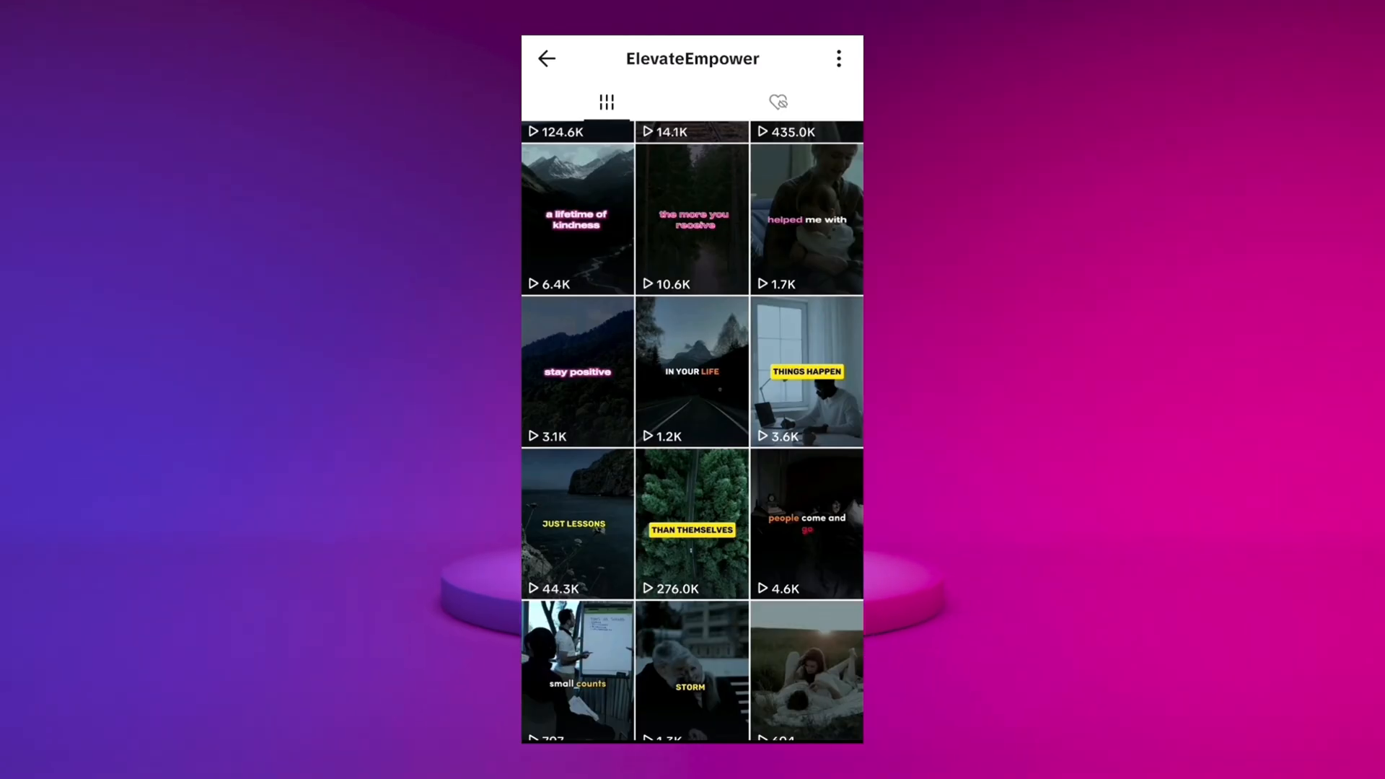
{"action": "left_click", "coordinate": [691, 371]}
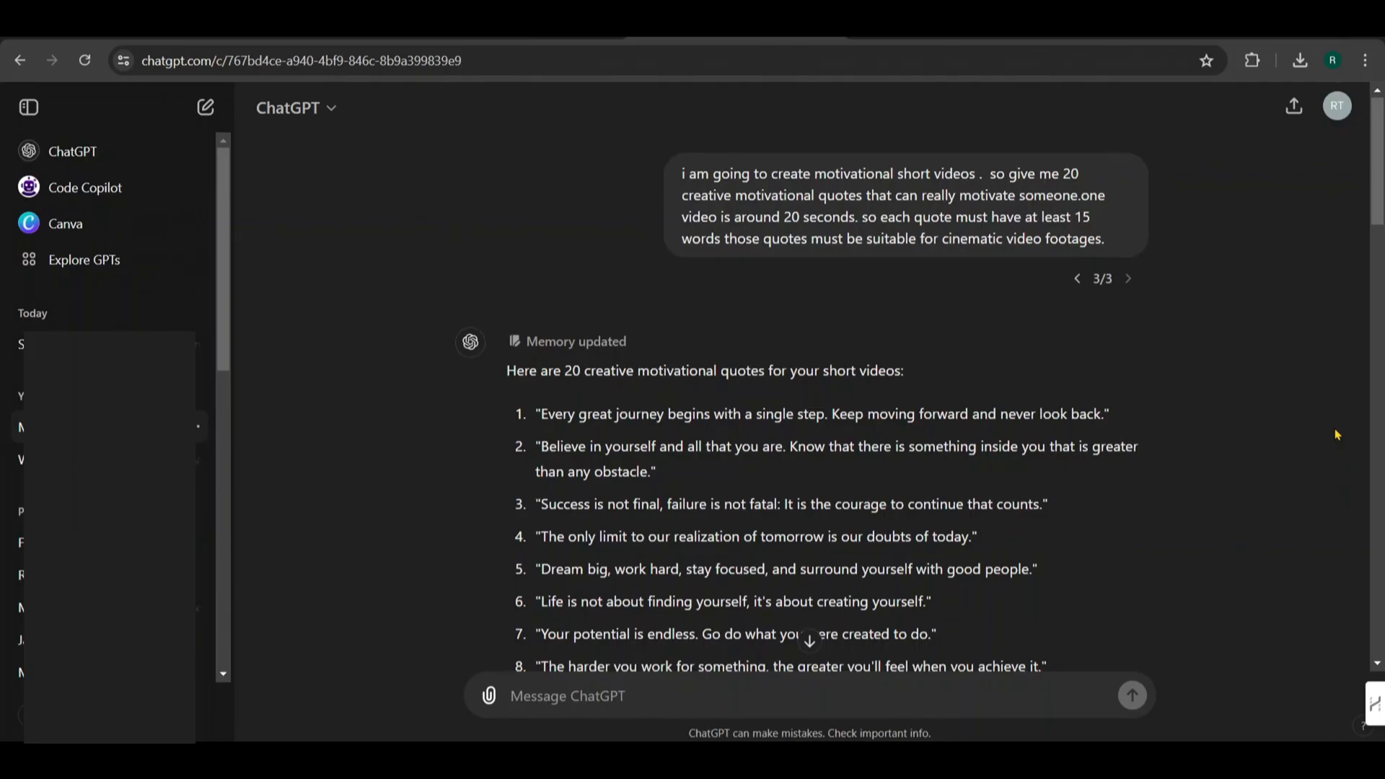
{"action": "scroll", "scroll_direction": "down", "scroll_amount": 3}
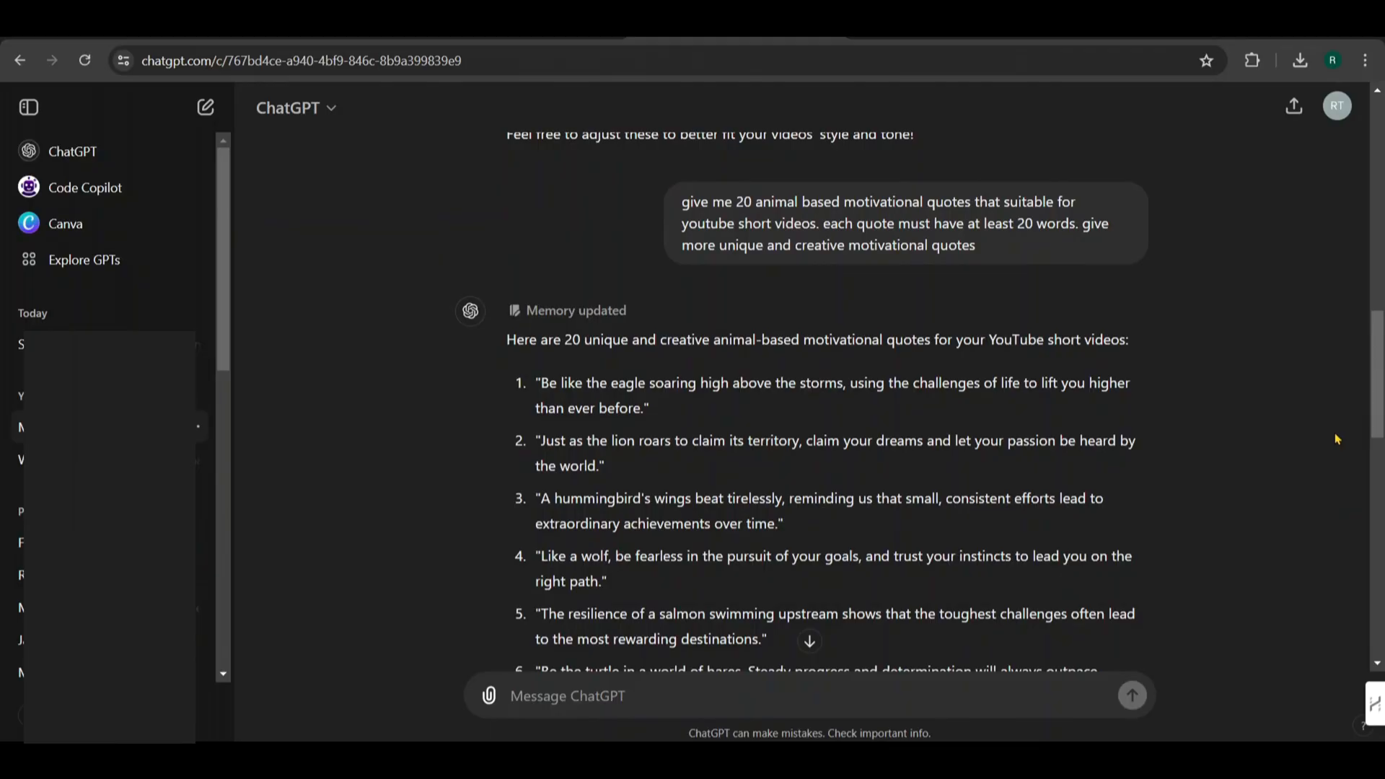
{"action": "scroll", "scroll_direction": "down", "scroll_amount": 3}
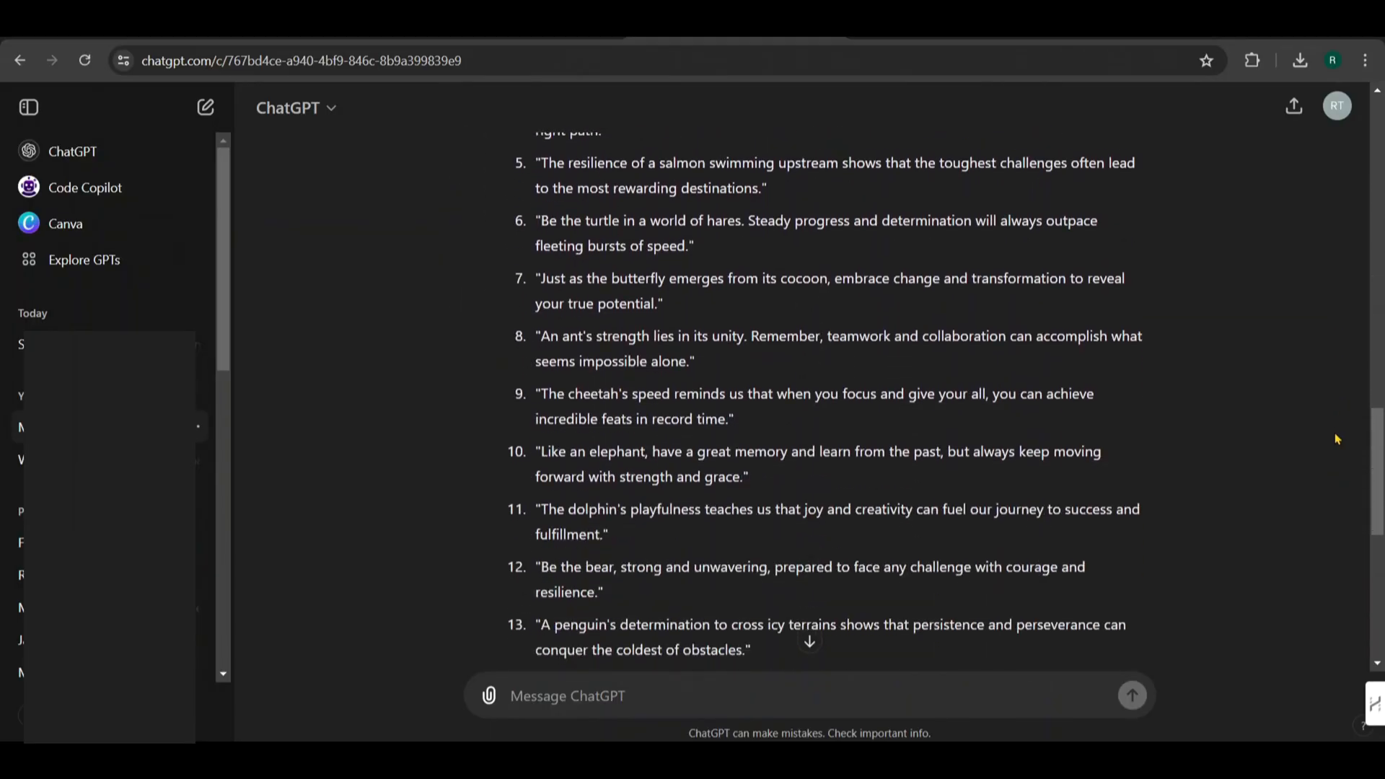
{"action": "scroll", "scroll_direction": "down", "scroll_amount": 3}
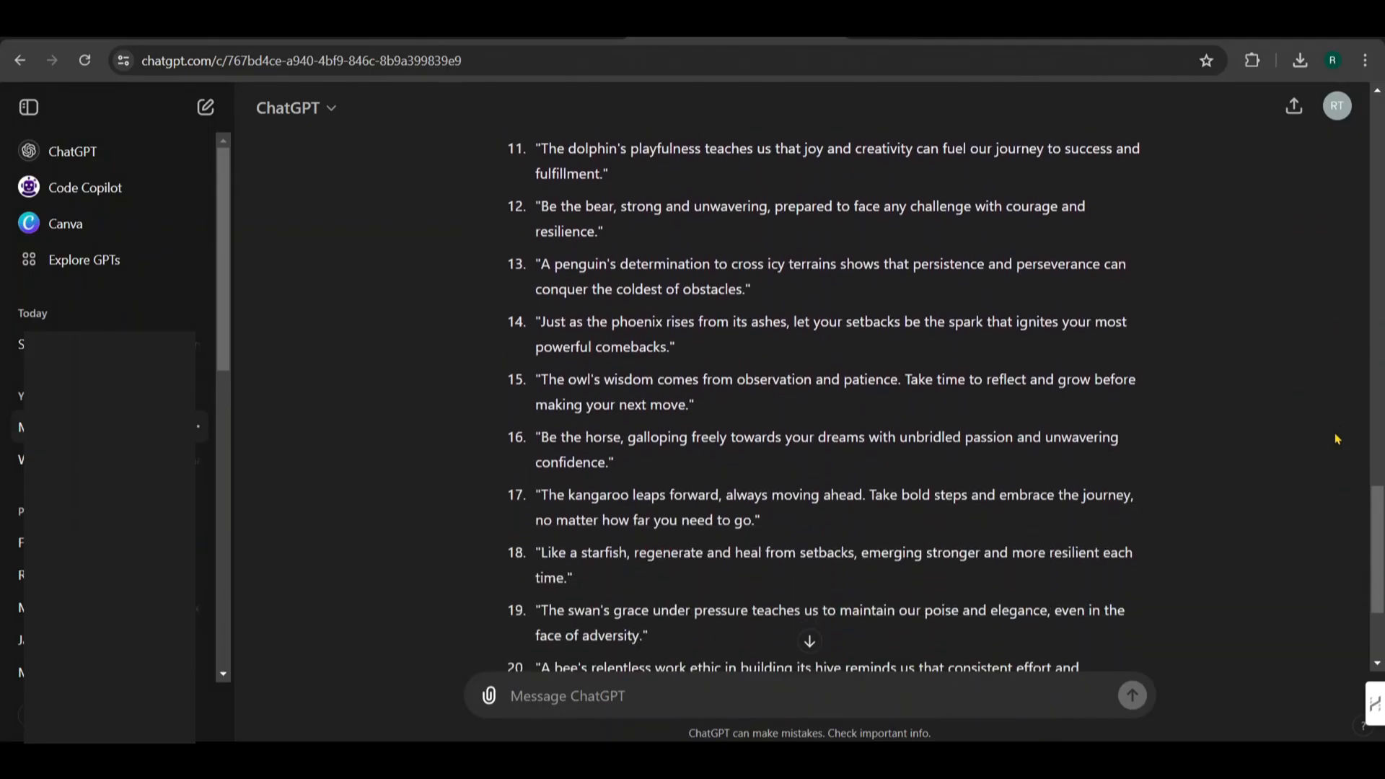
{"action": "scroll", "scroll_direction": "down", "scroll_amount": 3}
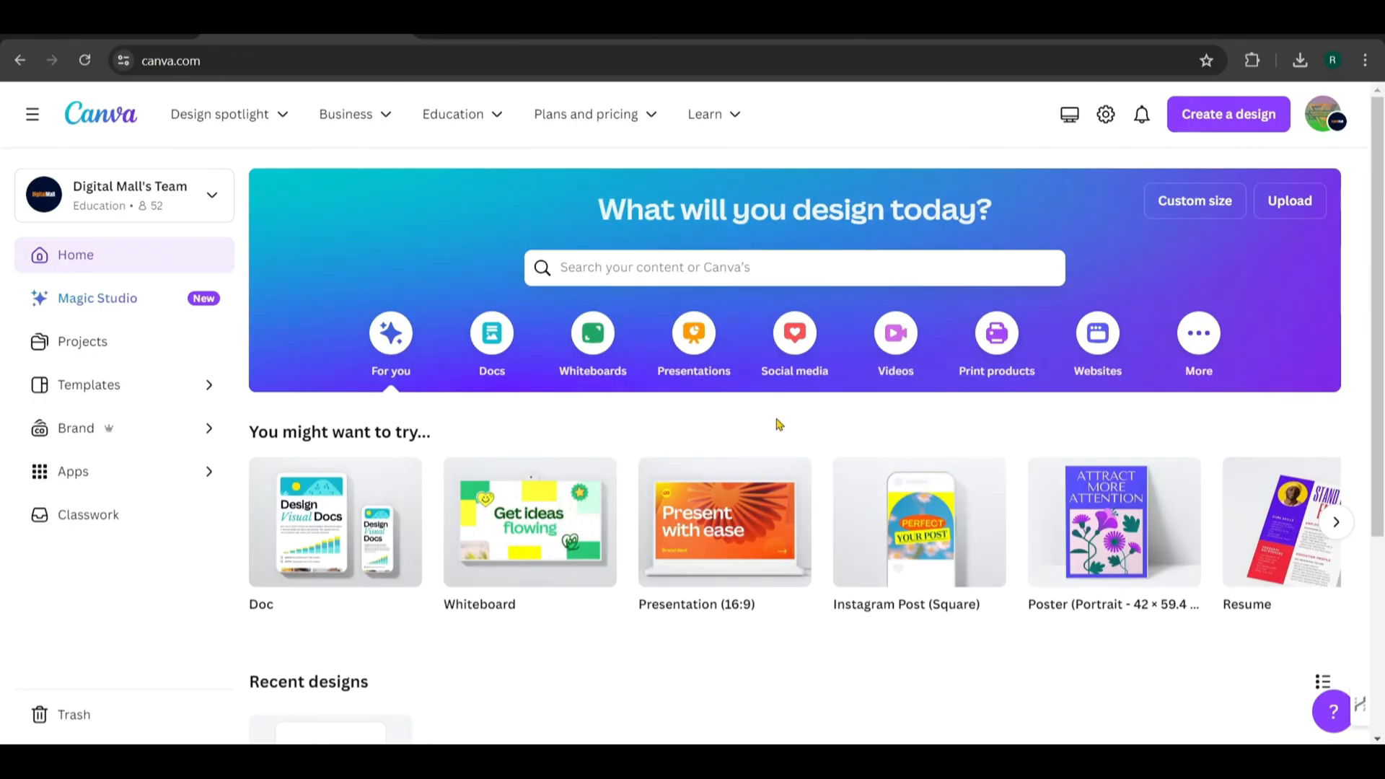
- Search Canva for 'youtube' and start a blank YouTube Shorts 1080×1920 design
{"action": "left_click", "coordinate": [794, 267]}
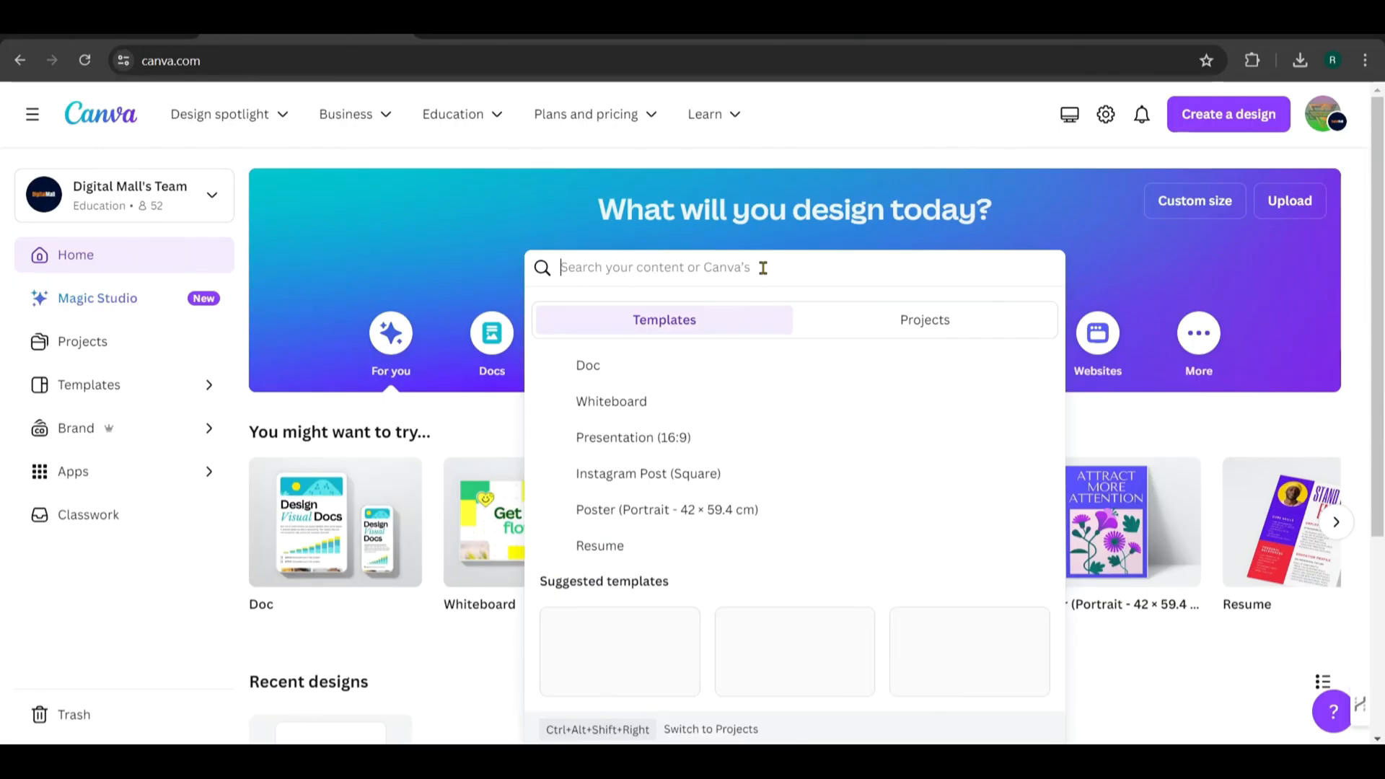
{"action": "type", "text": "youtube shorts"}
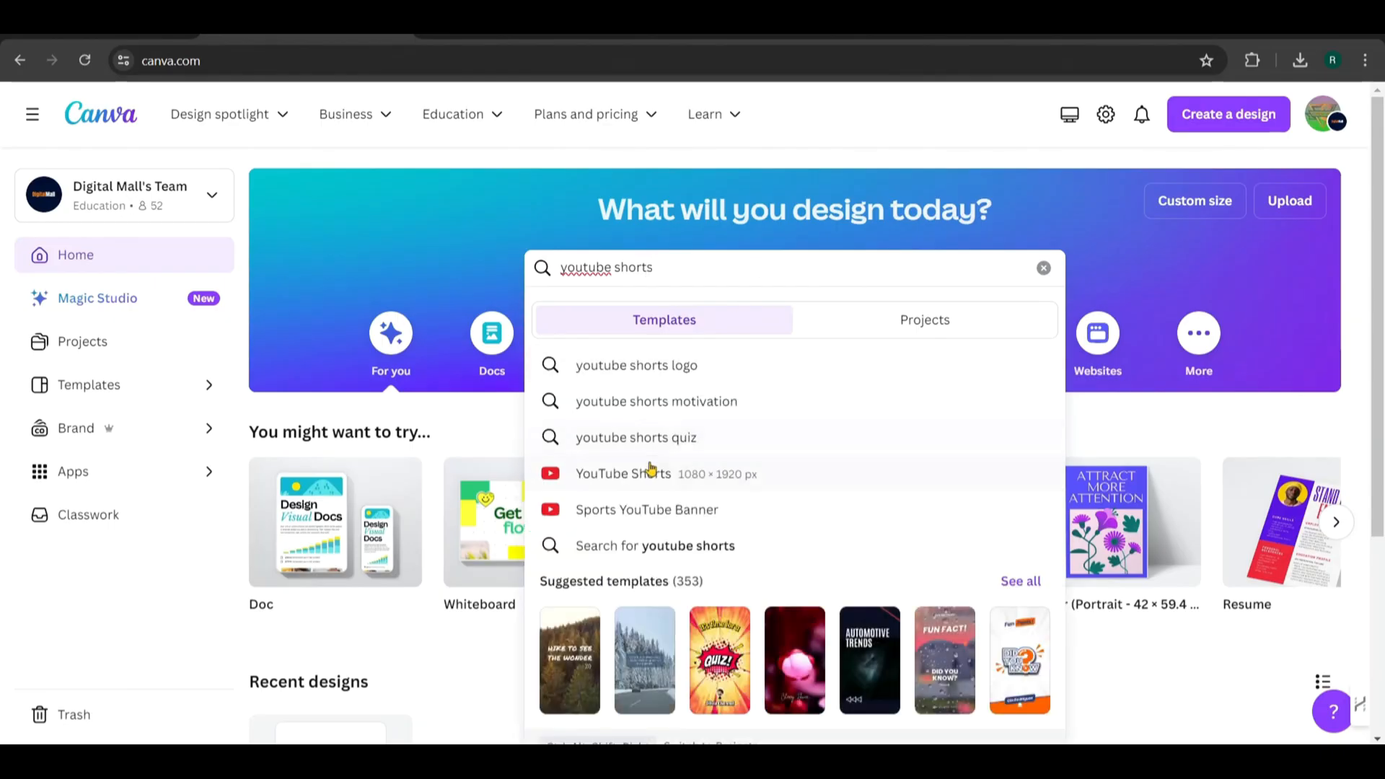
{"action": "left_click", "coordinate": [623, 473]}
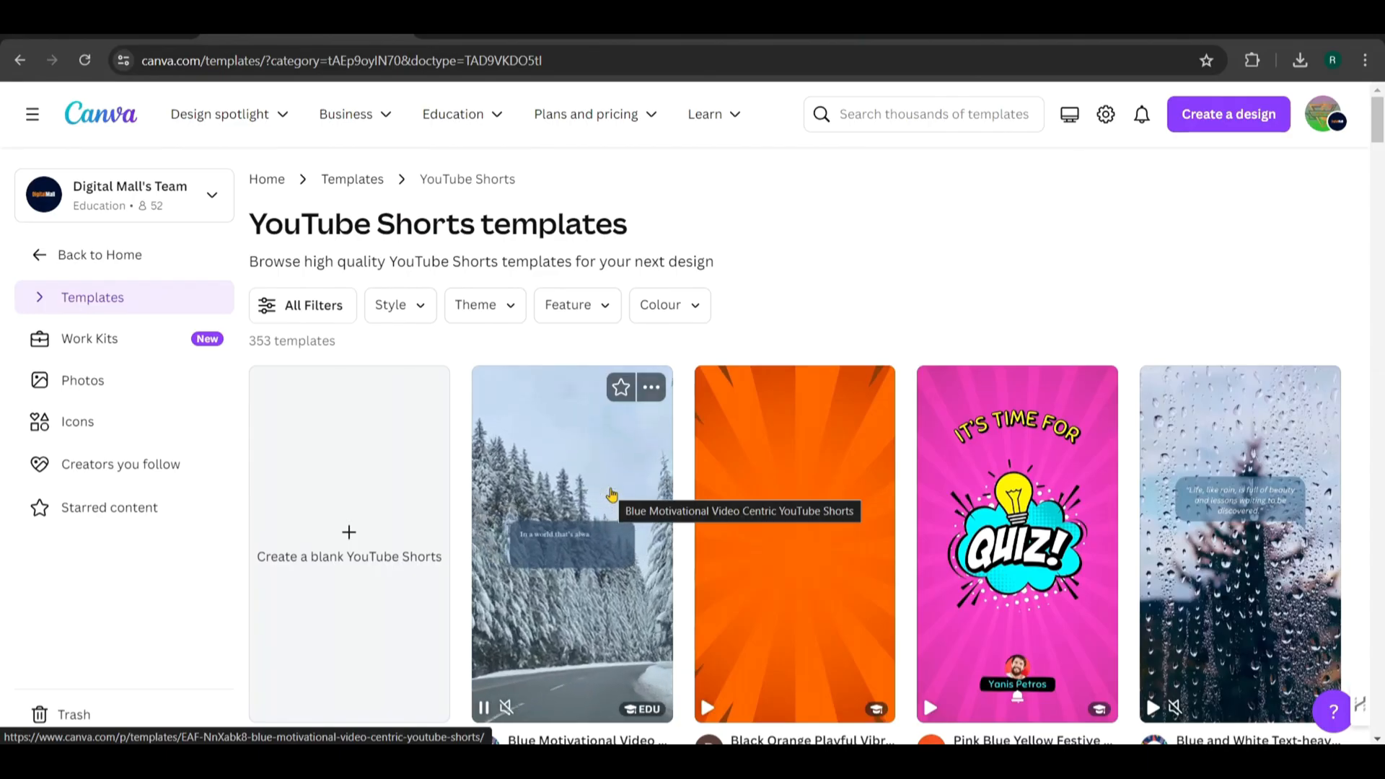
{"action": "scroll", "scroll_direction": "down", "scroll_amount": 3}
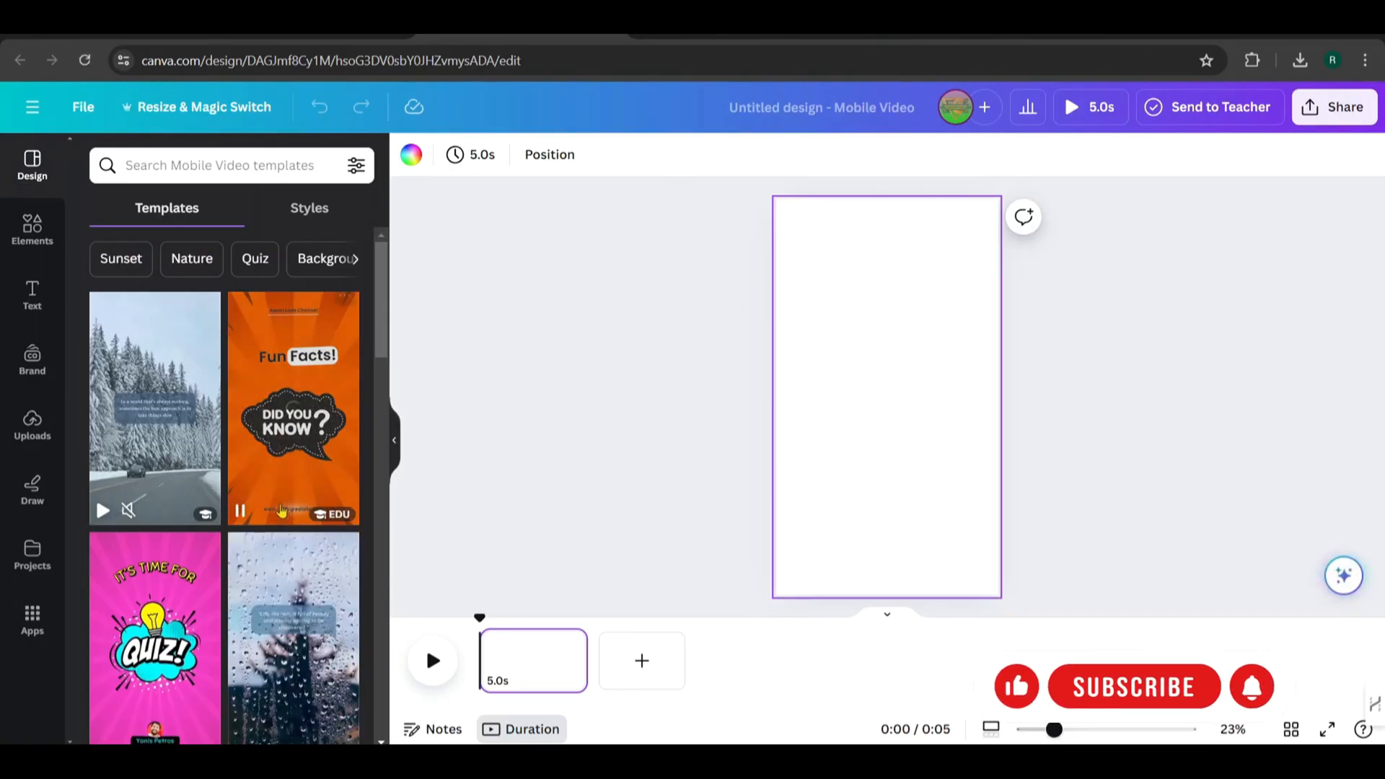
- Search Elements for cinematics videos and browse the stock results
{"action": "scroll", "scroll_direction": "down", "scroll_amount": 3}
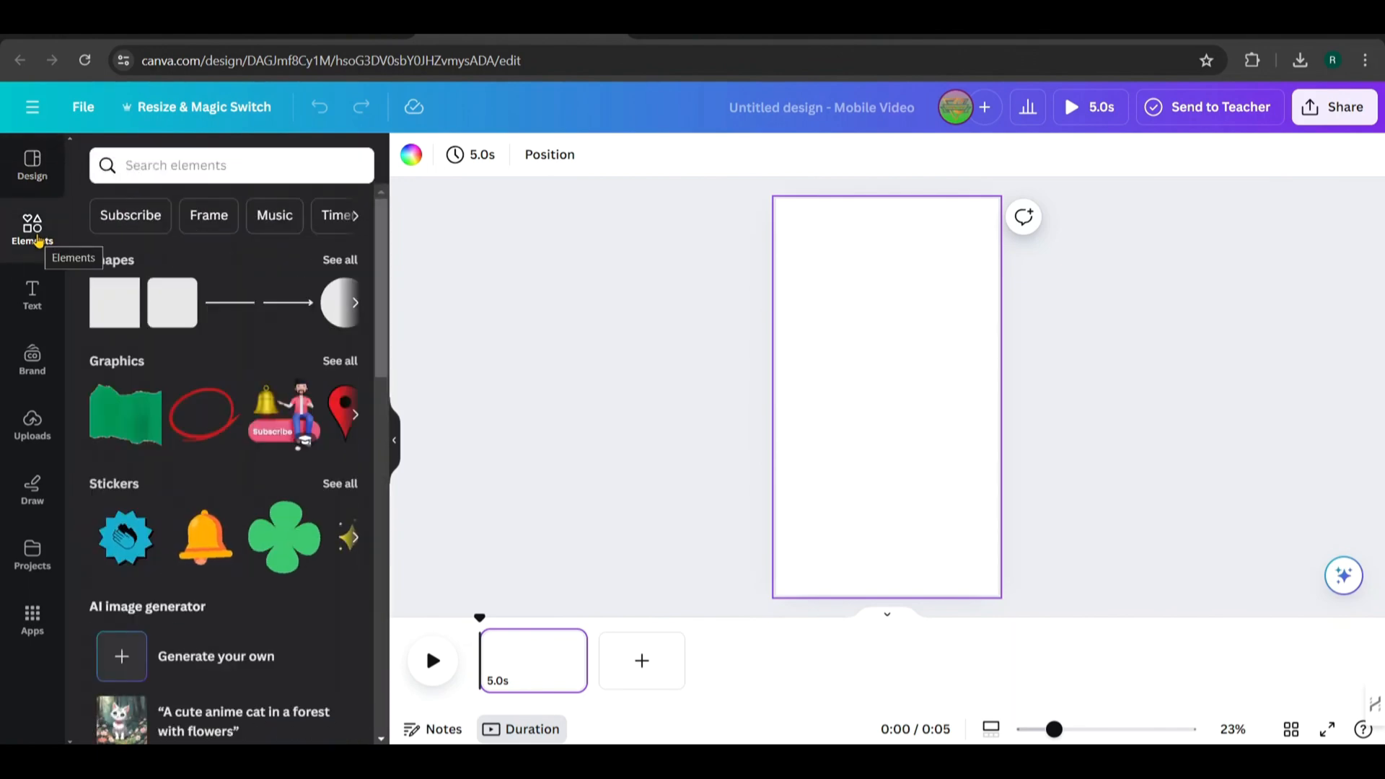
{"action": "type", "text": "cinematics"}
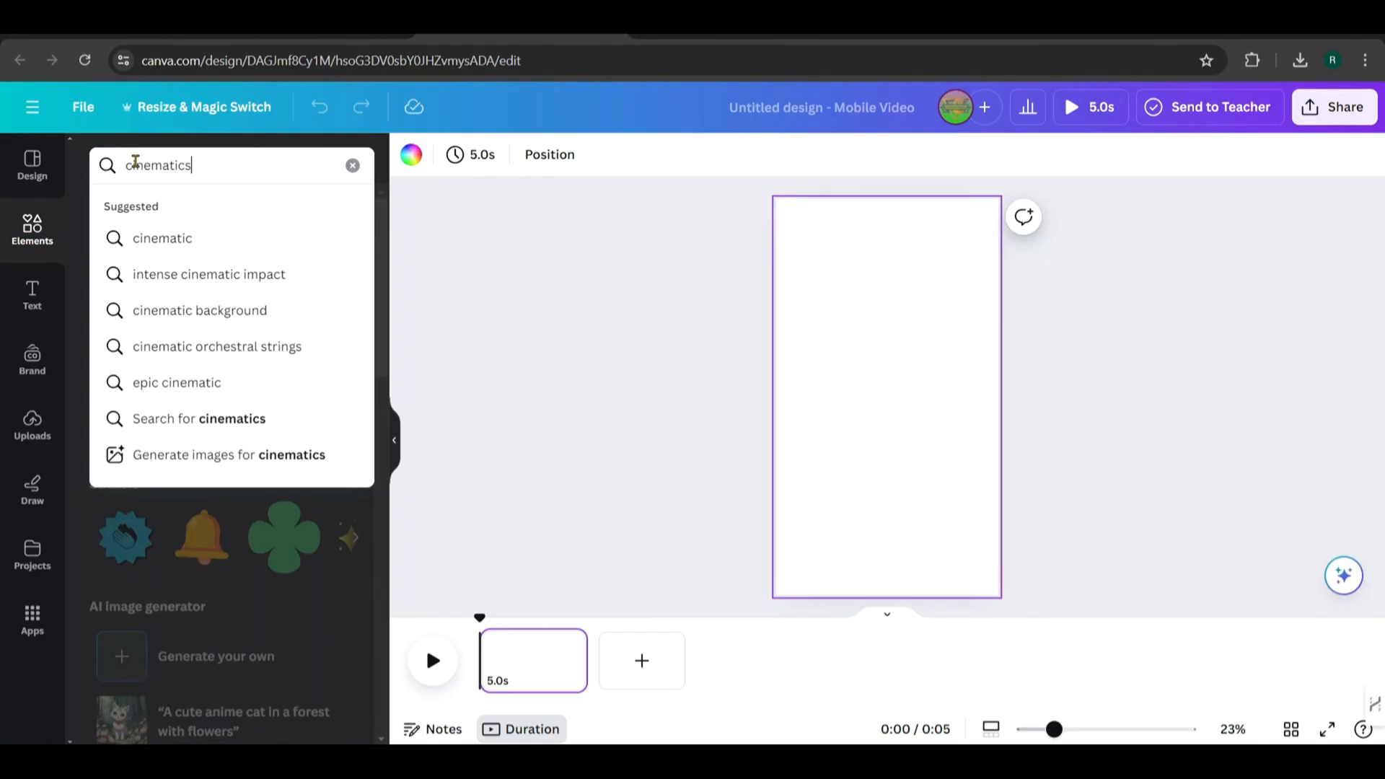
{"action": "key", "text": "Enter"}
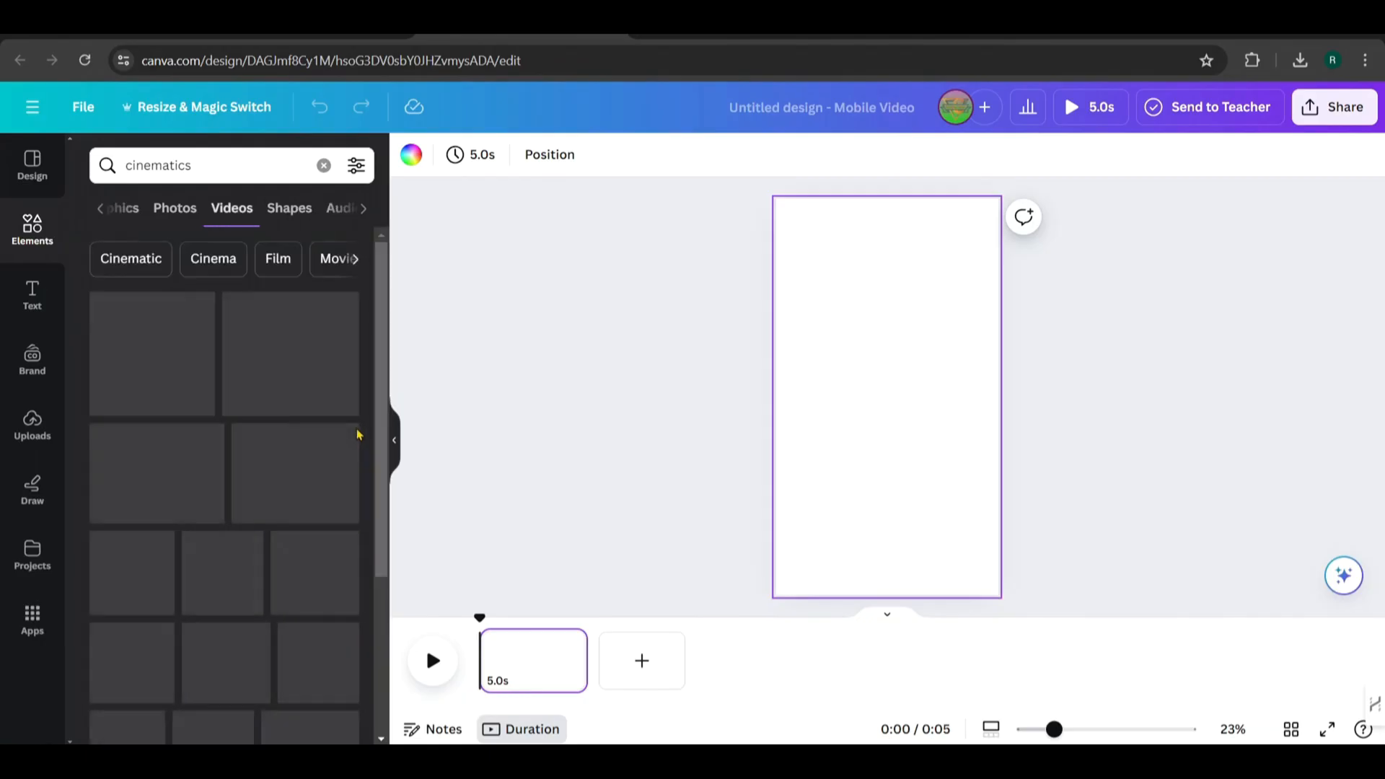
{"action": "scroll", "scroll_direction": "down", "scroll_amount": 3}
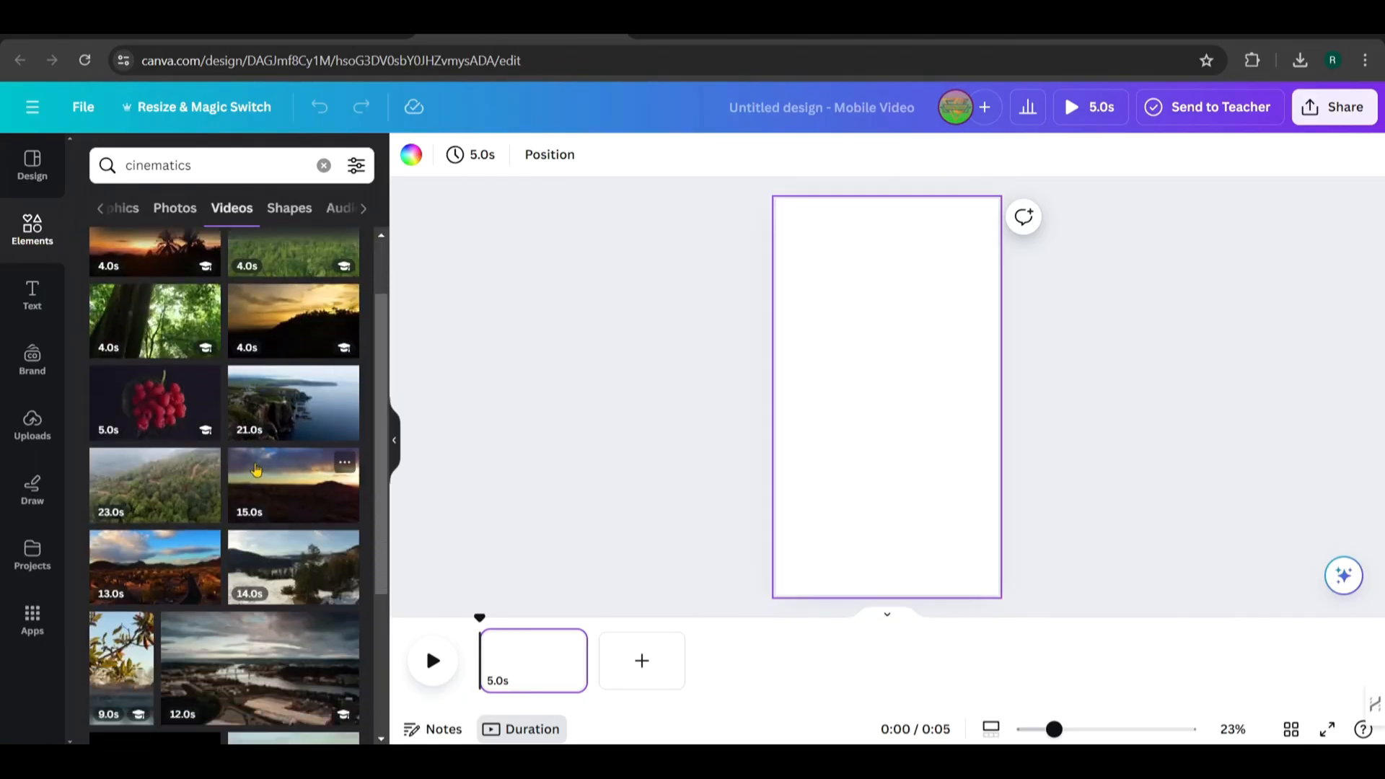
{"action": "scroll", "scroll_direction": "down", "scroll_amount": 3}
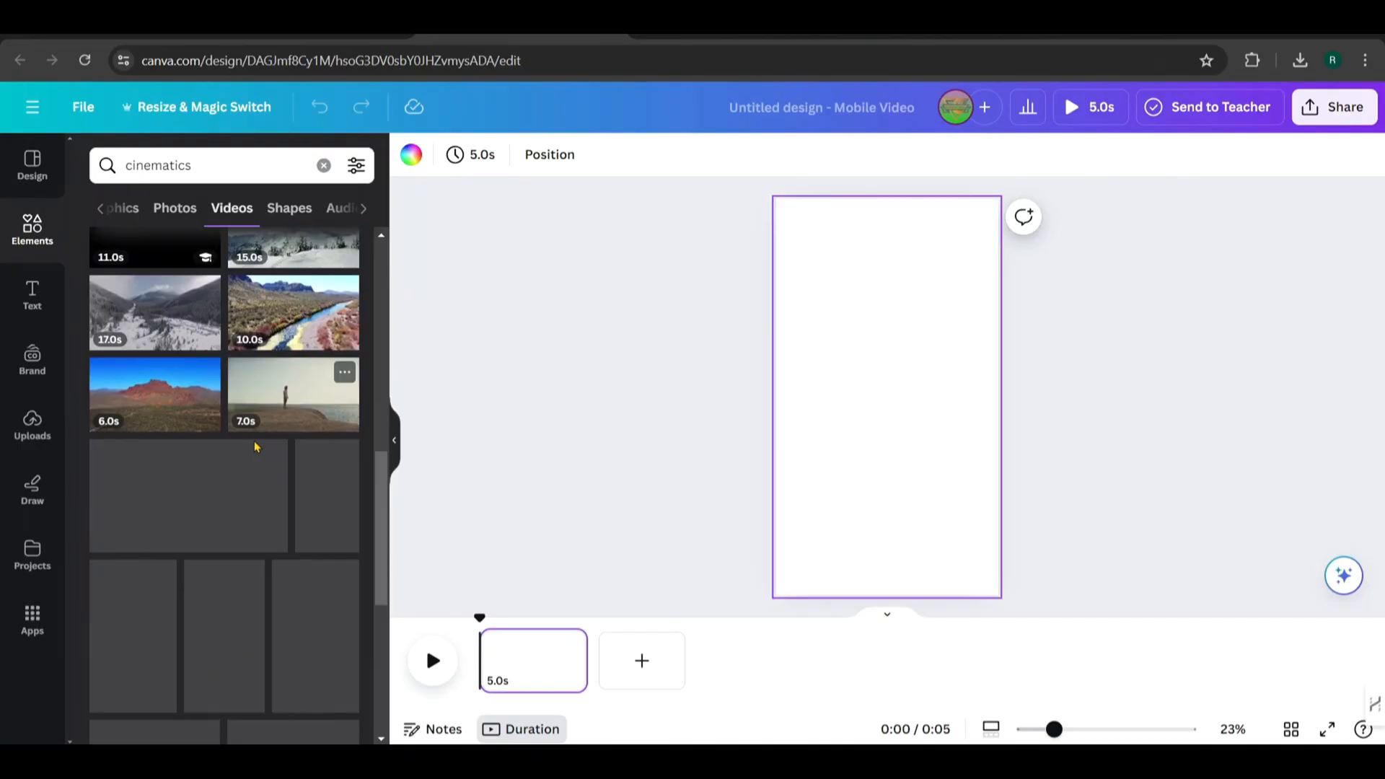
{"action": "scroll", "scroll_direction": "down", "scroll_amount": 3}
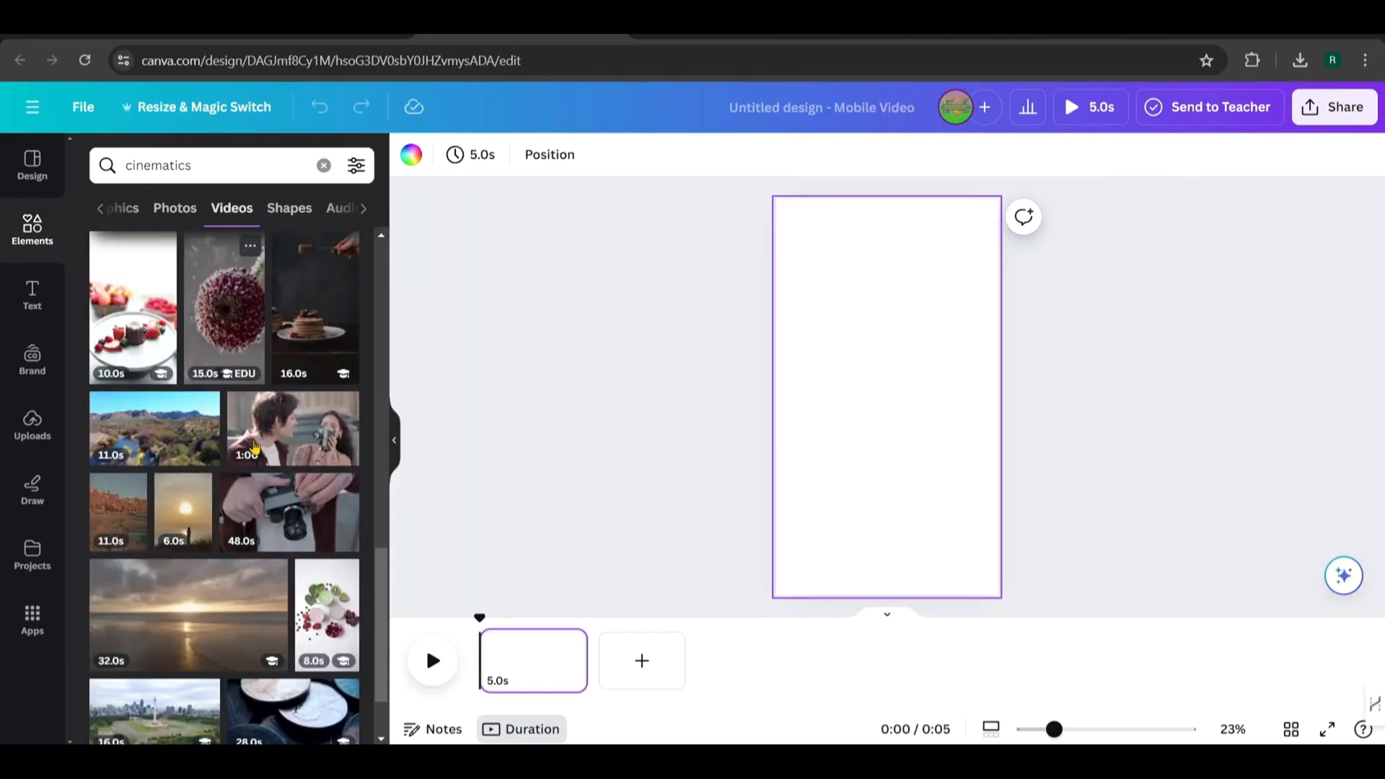
{"action": "scroll", "scroll_direction": "down", "scroll_amount": 3}
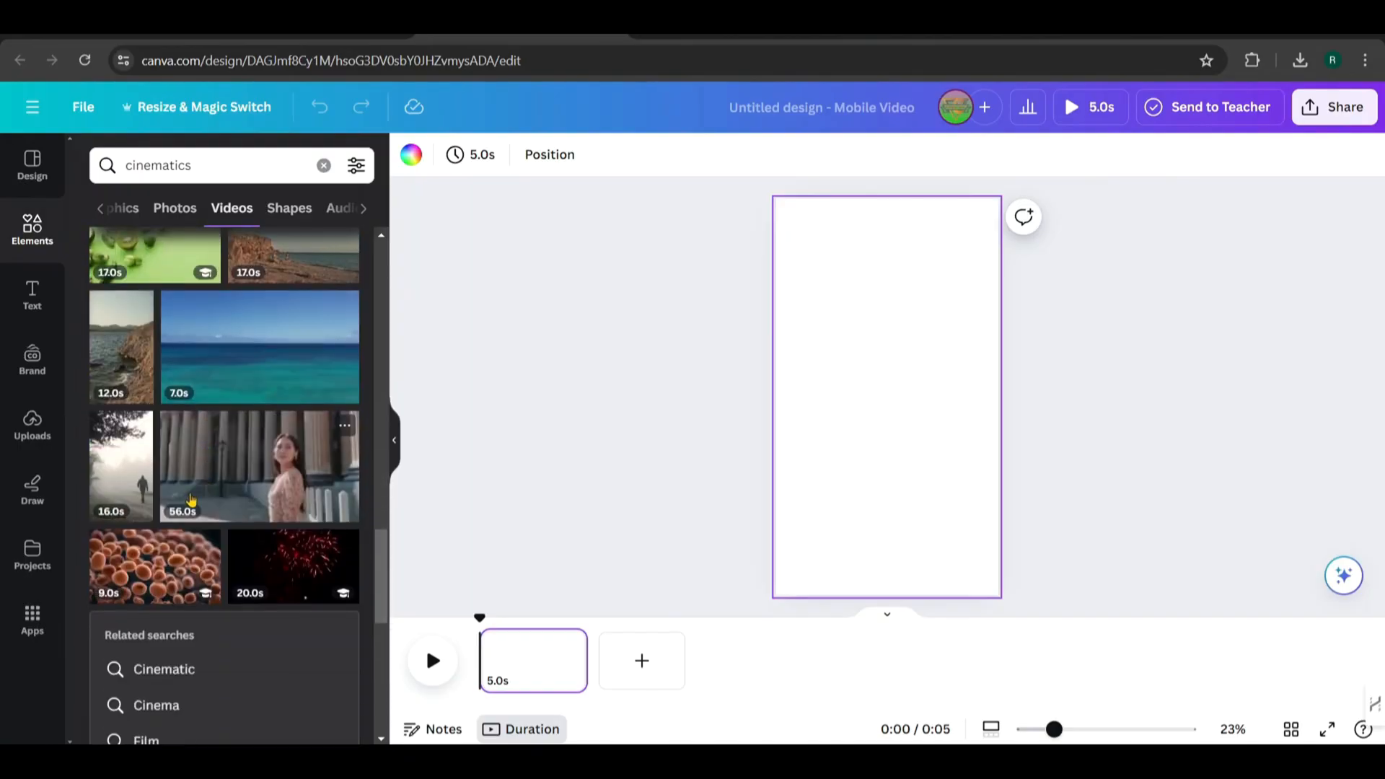
{"action": "scroll", "scroll_direction": "down", "scroll_amount": 3}
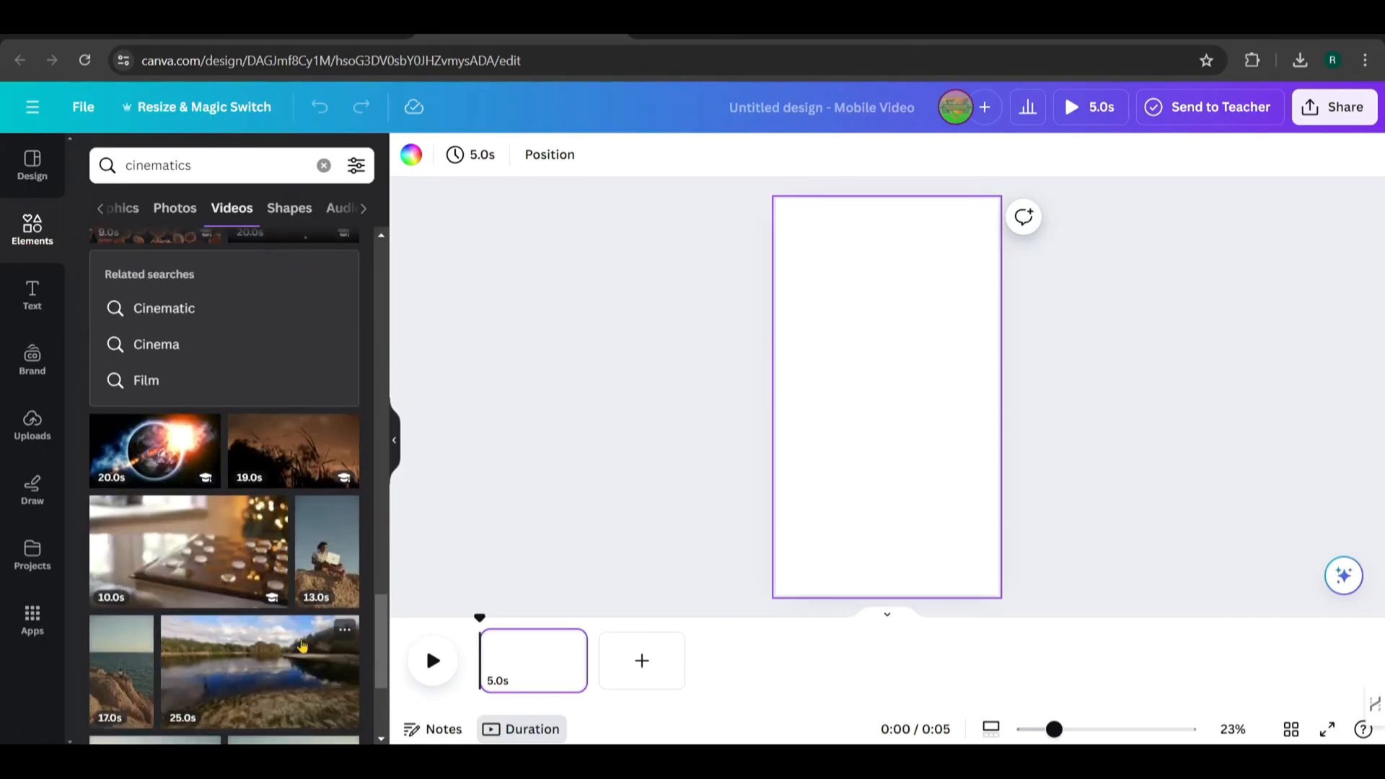
- Filter the cinematic video results to Vertical orientation only
{"action": "left_click", "coordinate": [356, 165]}
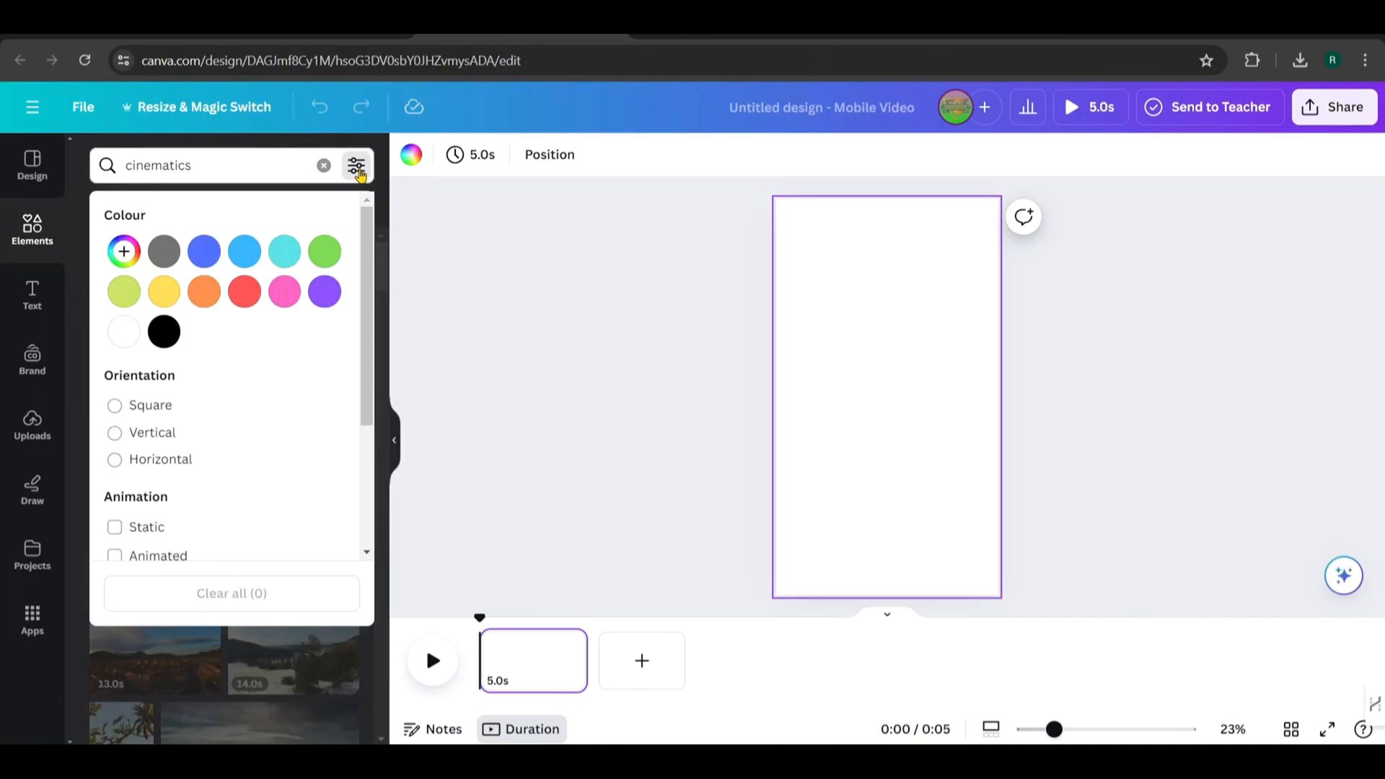
{"action": "left_click", "coordinate": [114, 431]}
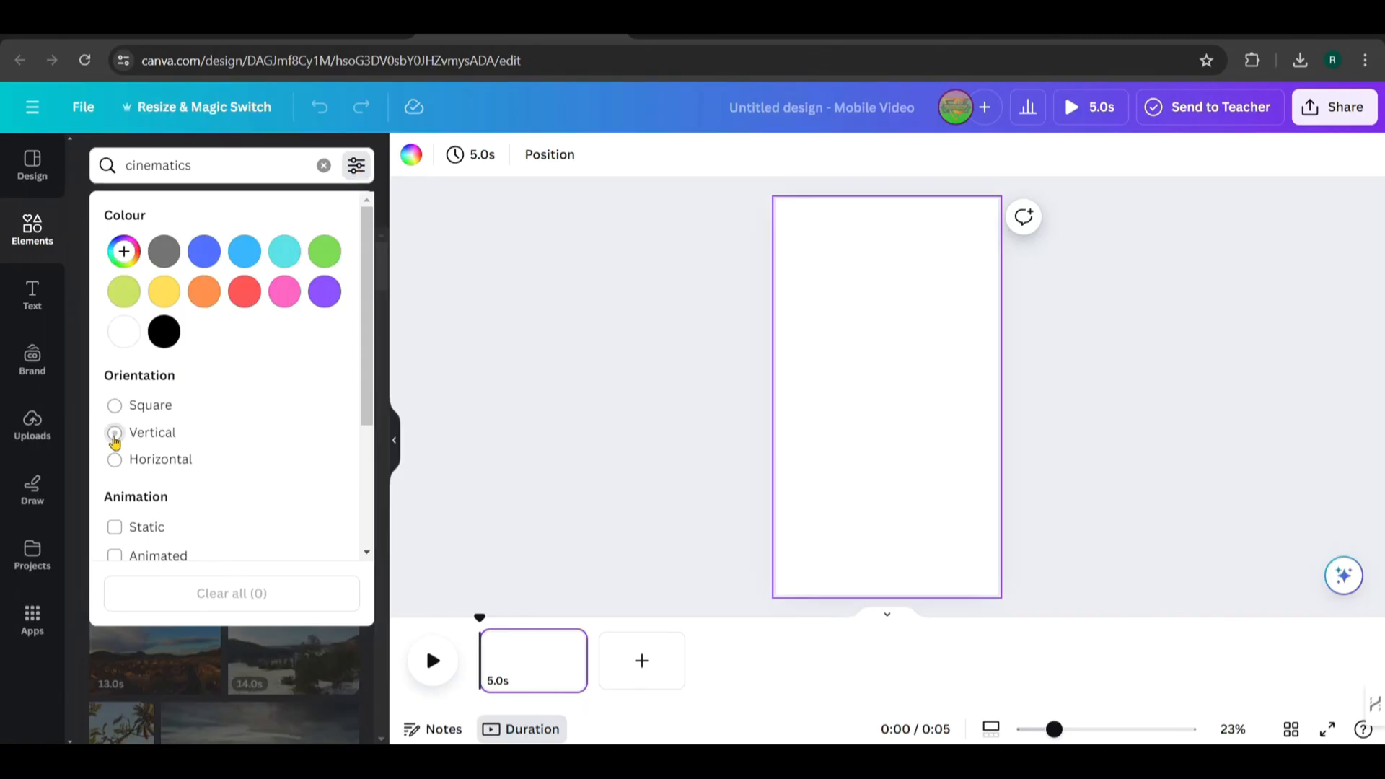
{"action": "left_click", "coordinate": [114, 431]}
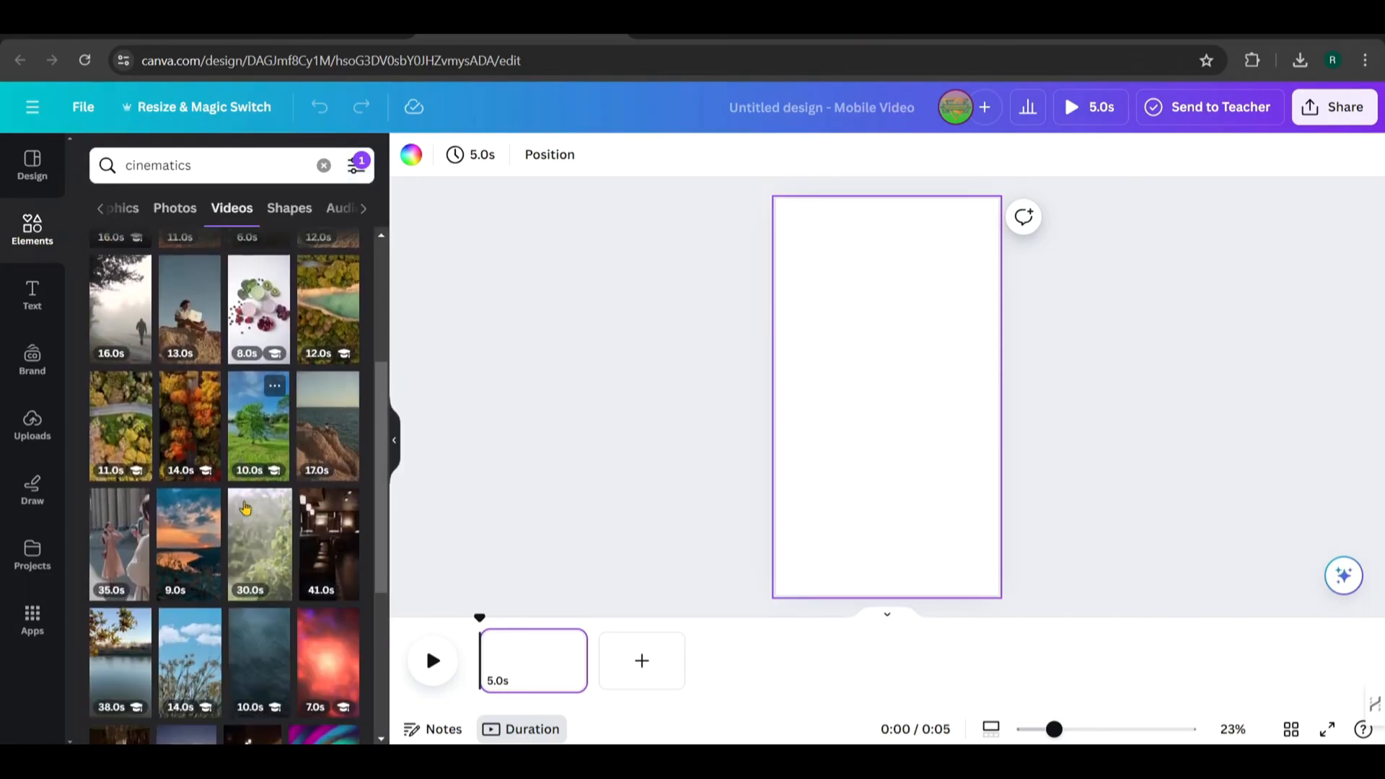
{"action": "scroll", "scroll_direction": "down", "scroll_amount": 3}
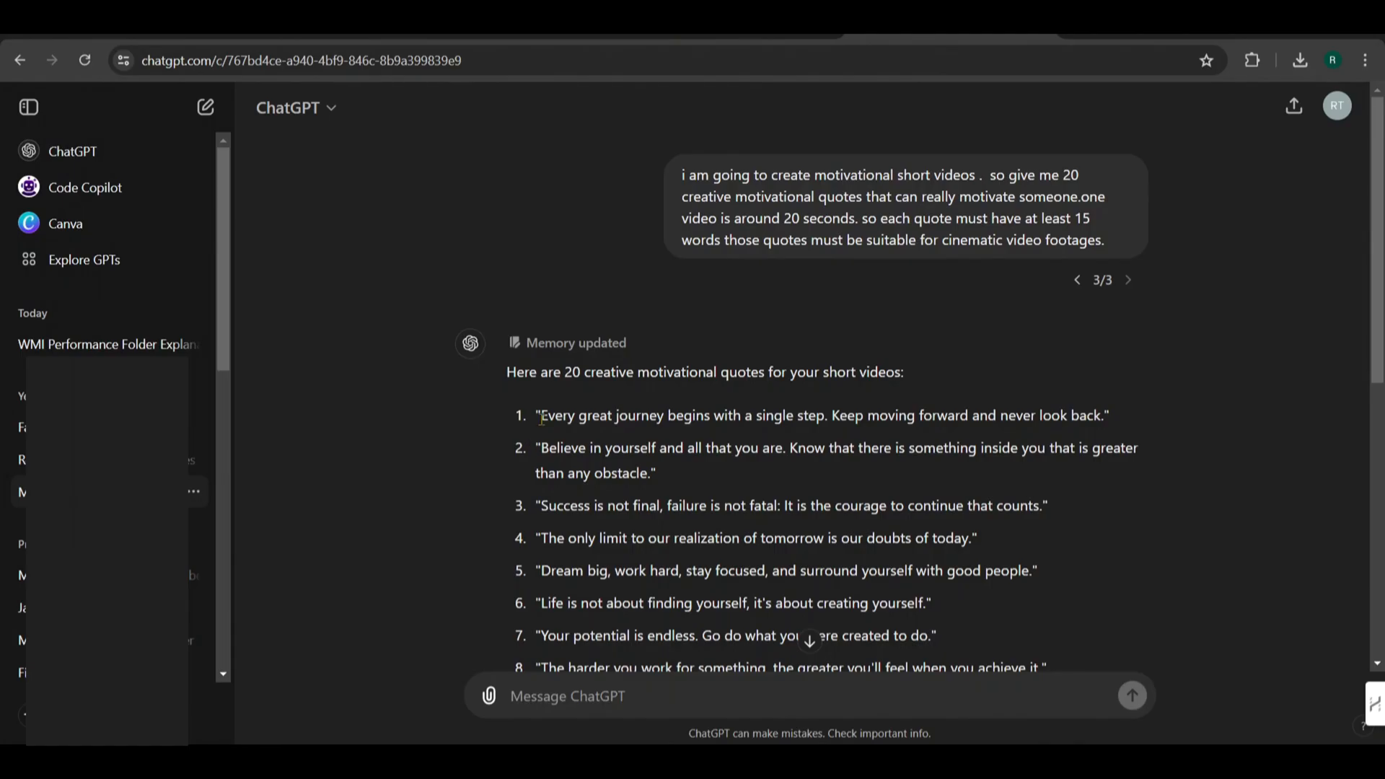
- Select the first motivational quote's text in ChatGPT
{"action": "left_click_drag", "start_coordinate": [540, 416], "coordinate": [996, 416]}
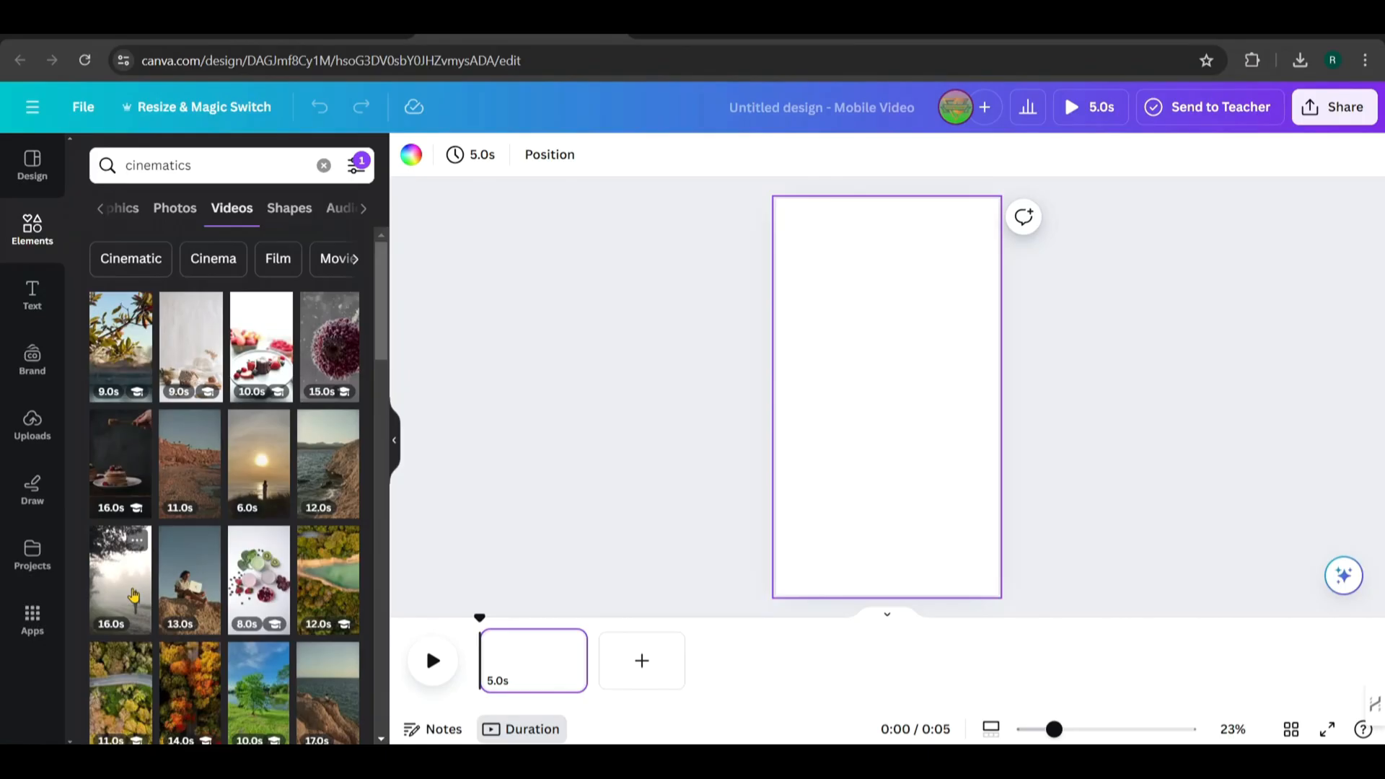
- Add the foggy walking clip, then the seaside-rock clip as a new page set as background
{"action": "left_click", "coordinate": [120, 579]}
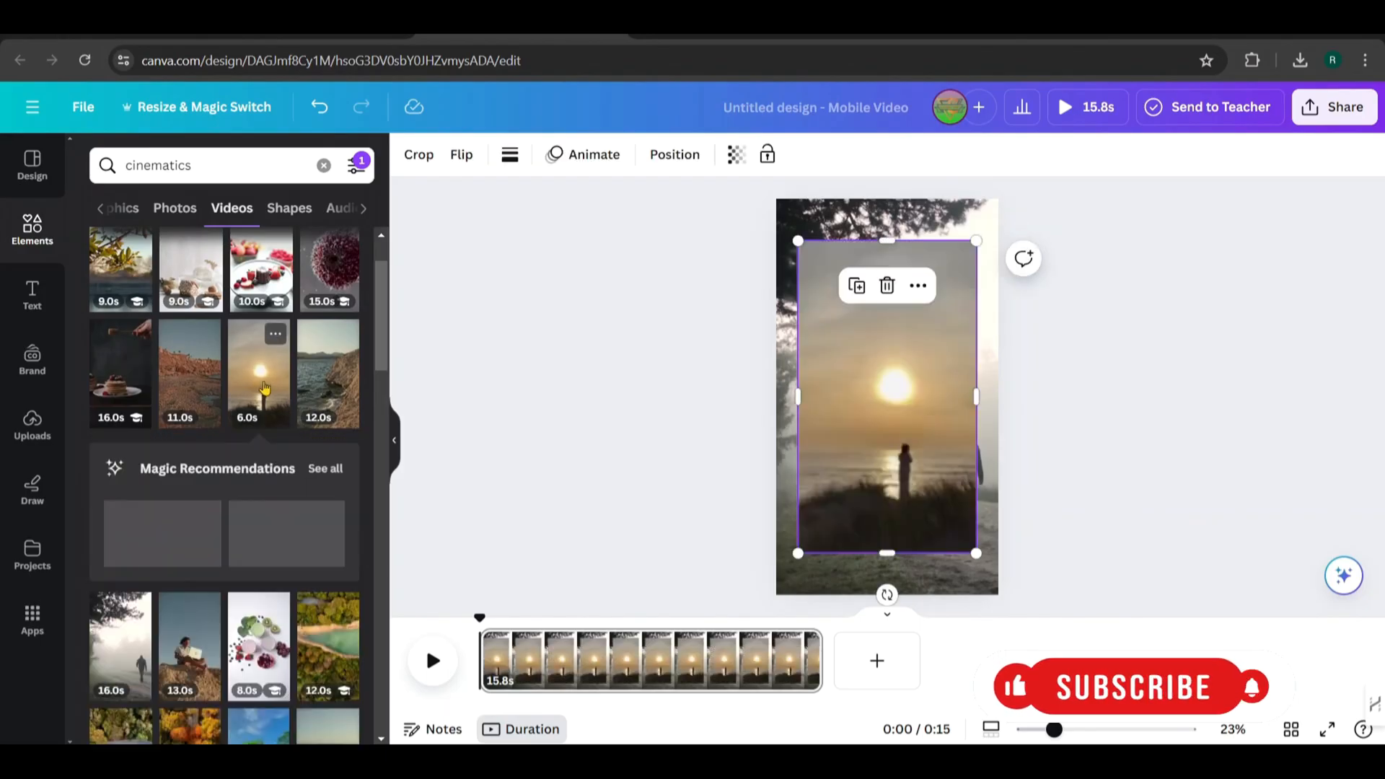
{"action": "left_click", "coordinate": [886, 396]}
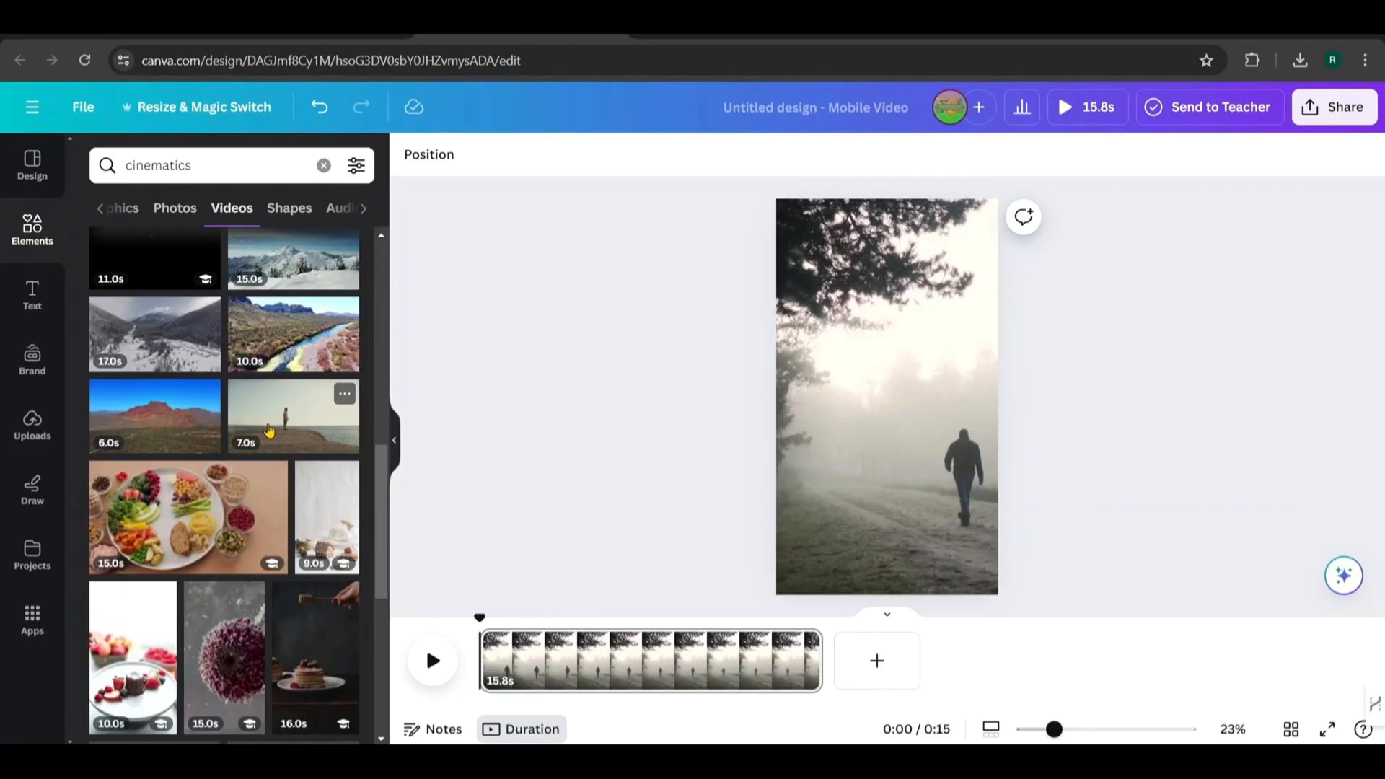
{"action": "left_click", "coordinate": [876, 659]}
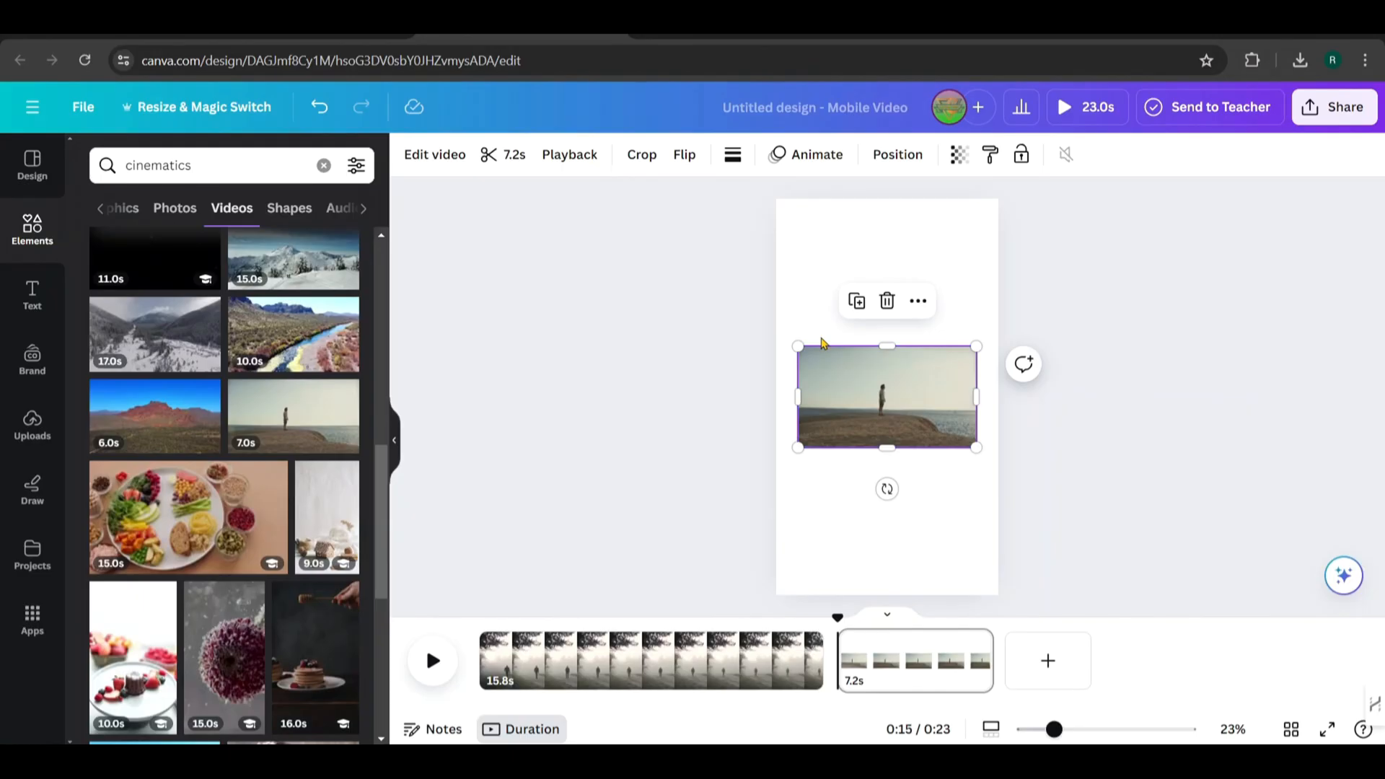
{"action": "left_click", "coordinate": [885, 395]}
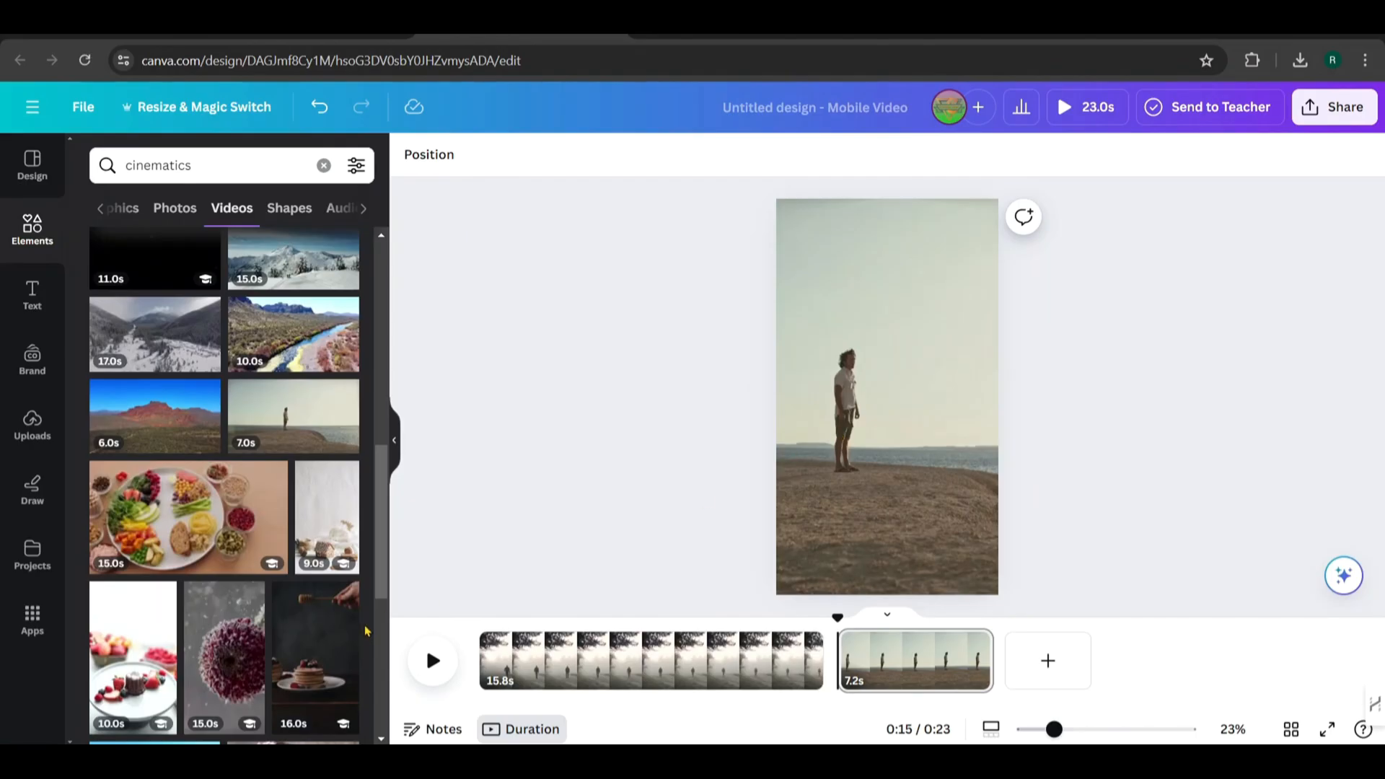
{"action": "mouse_move", "coordinate": [478, 641]}
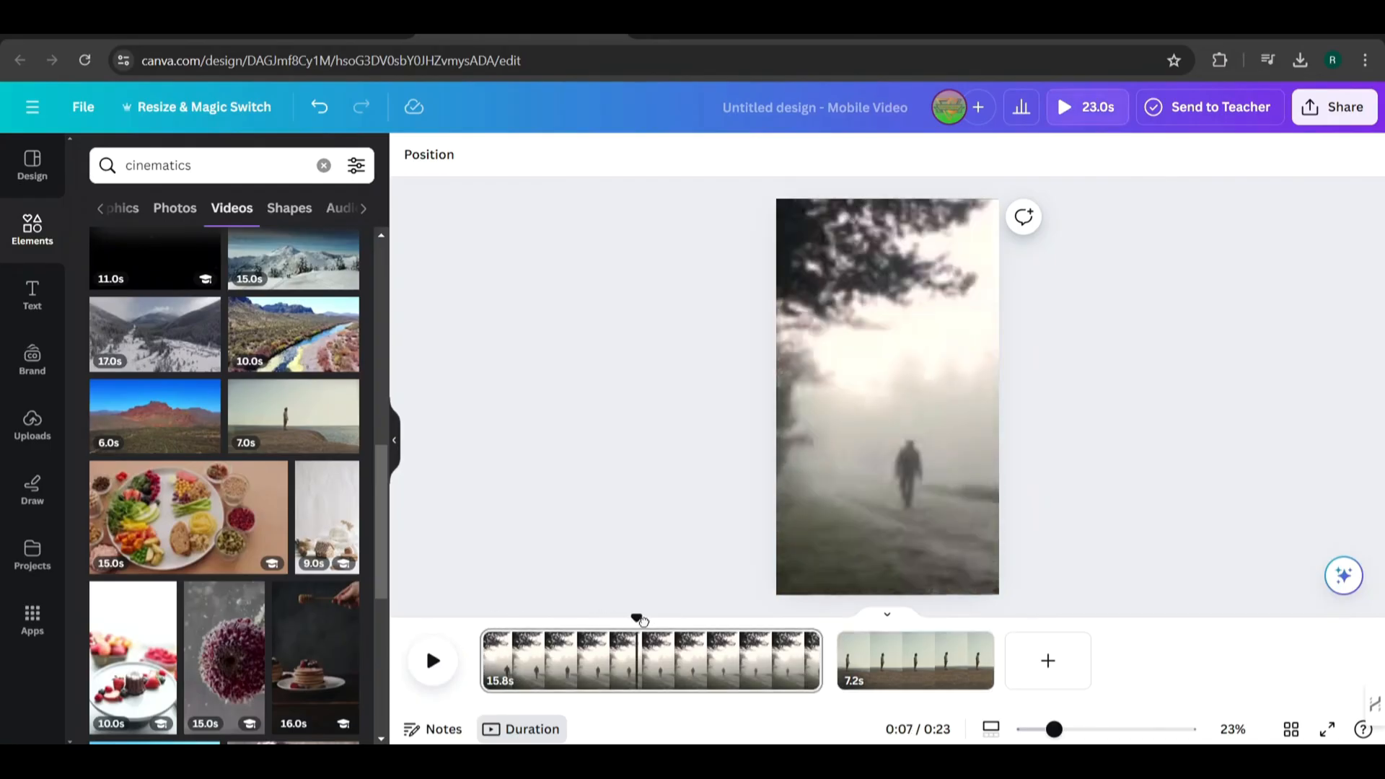
{"action": "left_click", "coordinate": [431, 660]}
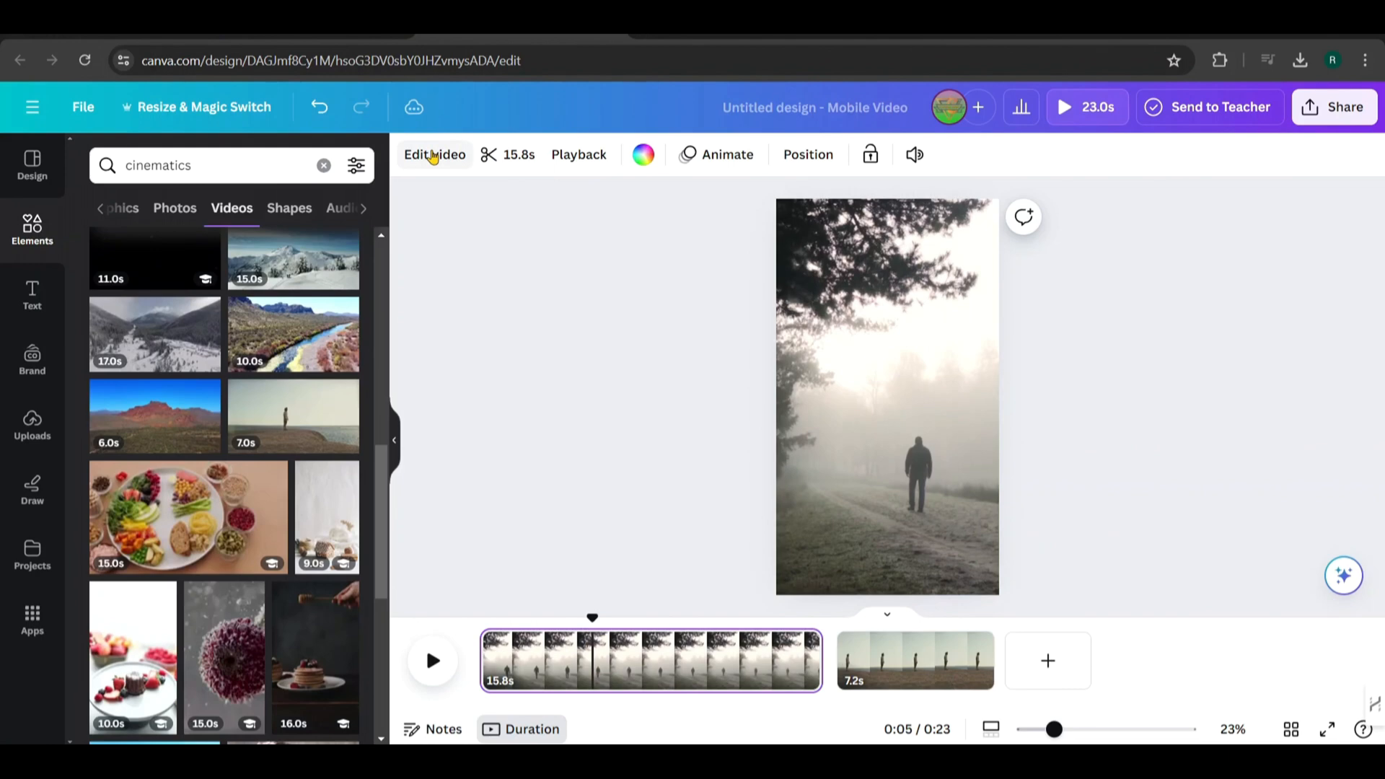
- Adjust the foggy clip: brighten slightly and lower Saturation to about -20
{"action": "left_click", "coordinate": [434, 154]}
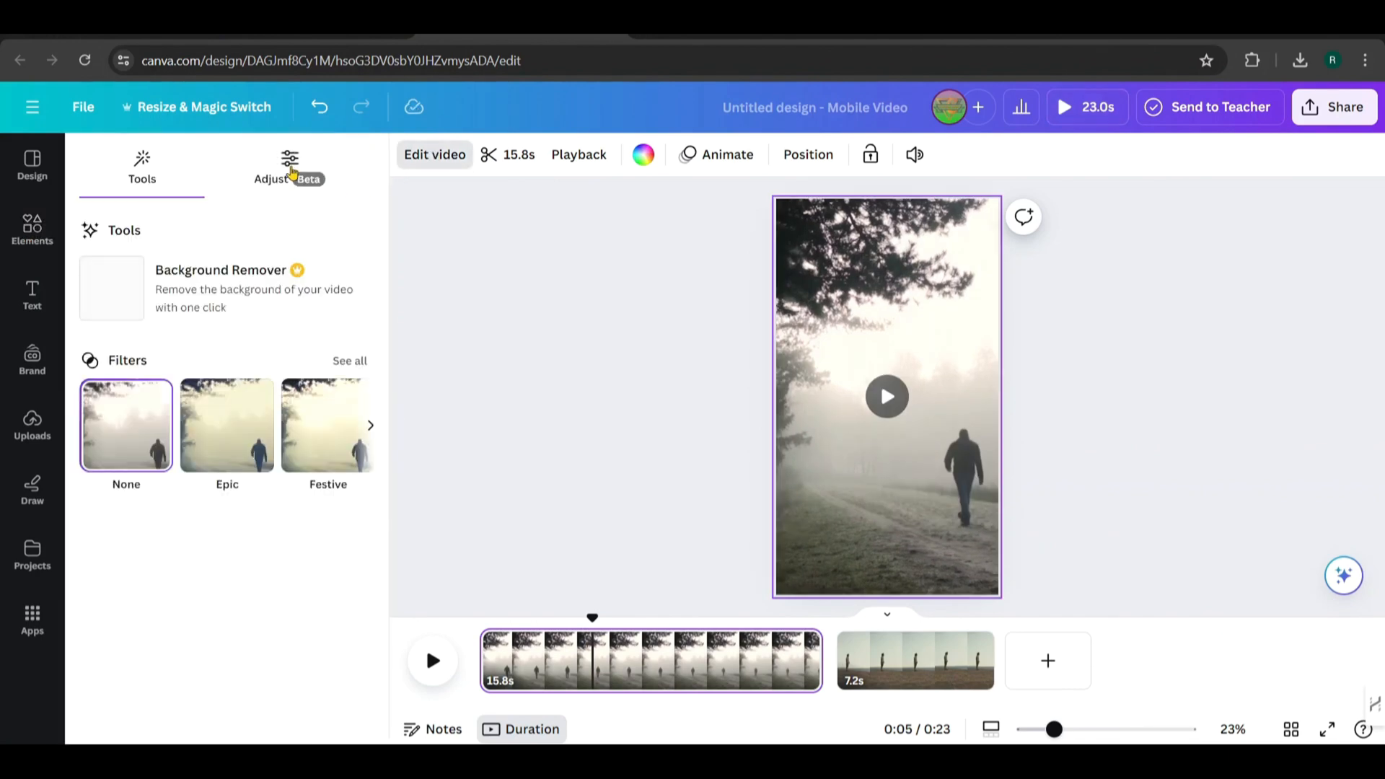
{"action": "left_click", "coordinate": [289, 168]}
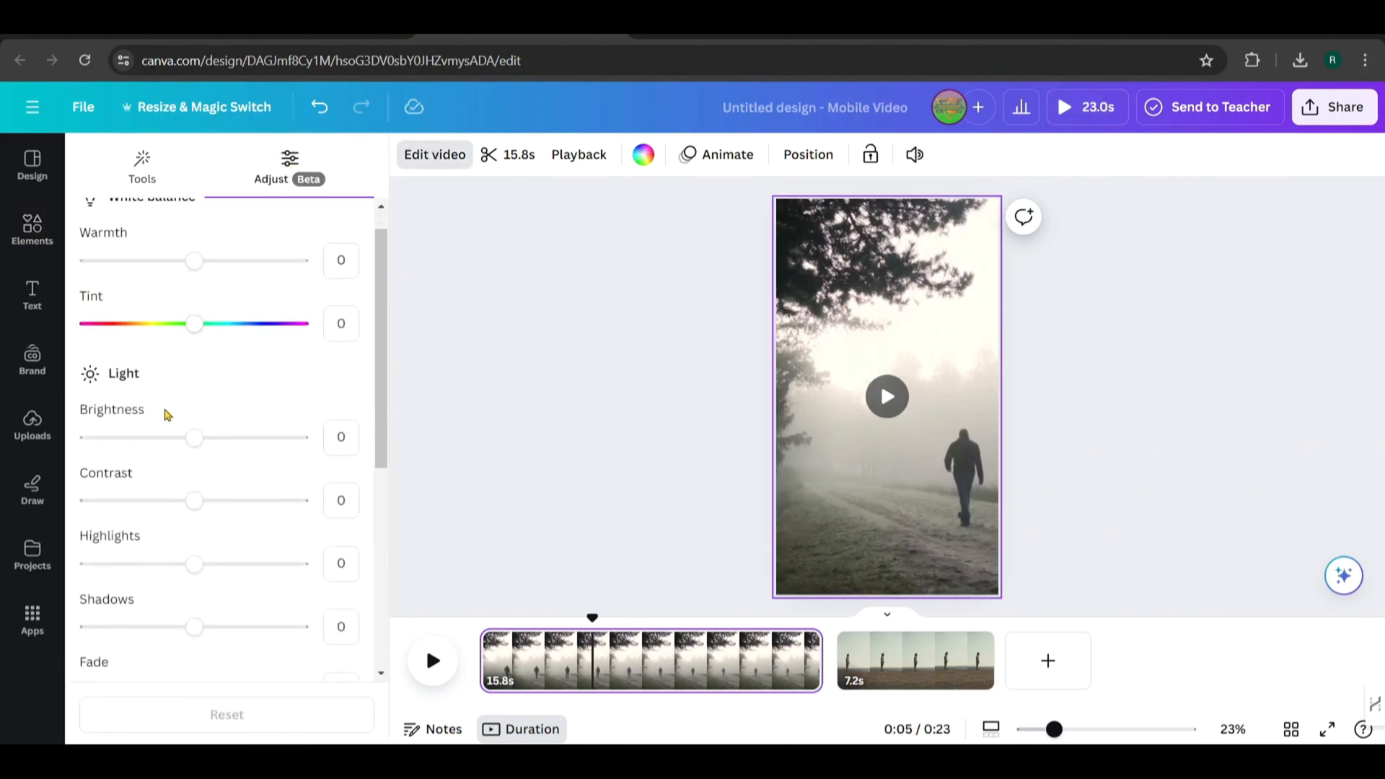
{"action": "left_click_drag", "start_coordinate": [195, 435], "coordinate": [195, 380]}
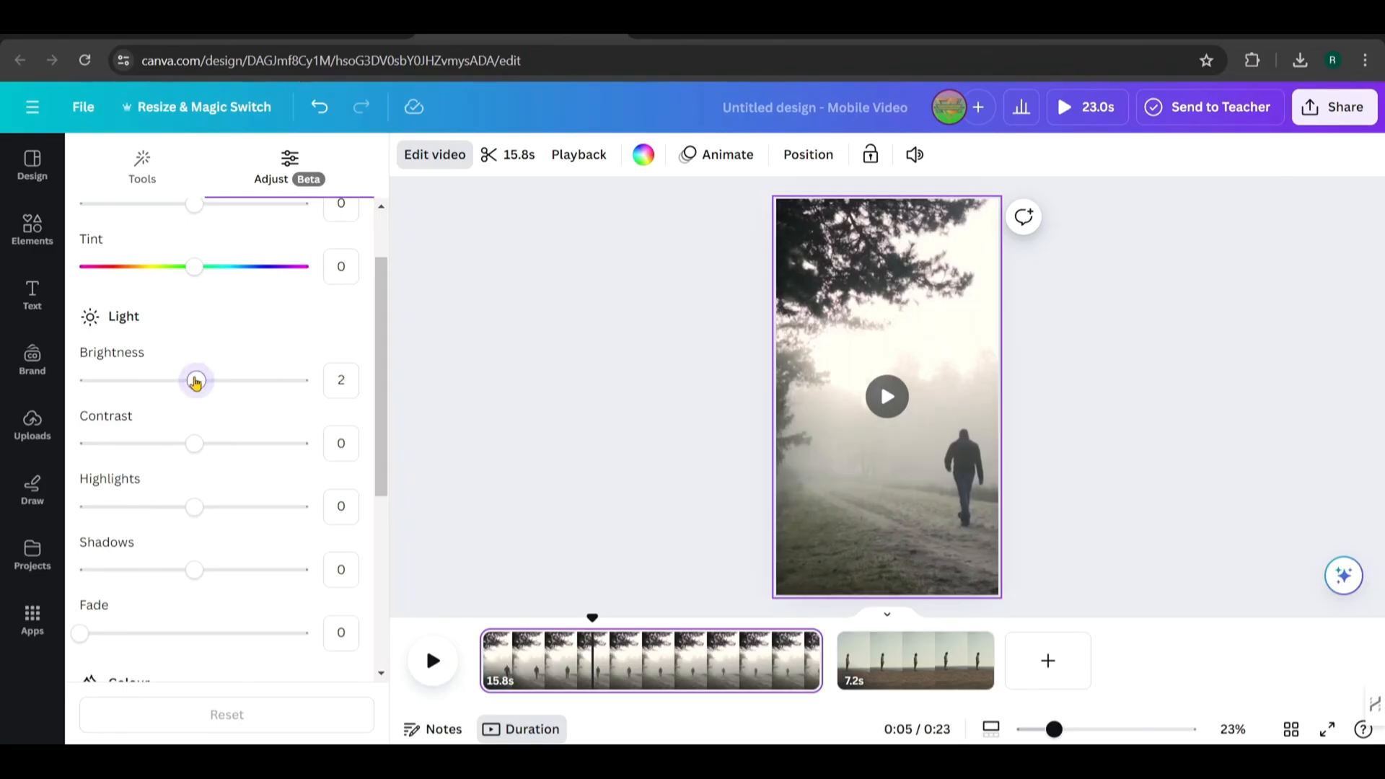
{"action": "scroll", "scroll_direction": "down", "scroll_amount": 3}
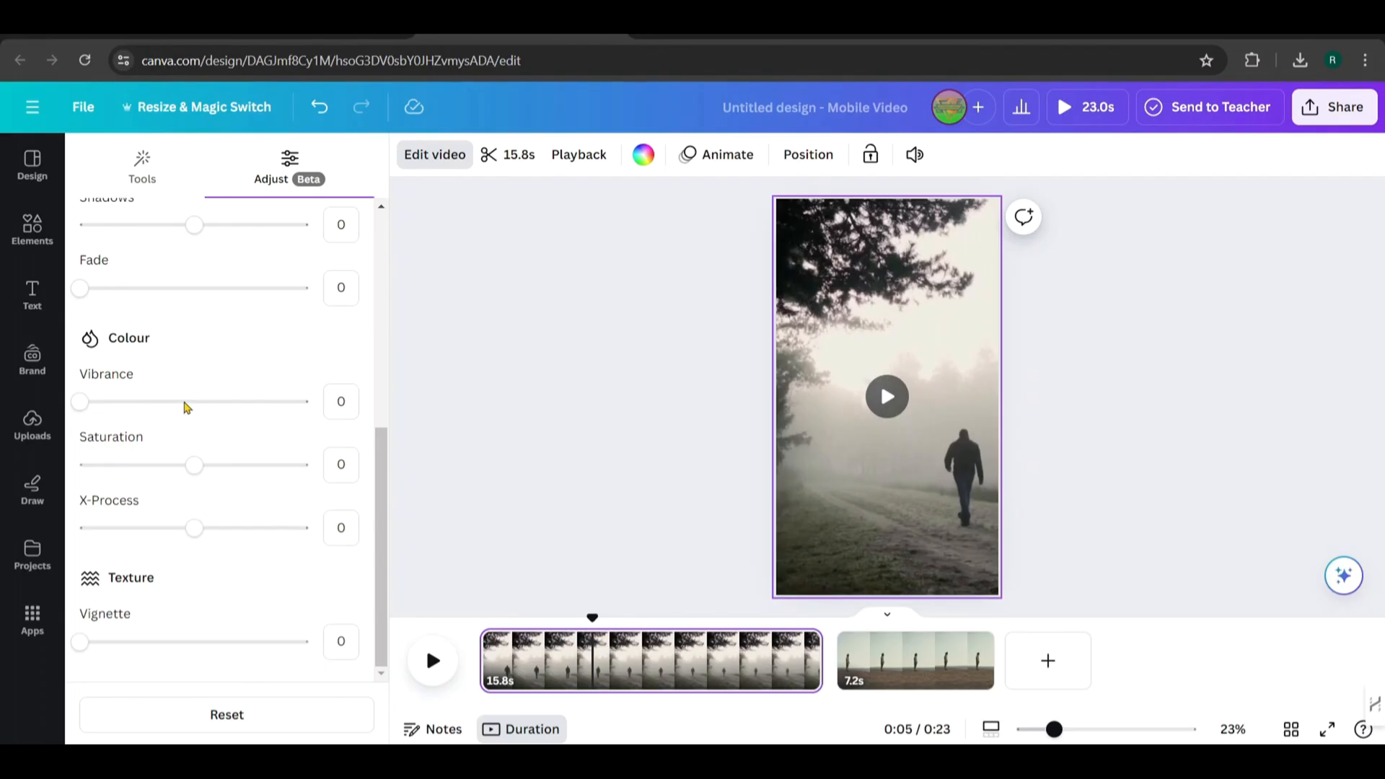
{"action": "left_click_drag", "start_coordinate": [194, 464], "coordinate": [172, 463]}
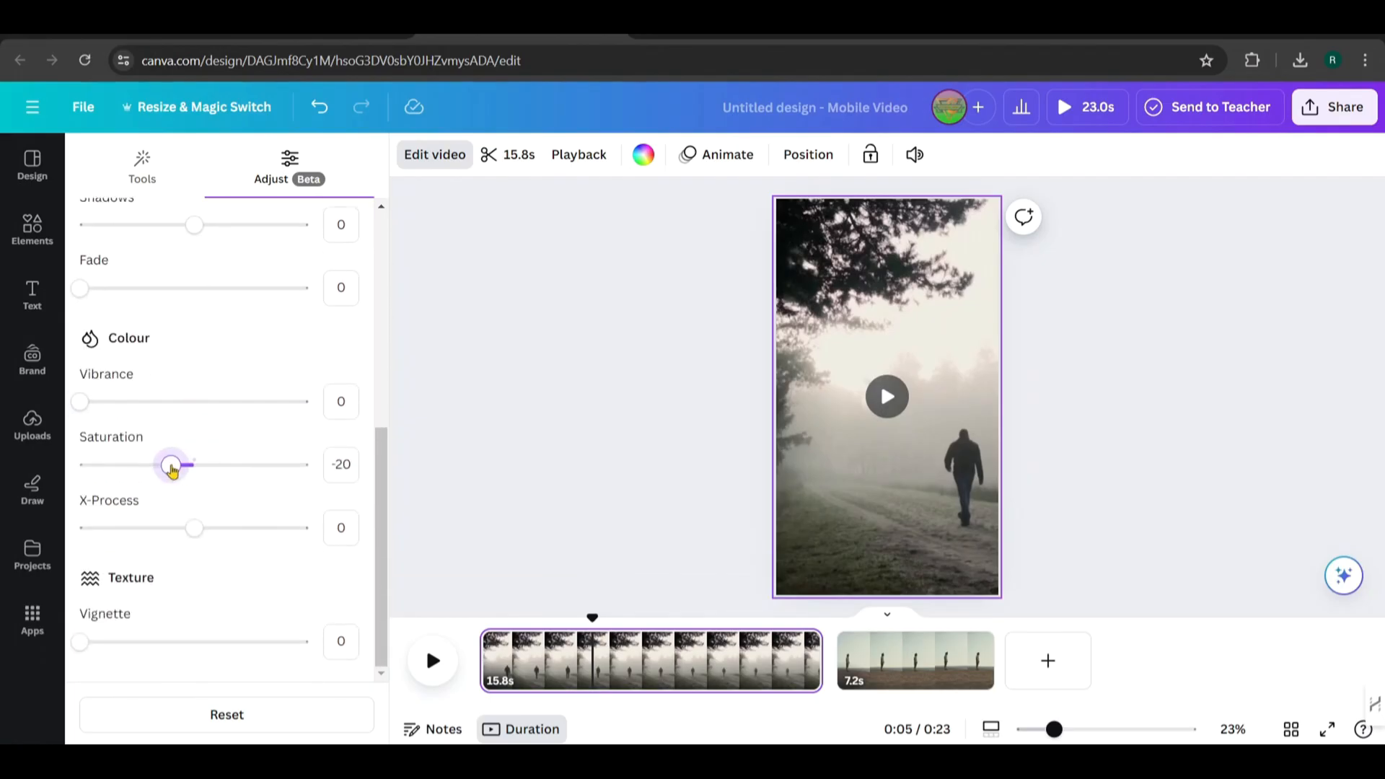
{"action": "left_click_drag", "start_coordinate": [174, 464], "coordinate": [158, 463]}
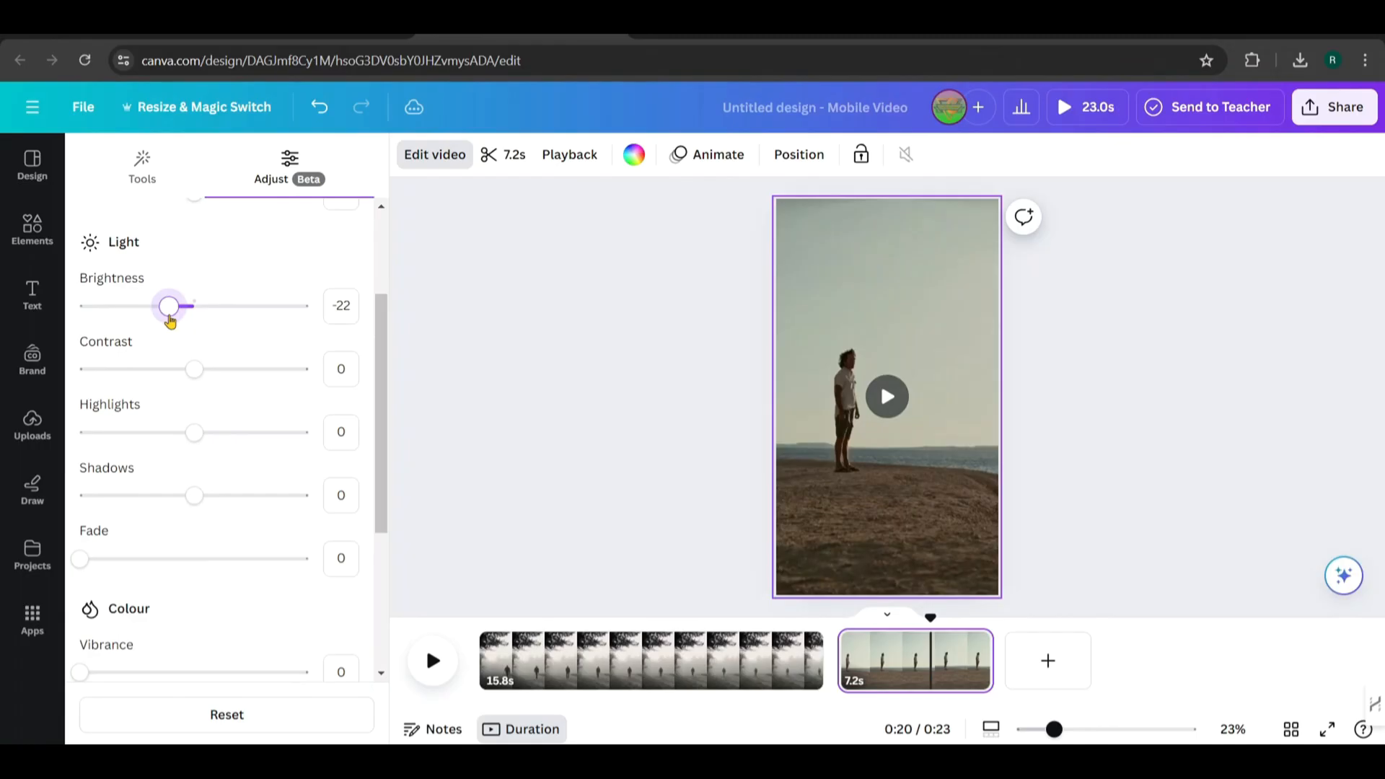
- Darken the seaside clip and drop its Saturation to about -81
{"action": "left_click_drag", "start_coordinate": [172, 306], "coordinate": [159, 306]}
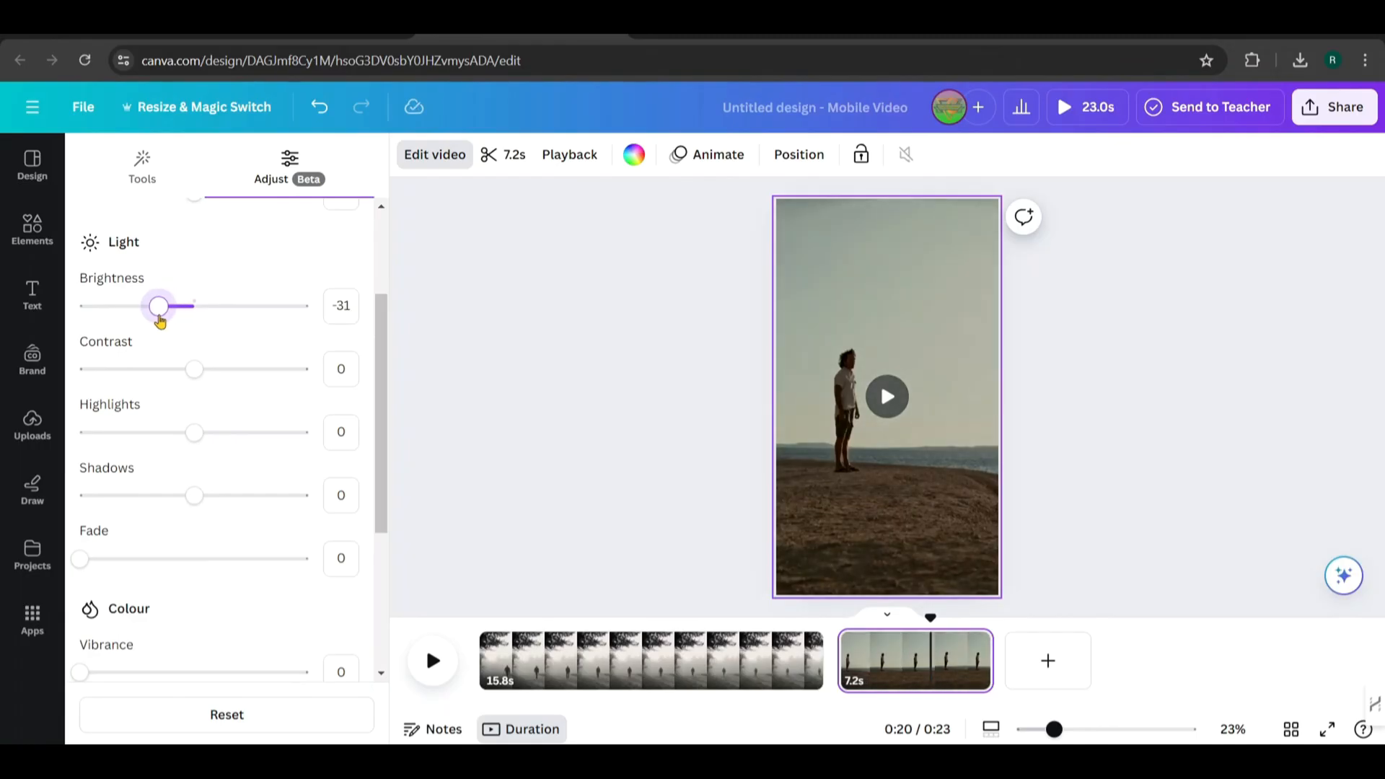
{"action": "left_click_drag", "start_coordinate": [157, 306], "coordinate": [172, 305]}
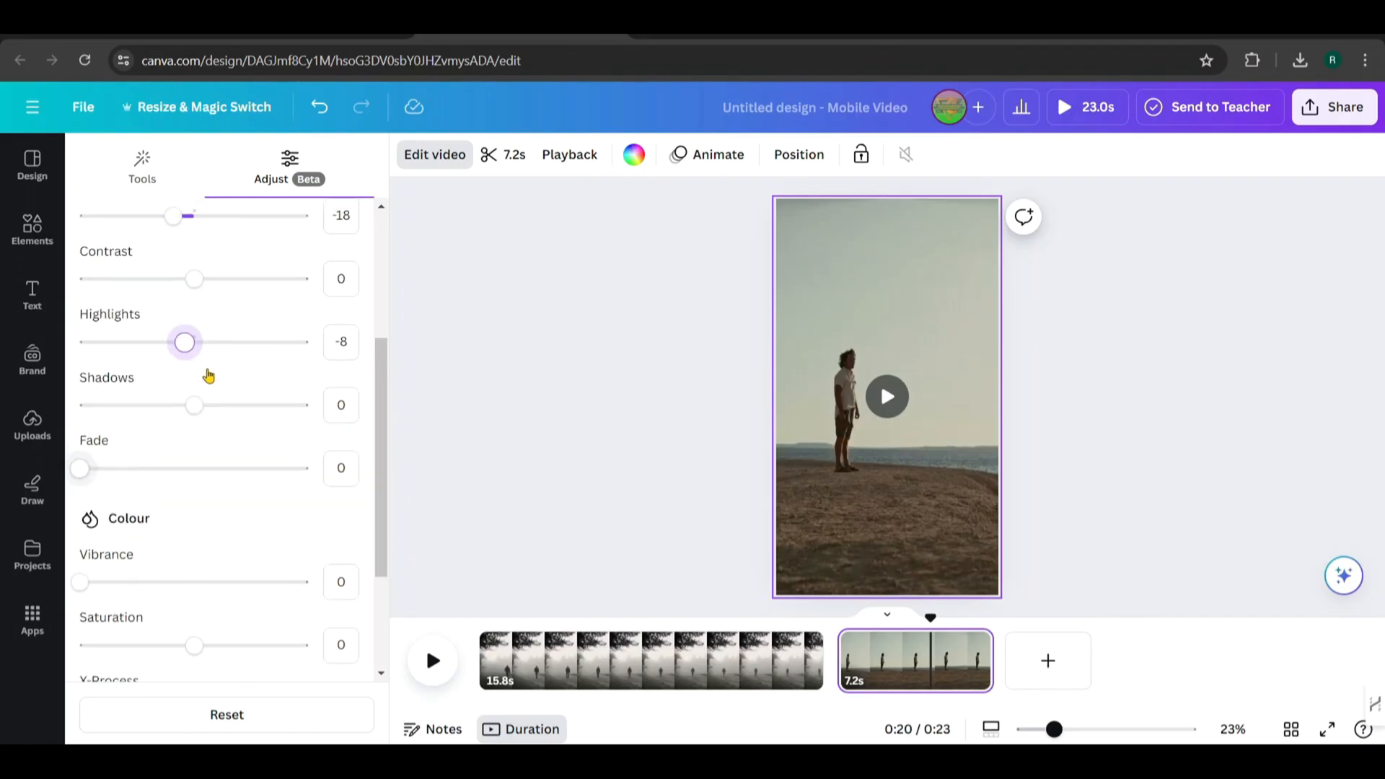
{"action": "scroll", "scroll_direction": "down", "scroll_amount": 3}
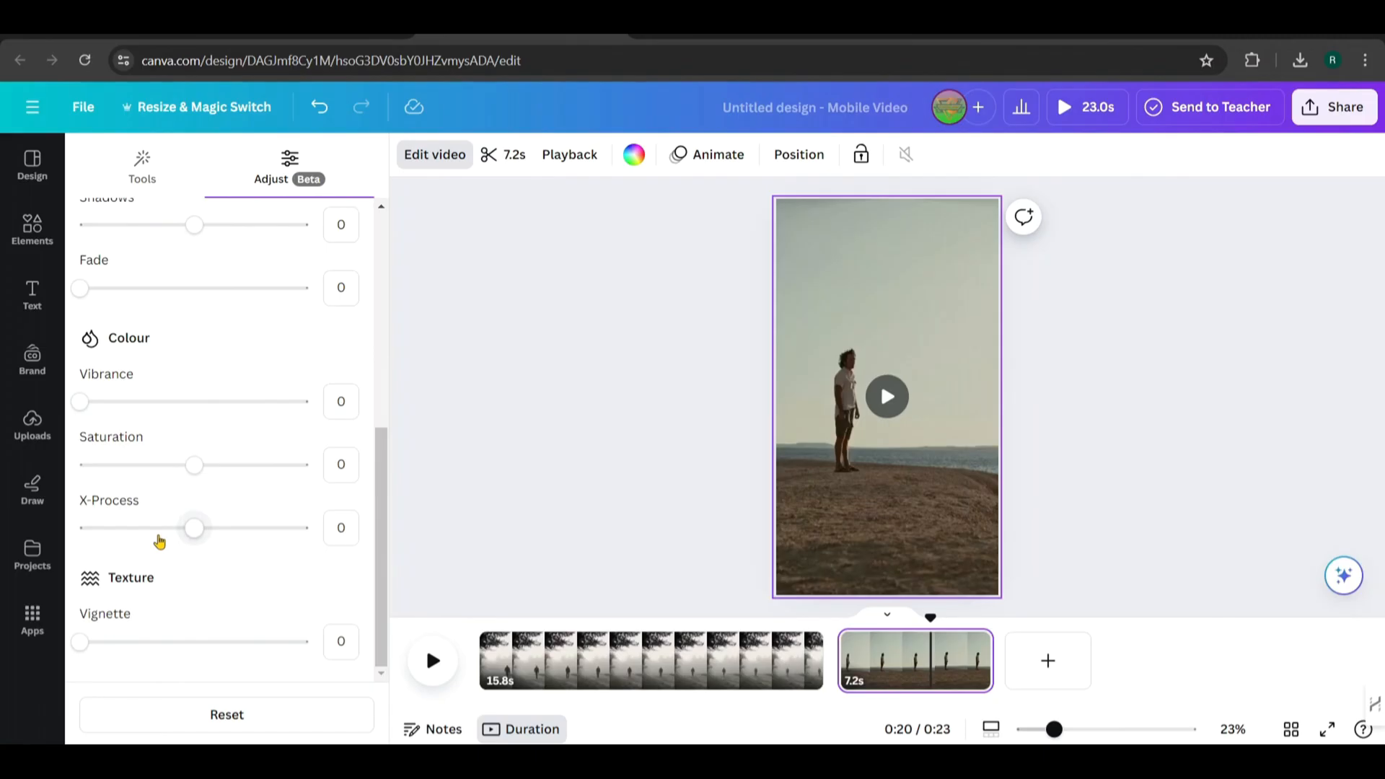
{"action": "left_click_drag", "start_coordinate": [195, 465], "coordinate": [97, 465]}
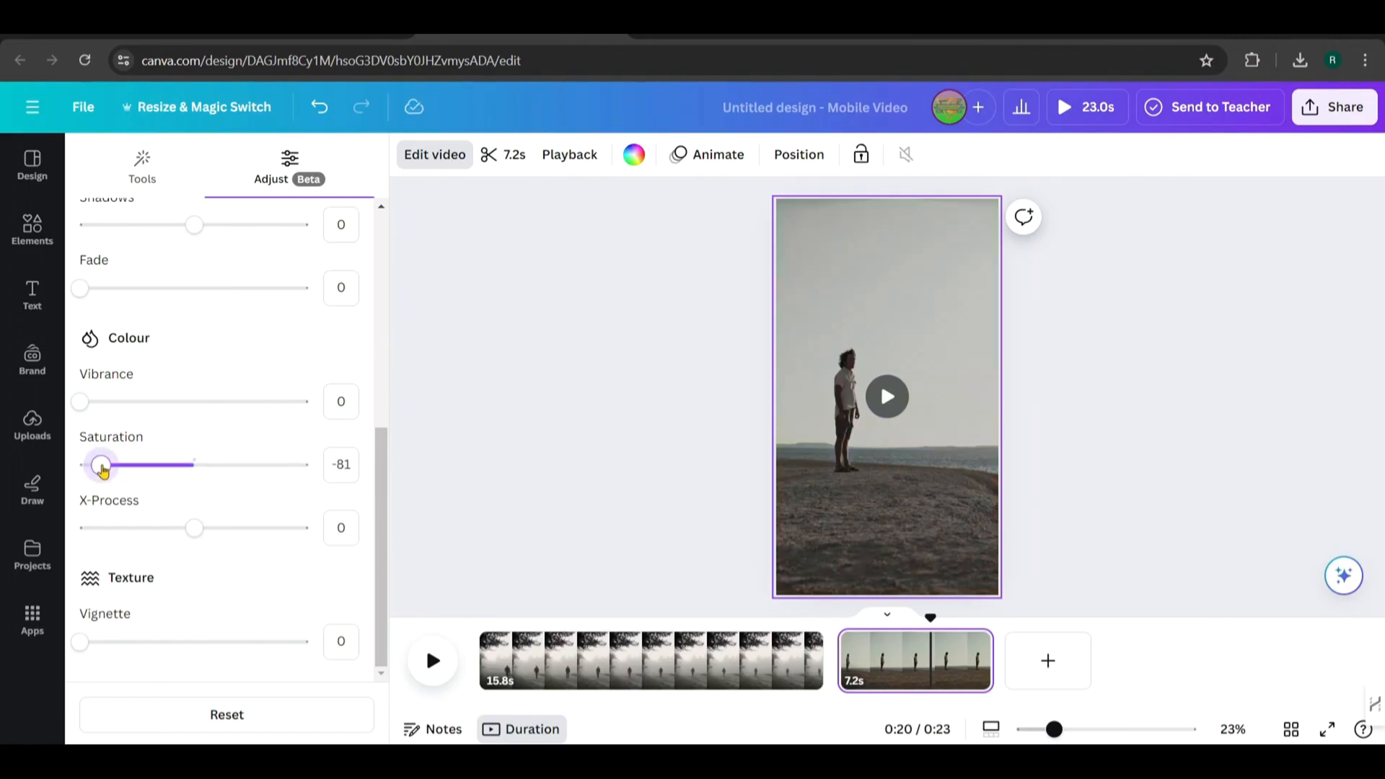
{"action": "left_click_drag", "start_coordinate": [101, 464], "coordinate": [113, 465]}
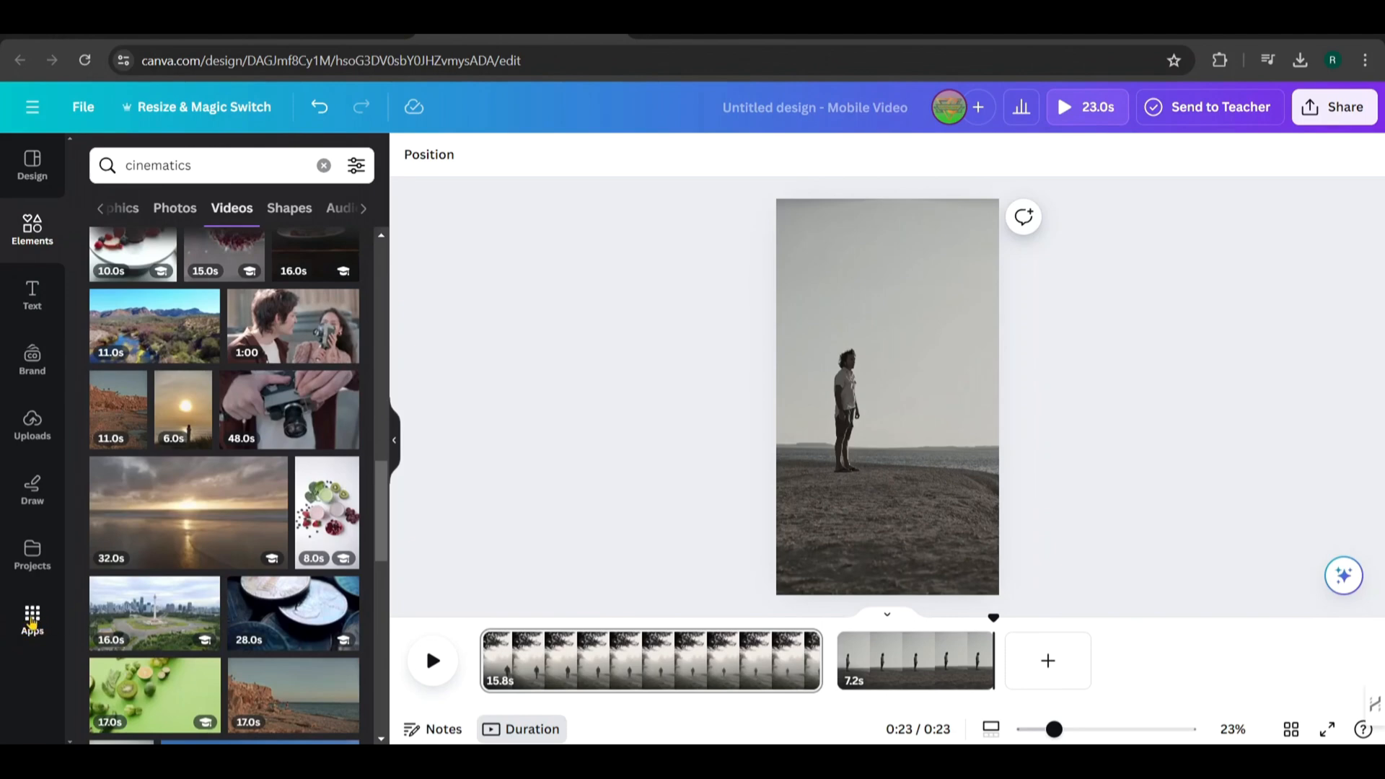
- Browse Canva's AI-powered apps and bring up the AI Voiceover app details
{"action": "left_click", "coordinate": [32, 619]}
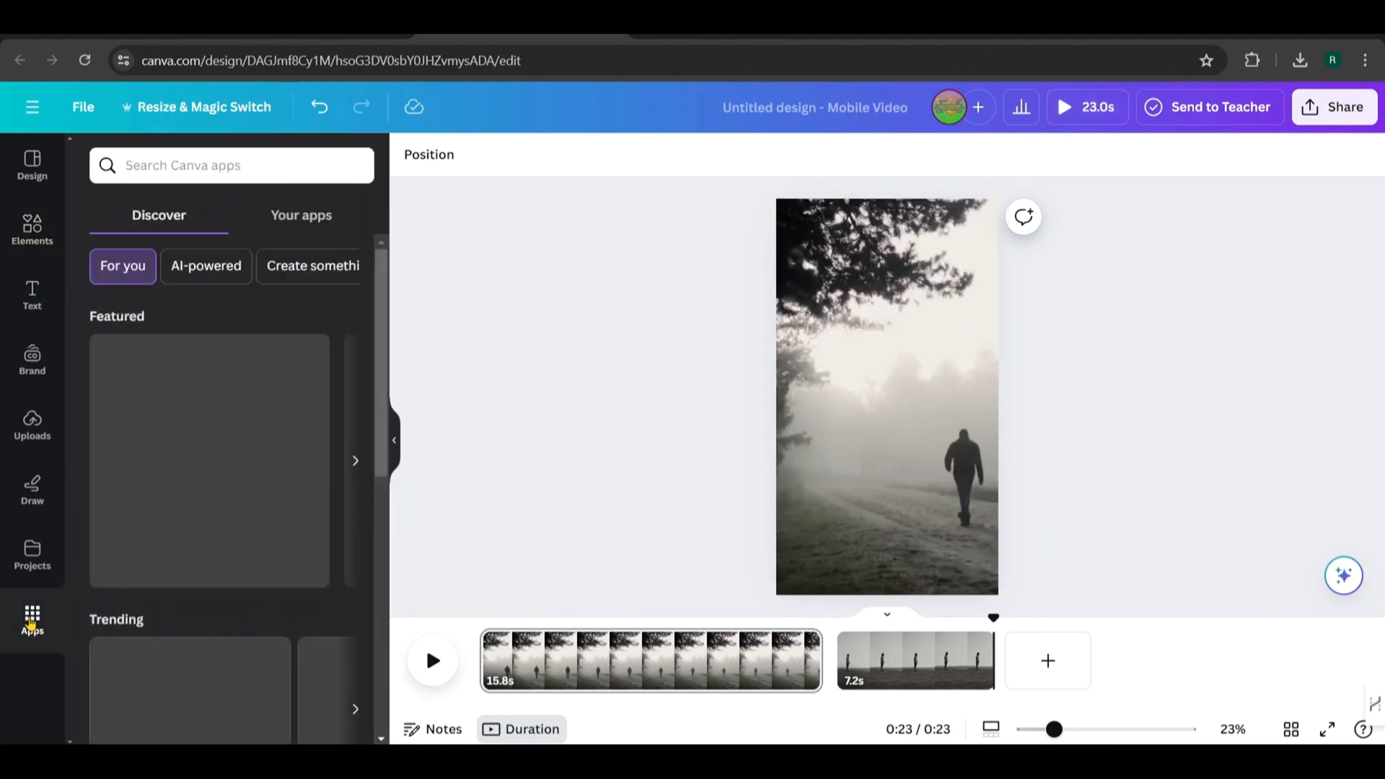
{"action": "left_click", "coordinate": [205, 266]}
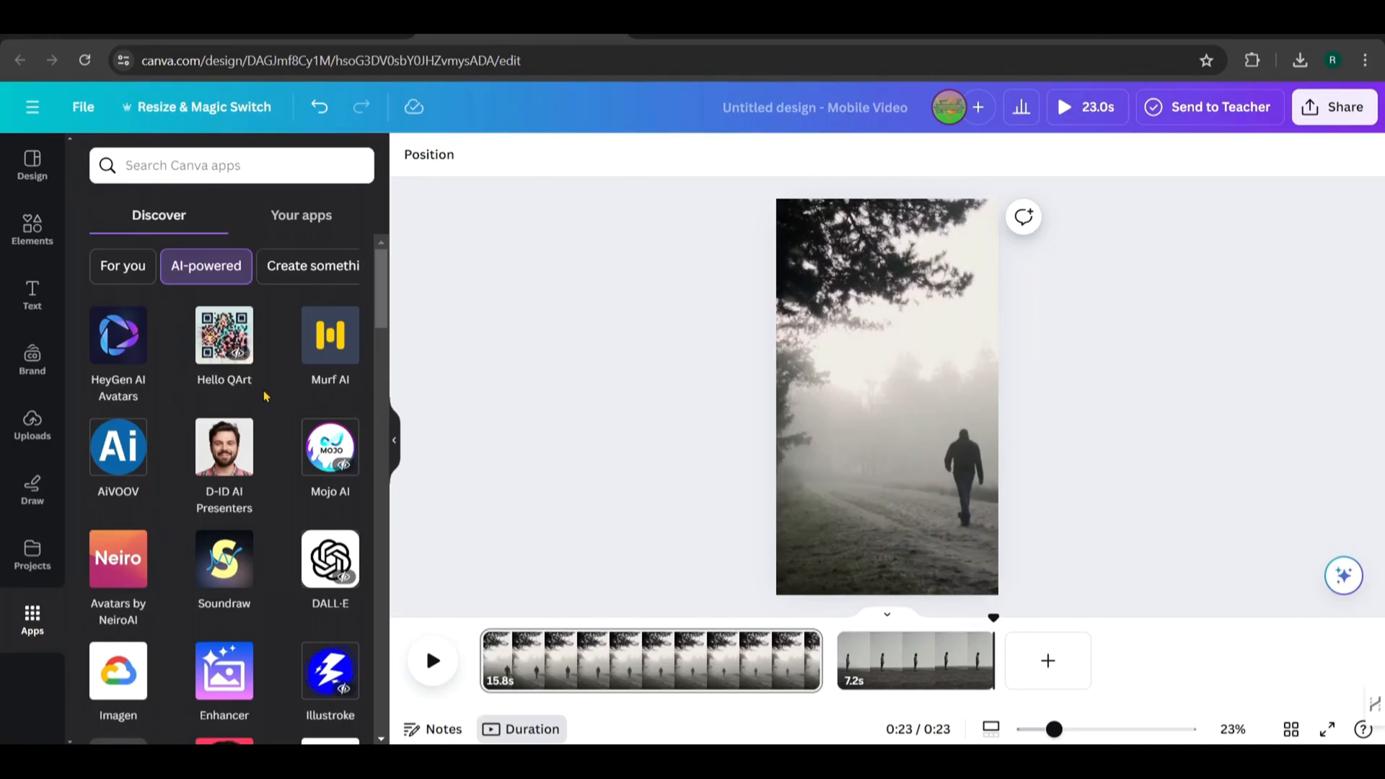
{"action": "scroll", "scroll_direction": "down", "scroll_amount": 3}
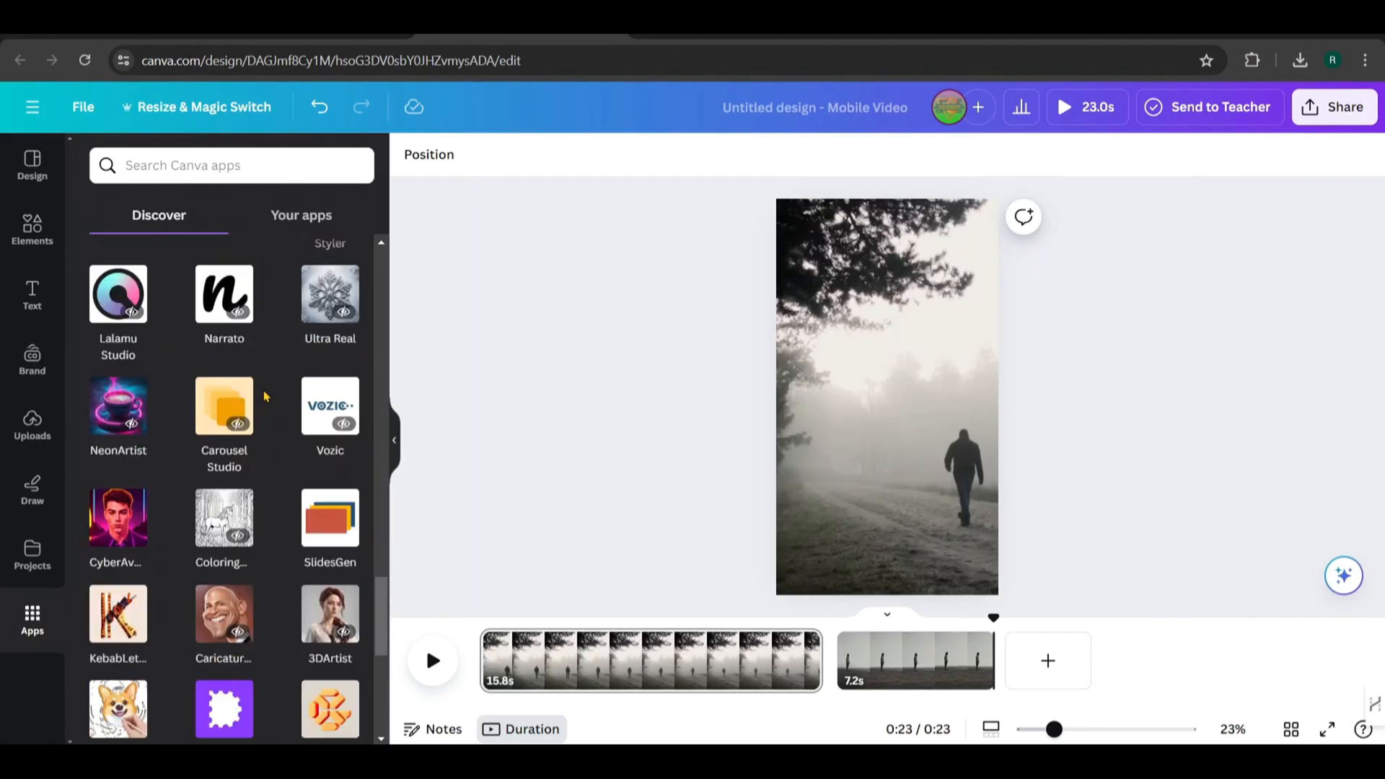
{"action": "left_click", "coordinate": [206, 266]}
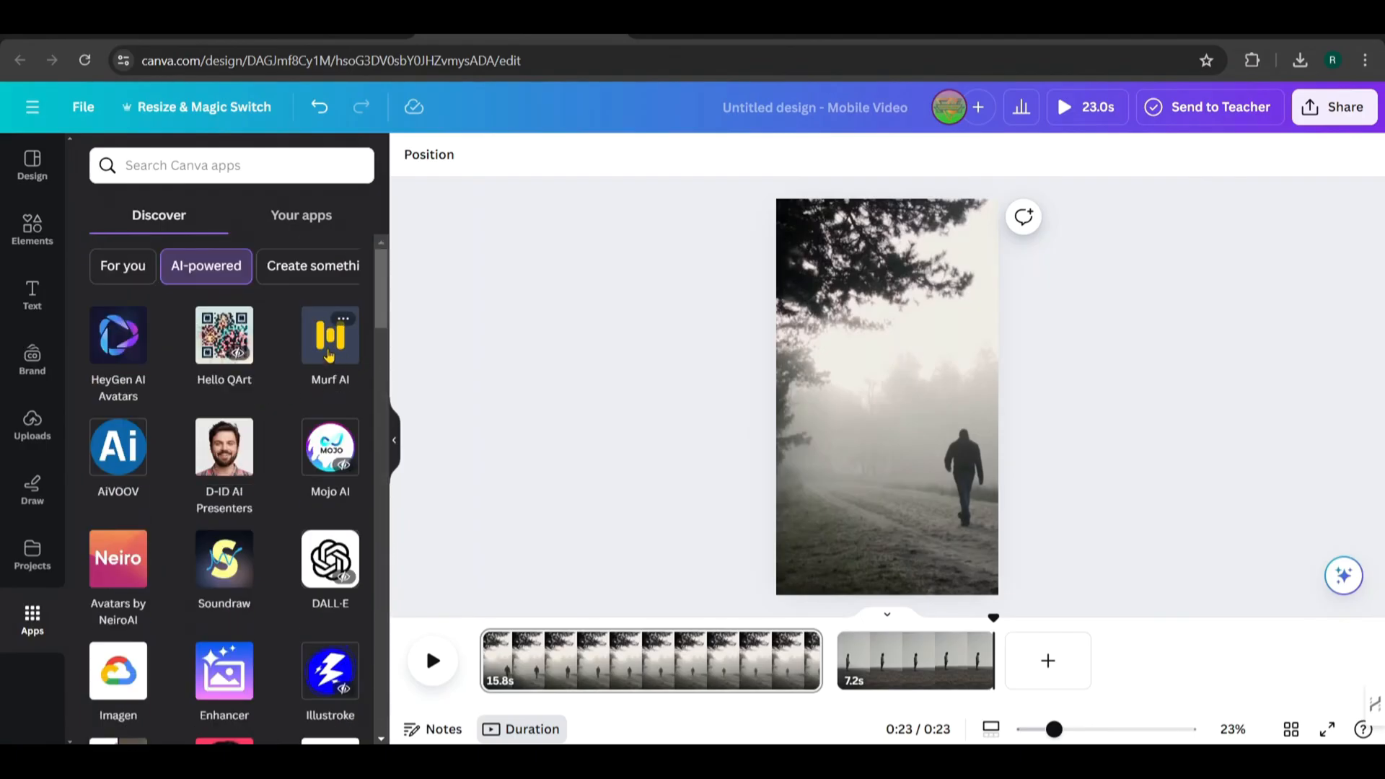
{"action": "scroll", "scroll_direction": "down", "scroll_amount": 3}
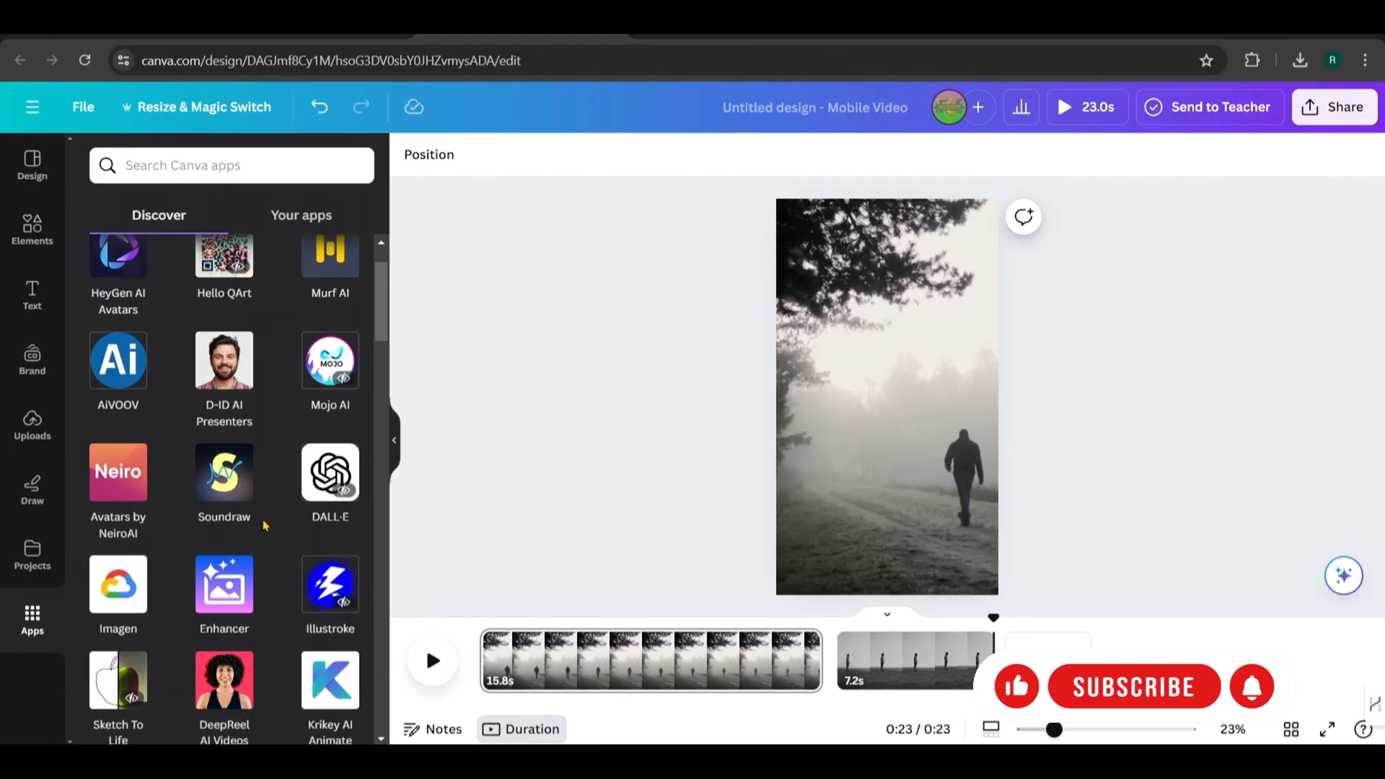
{"action": "scroll", "scroll_direction": "down", "scroll_amount": 3}
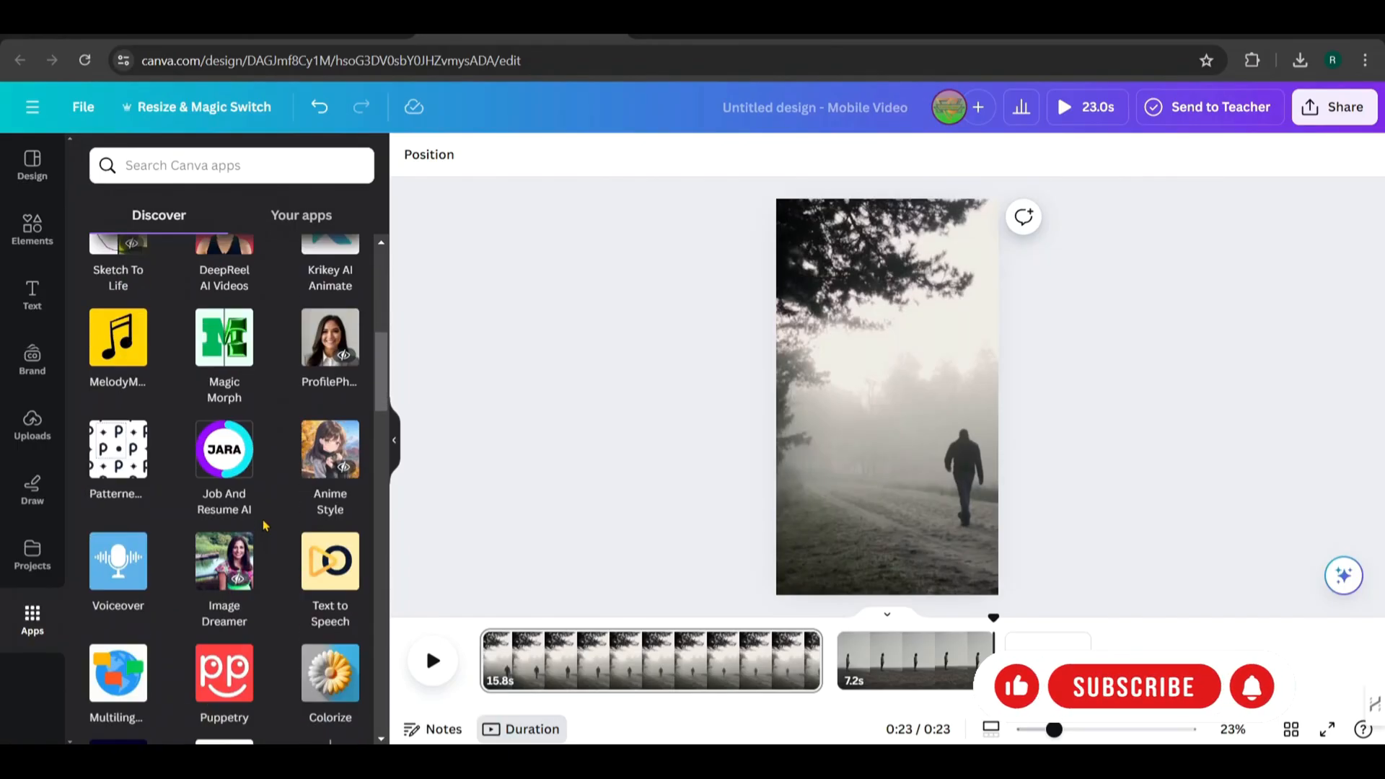
{"action": "scroll", "scroll_direction": "down", "scroll_amount": 3}
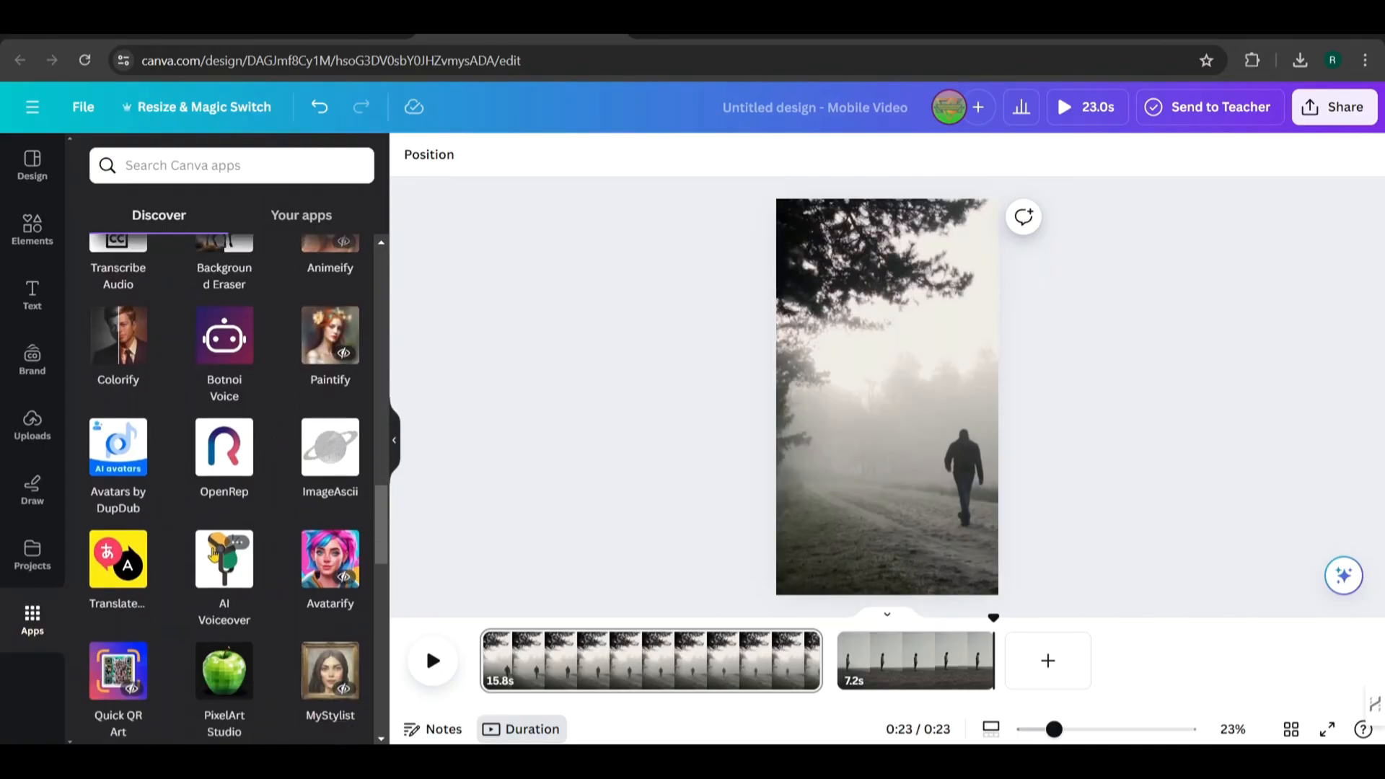
{"action": "left_click", "coordinate": [224, 557]}
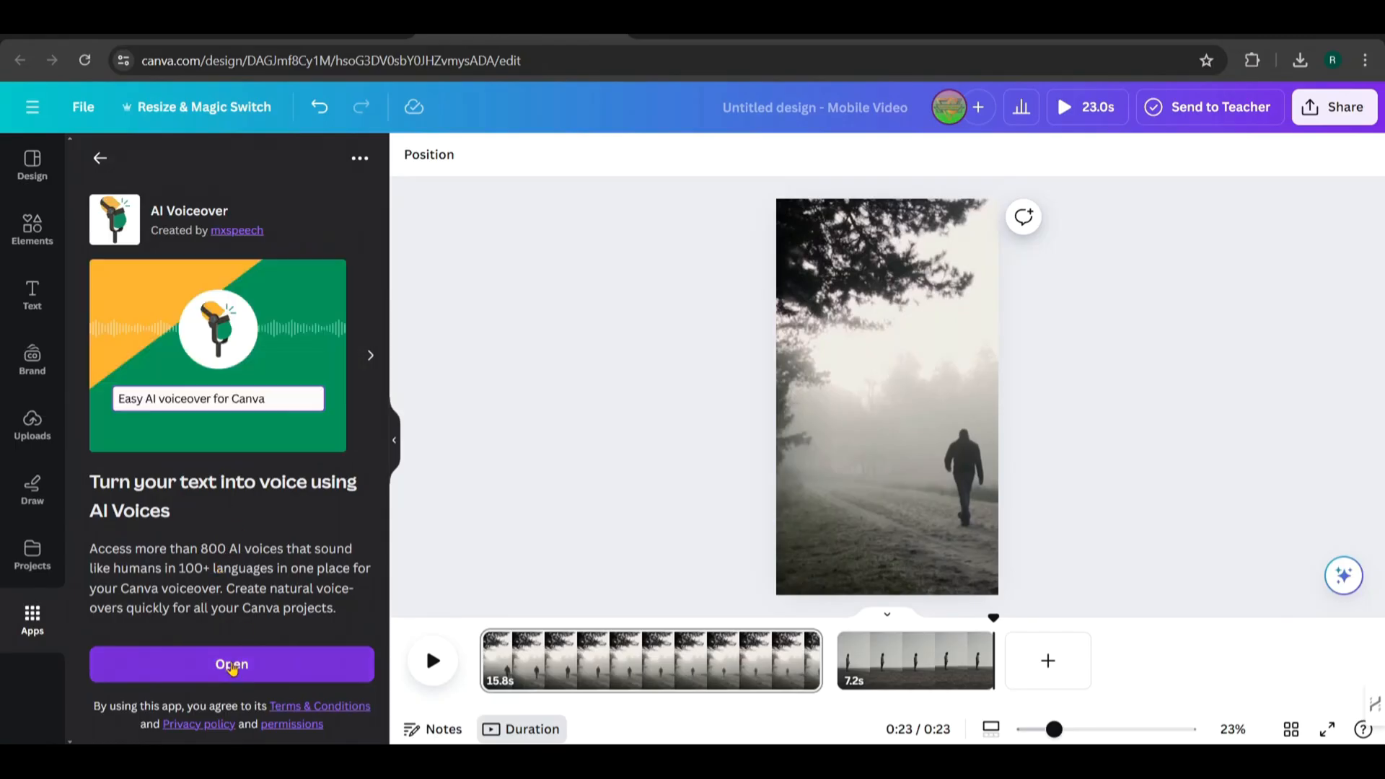
- Launch AI Voiceover, log in and connect the account to authorise it
{"action": "left_click", "coordinate": [231, 664]}
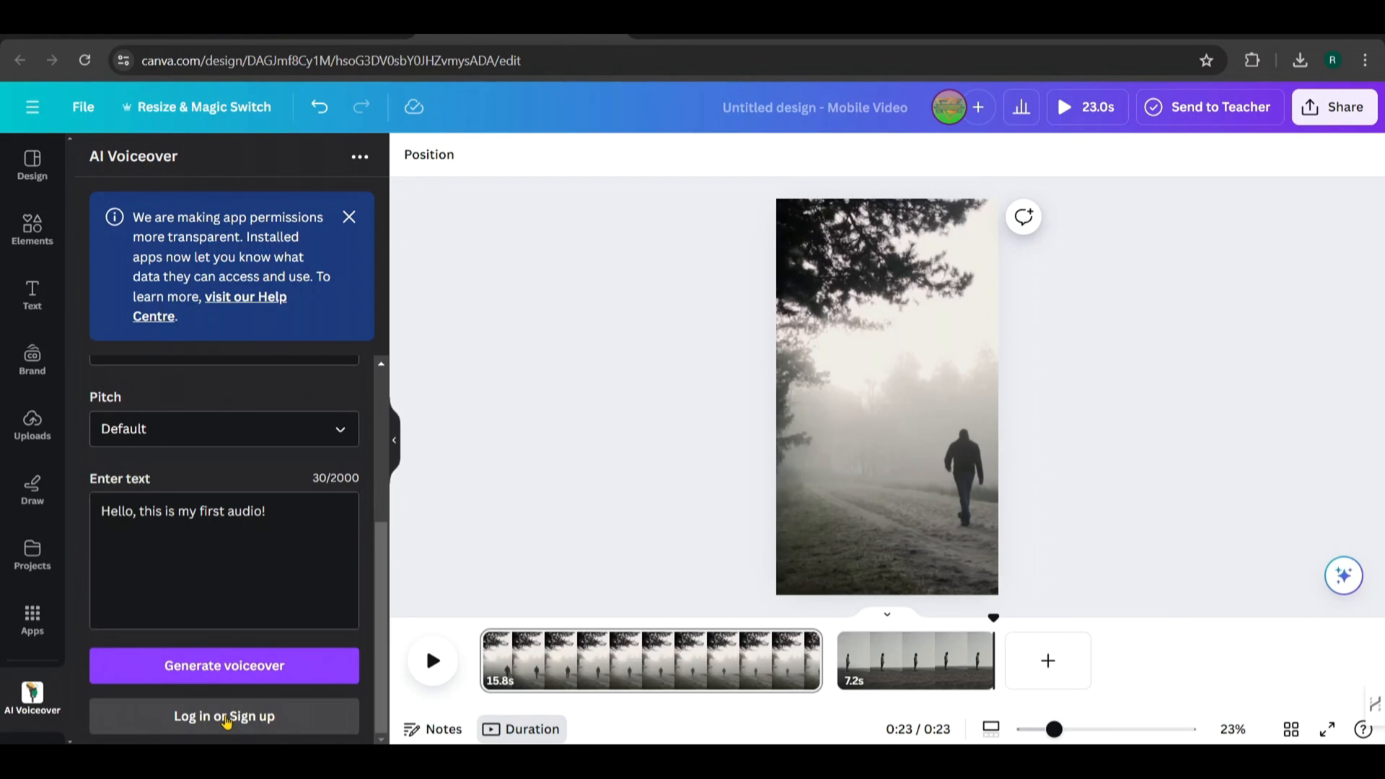
{"action": "left_click", "coordinate": [224, 715]}
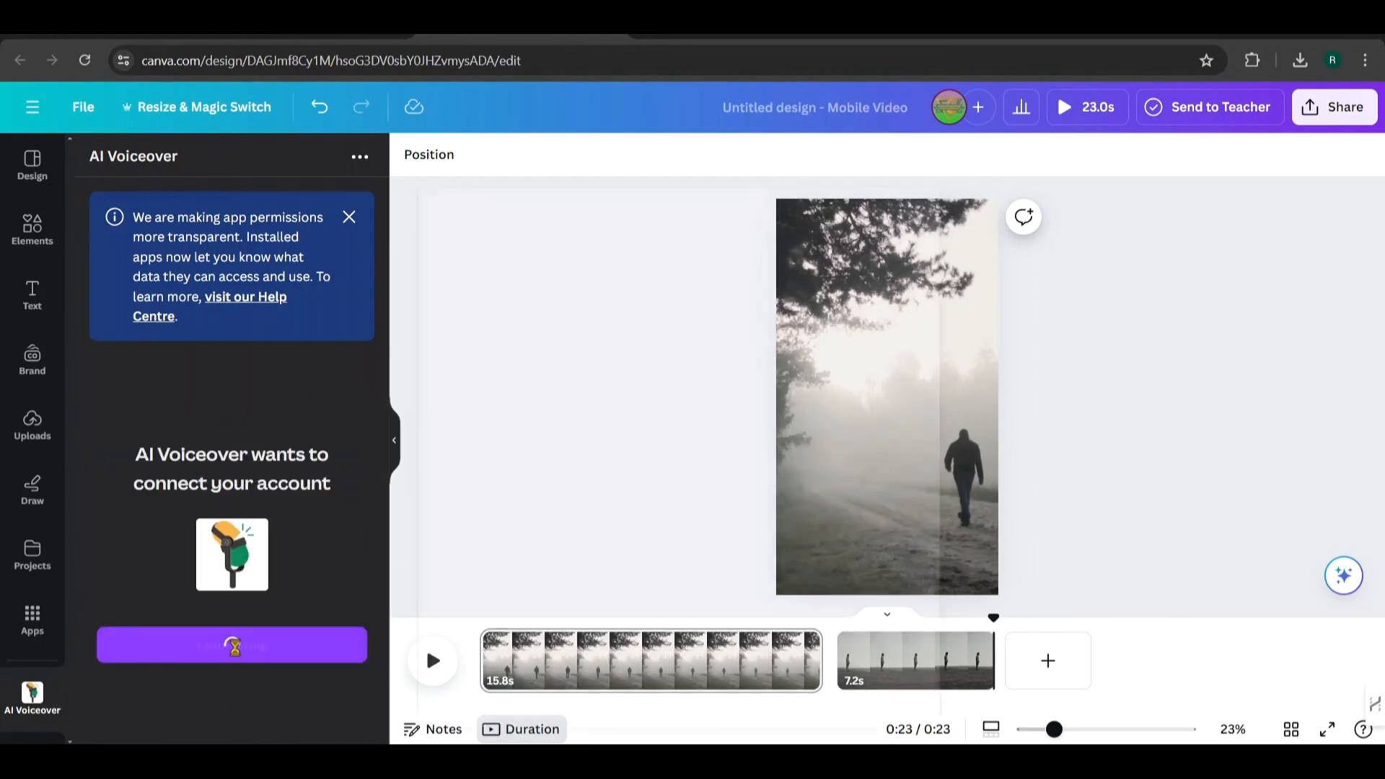
{"action": "left_click", "coordinate": [231, 643]}
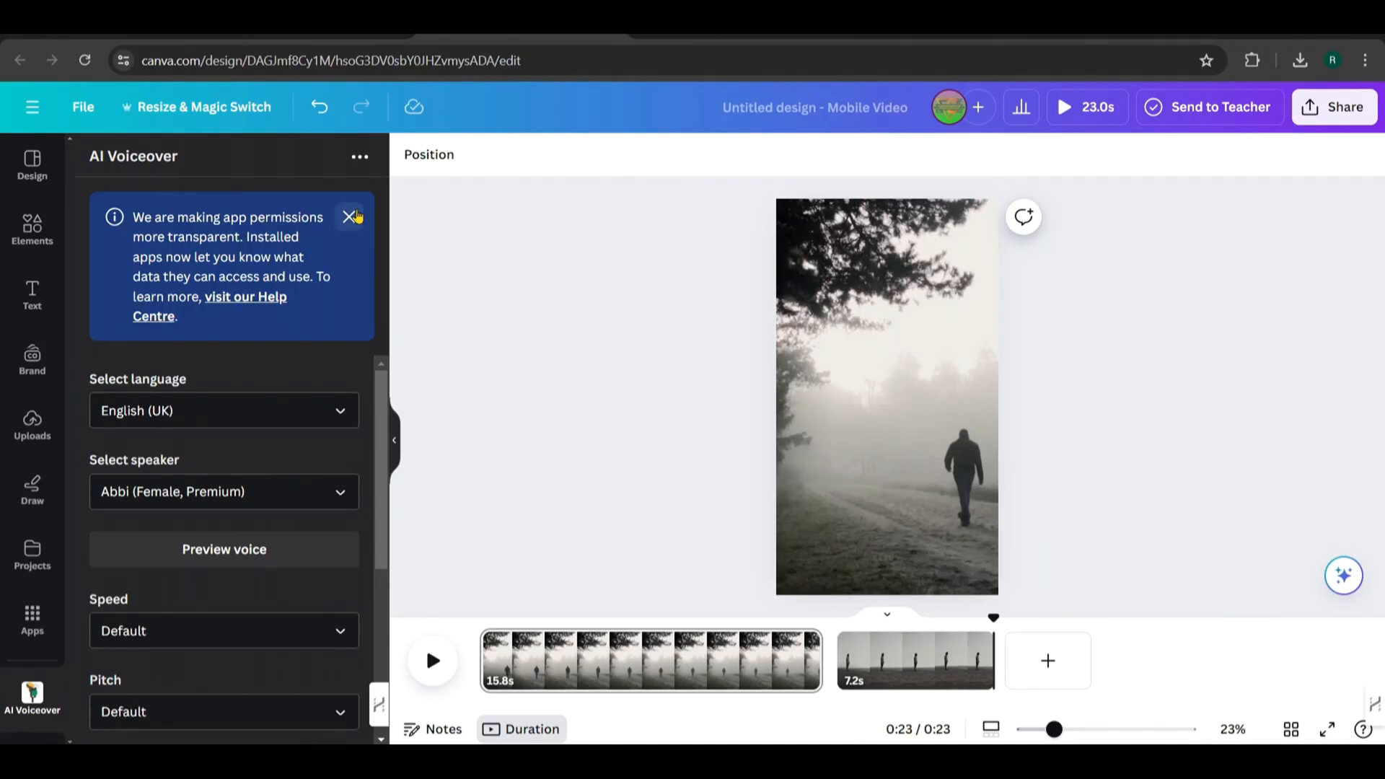
- Preview Alfie and Arthur voices, then choose Brian (Male, Premium) as the speaker
{"action": "left_click", "coordinate": [352, 216]}
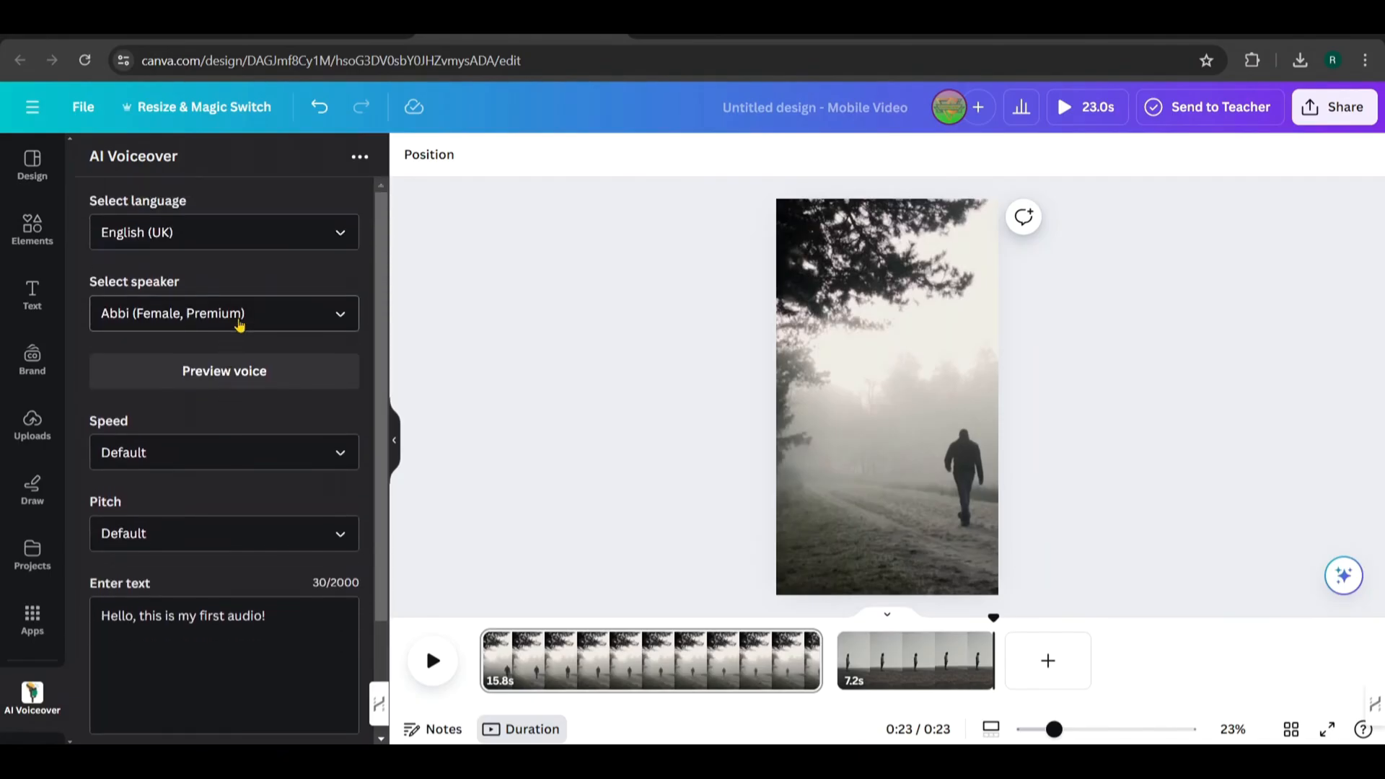
{"action": "left_click", "coordinate": [223, 313]}
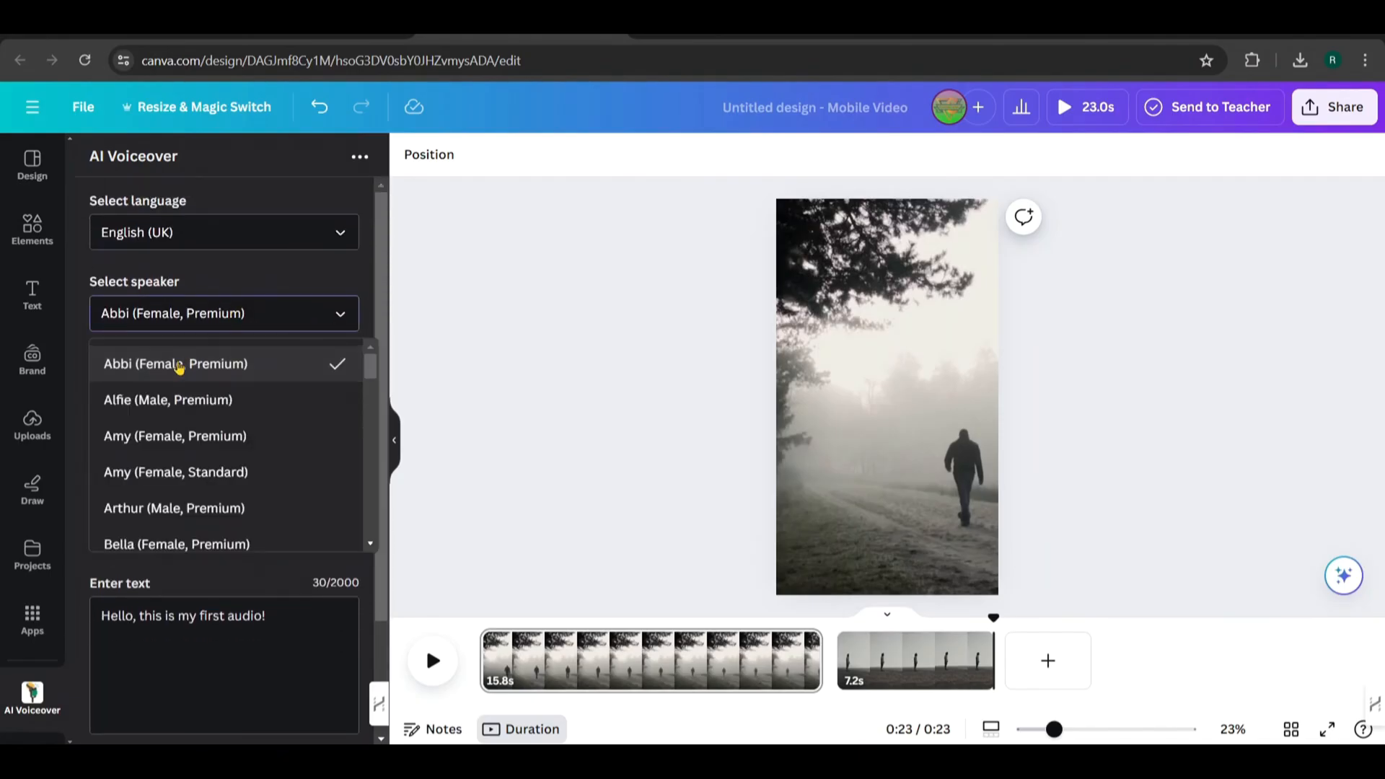
{"action": "left_click", "coordinate": [168, 400]}
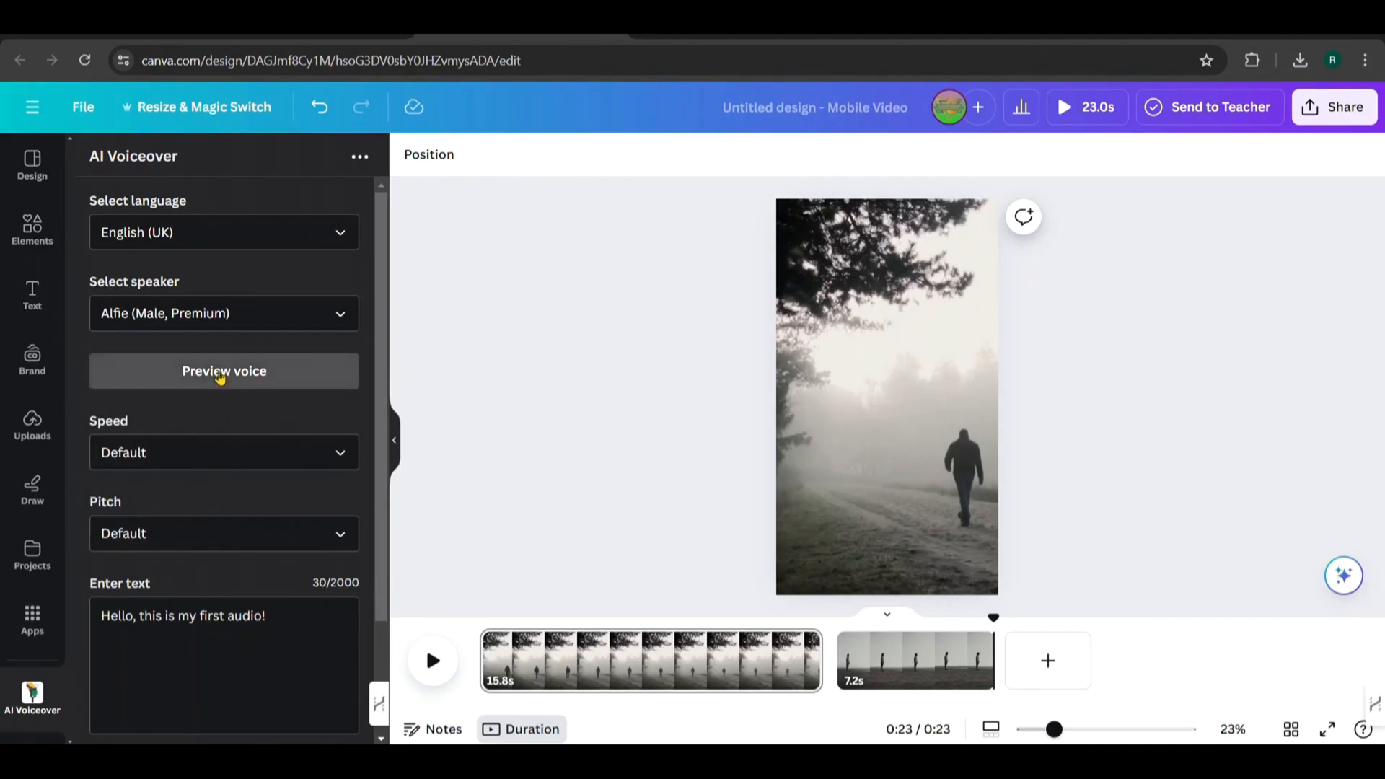
{"action": "left_click", "coordinate": [224, 371]}
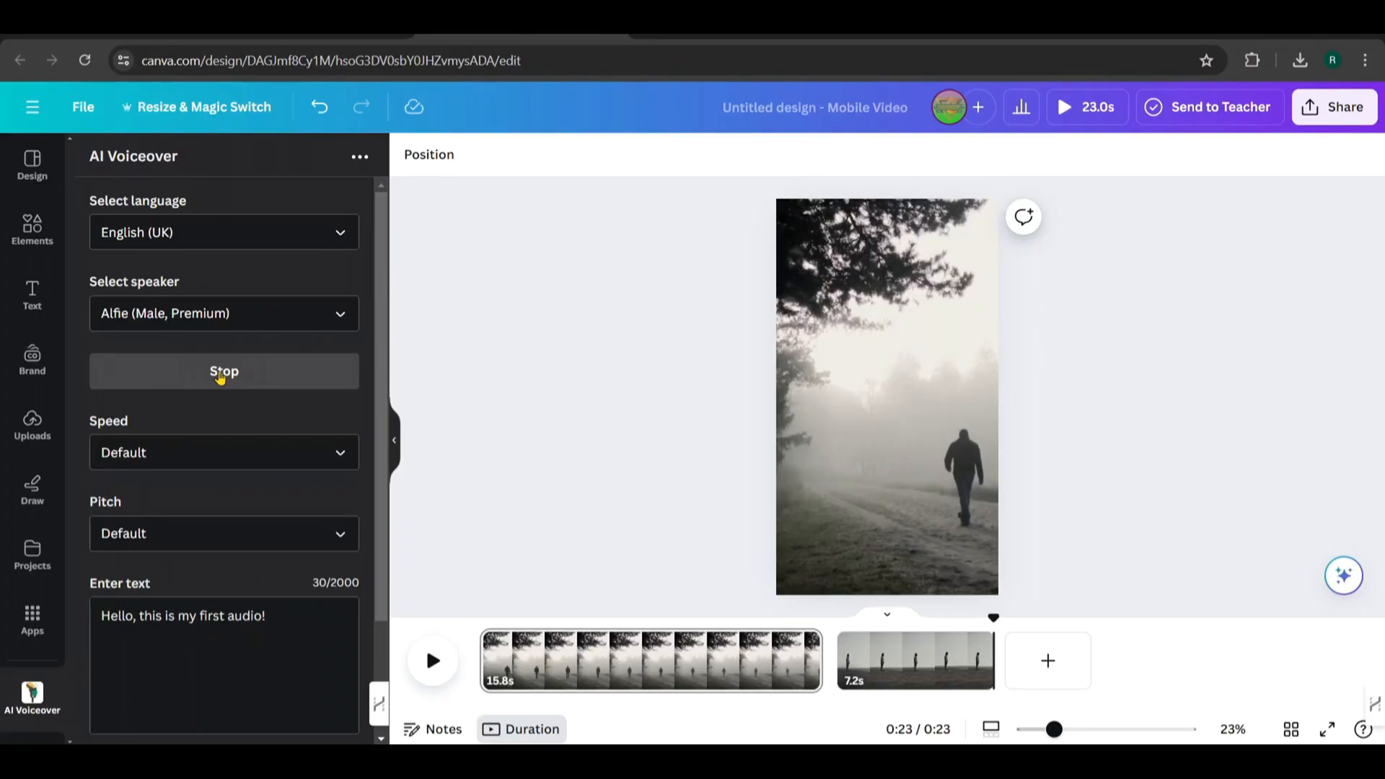
{"action": "left_click", "coordinate": [224, 313]}
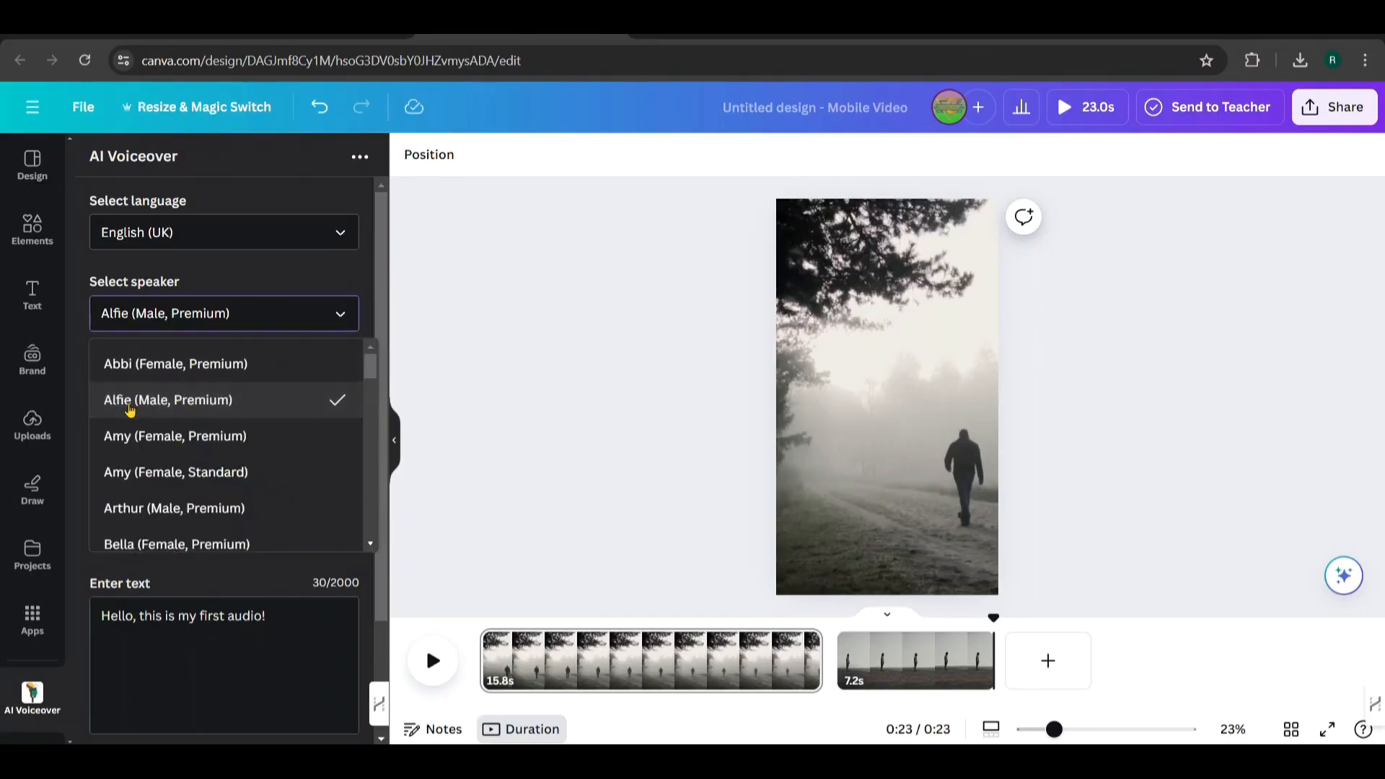
{"action": "left_click", "coordinate": [175, 508]}
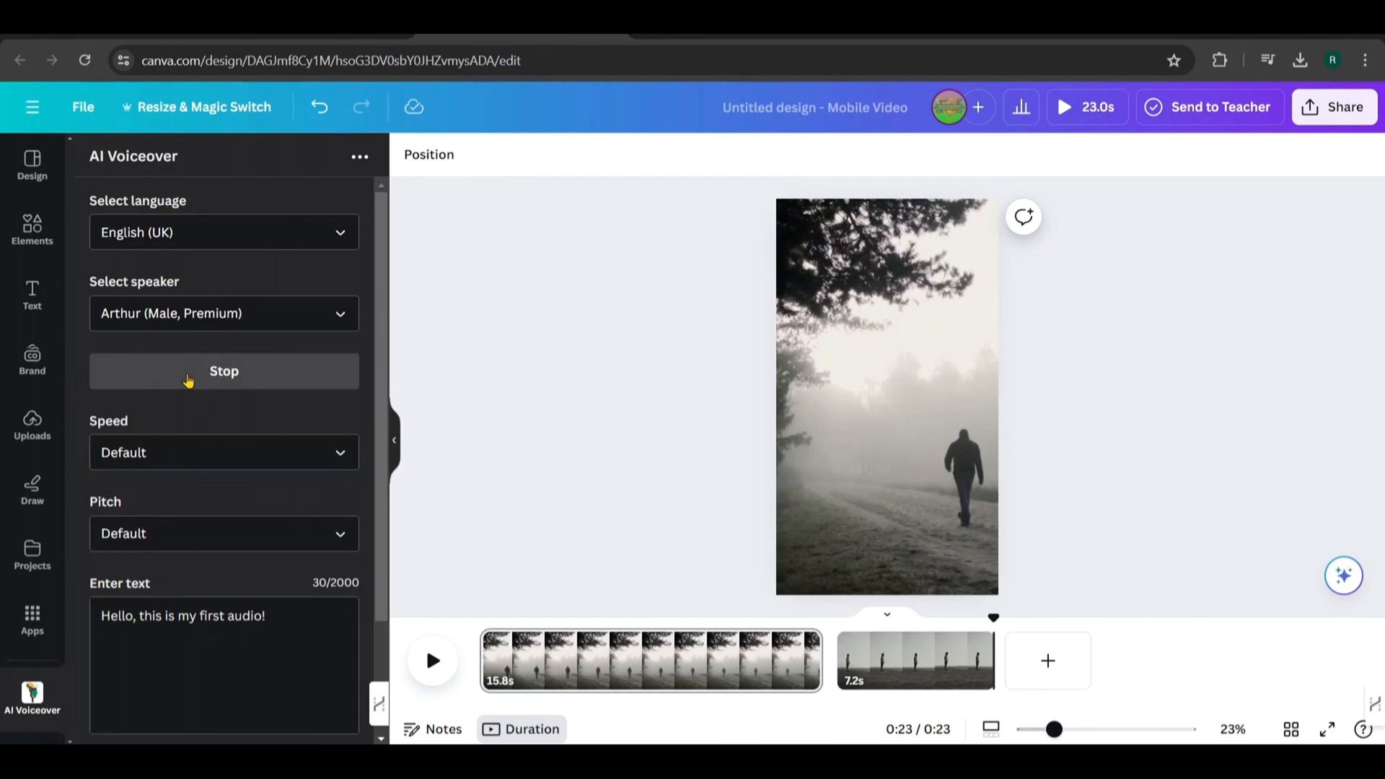
{"action": "mouse_move", "coordinate": [295, 341]}
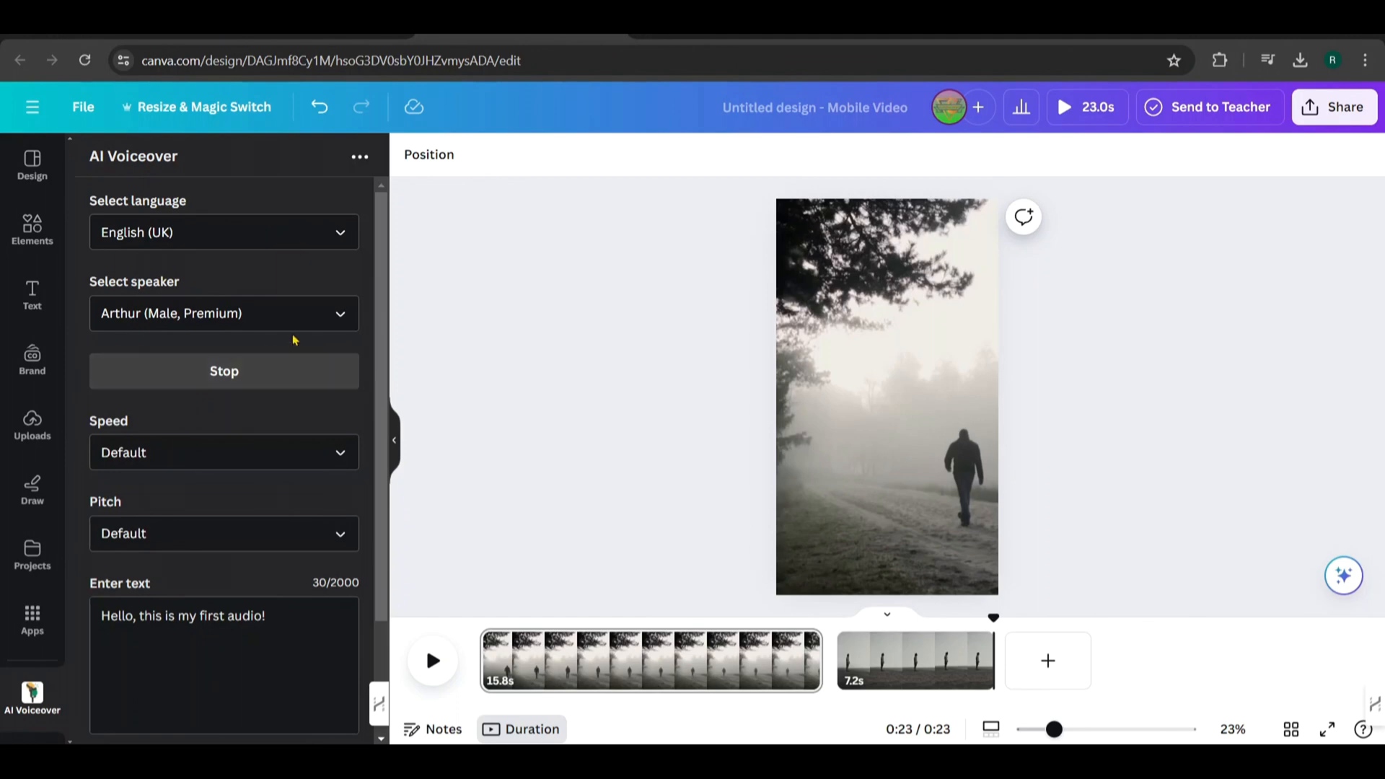
{"action": "left_click", "coordinate": [224, 313]}
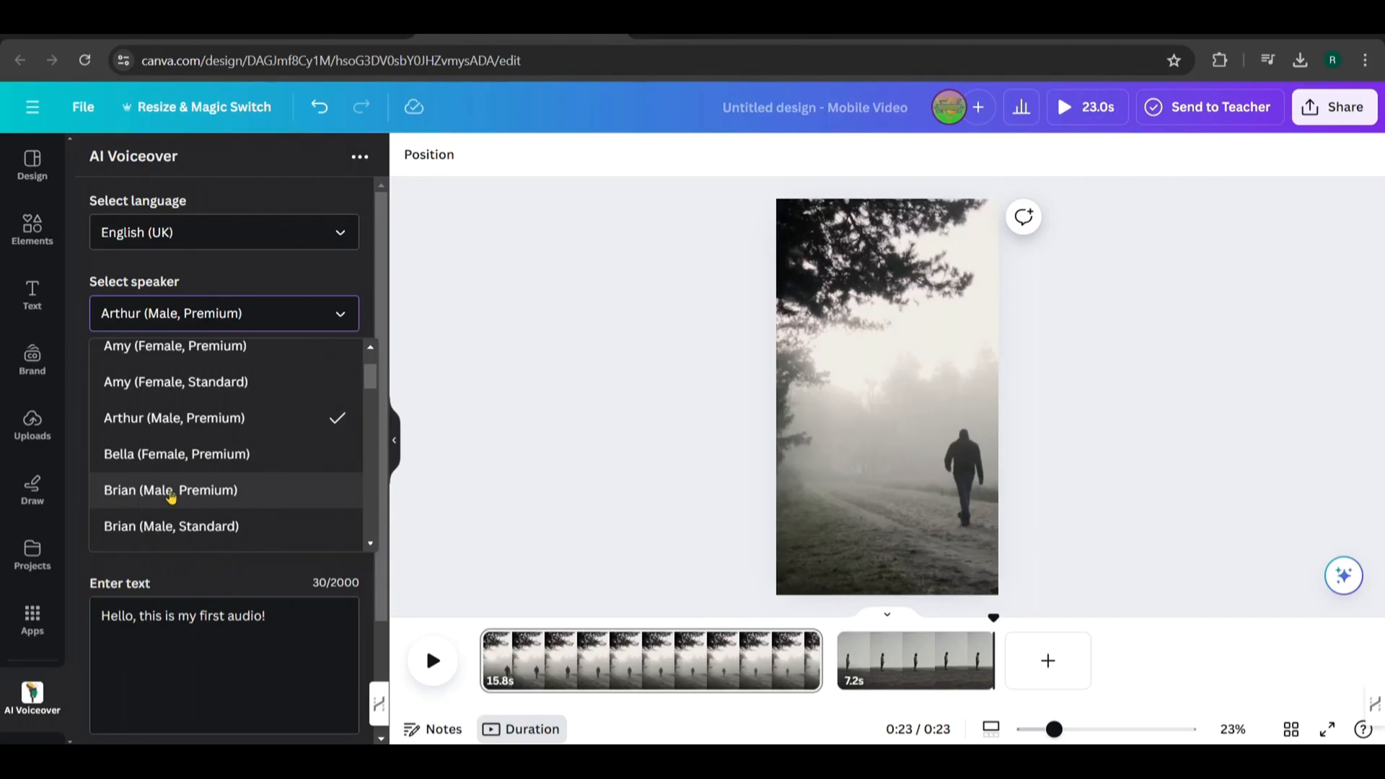
{"action": "left_click", "coordinate": [170, 489]}
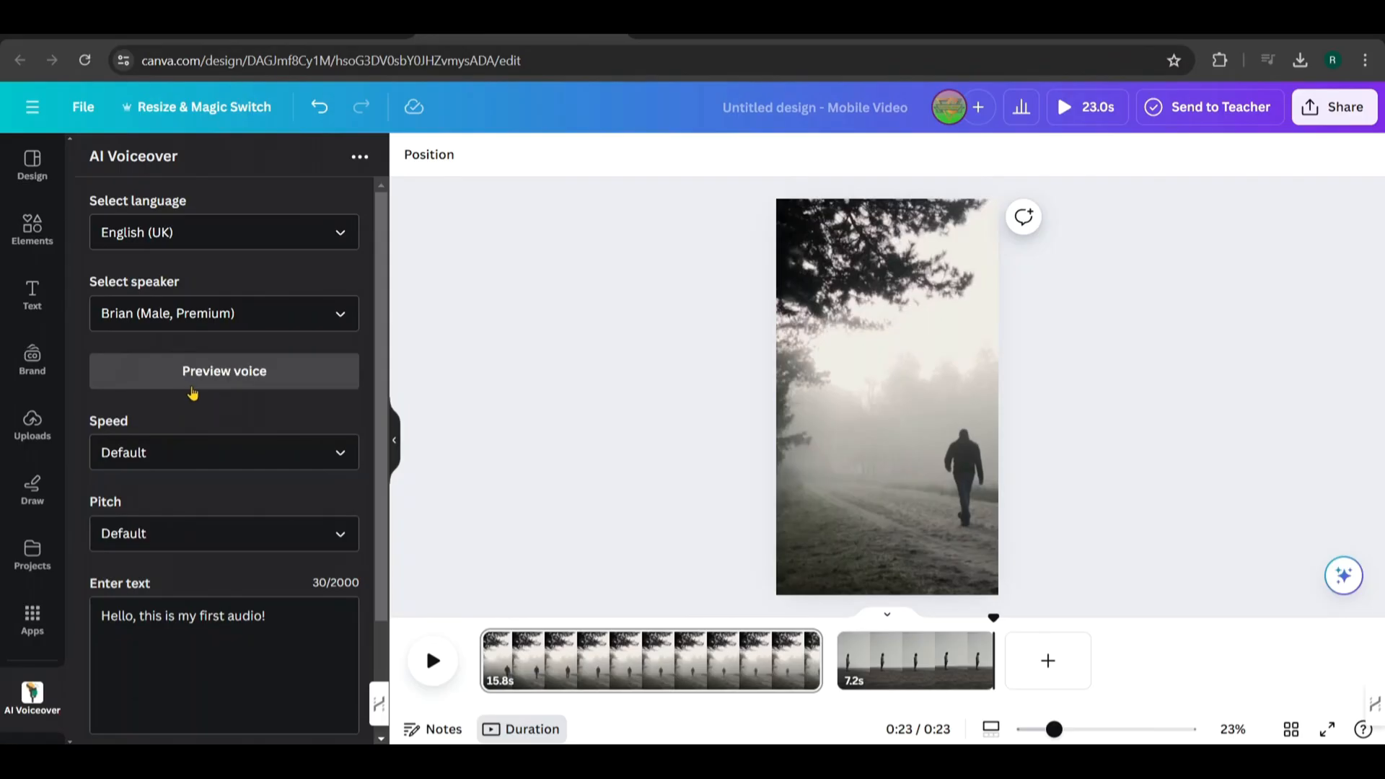
- Set speed to Medium, select the sample text and highlight quote 1 in ChatGPT
{"action": "left_click", "coordinate": [223, 451]}
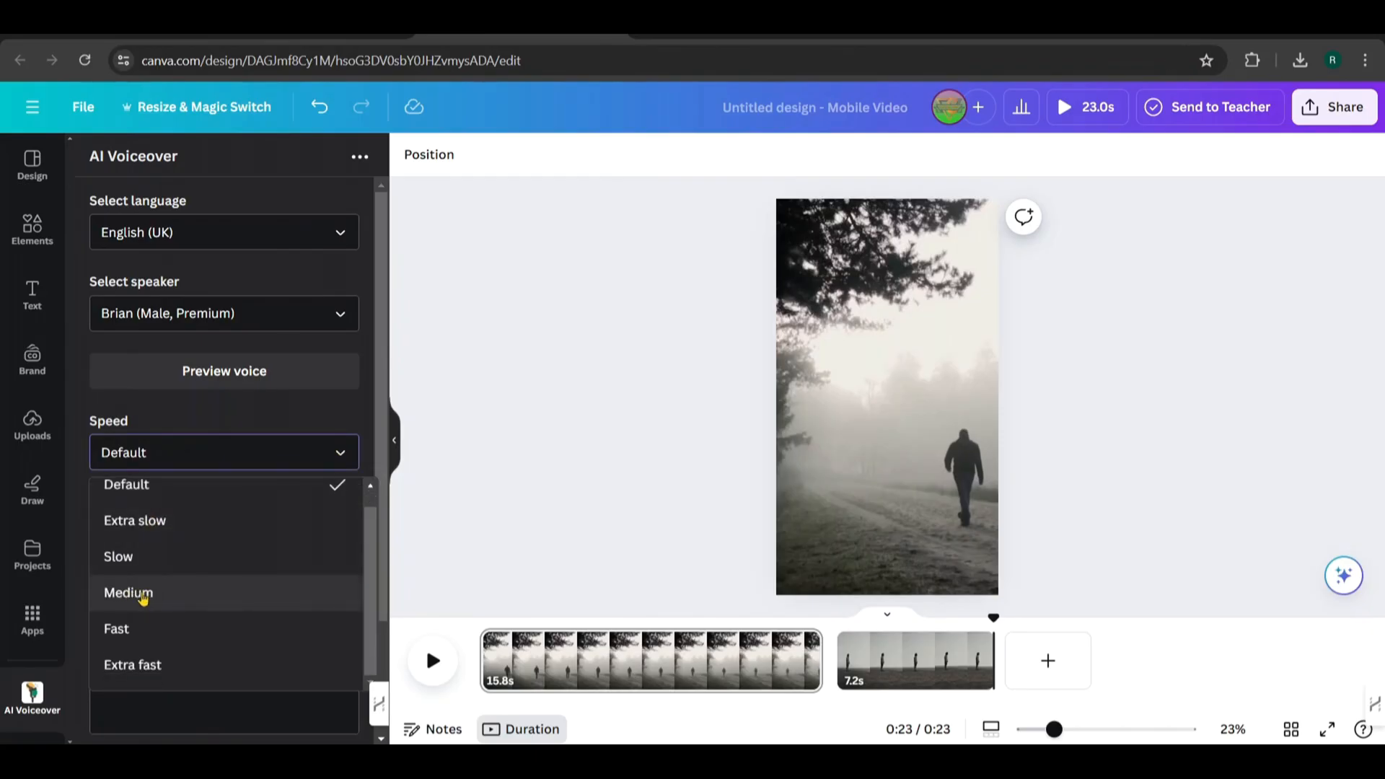
{"action": "left_click", "coordinate": [128, 593]}
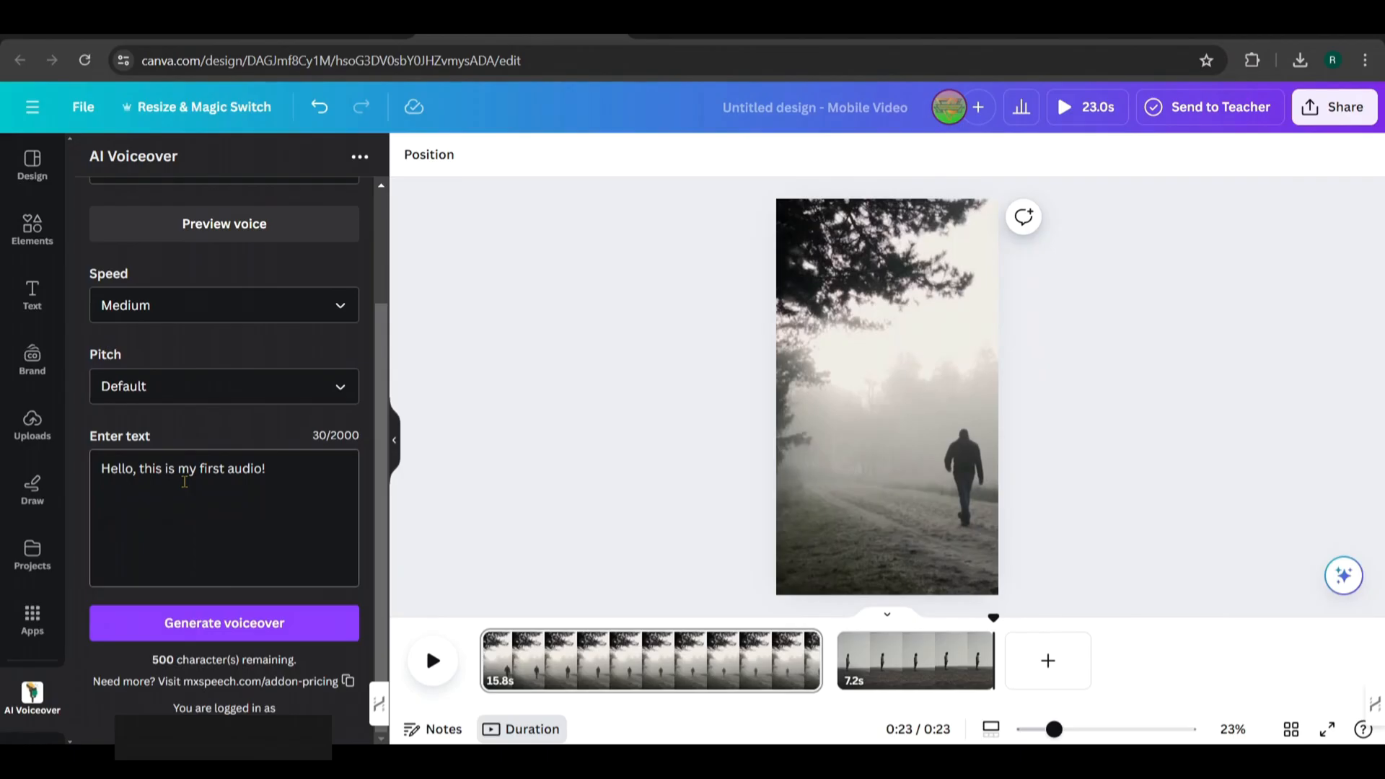
{"action": "double_click", "coordinate": [183, 468]}
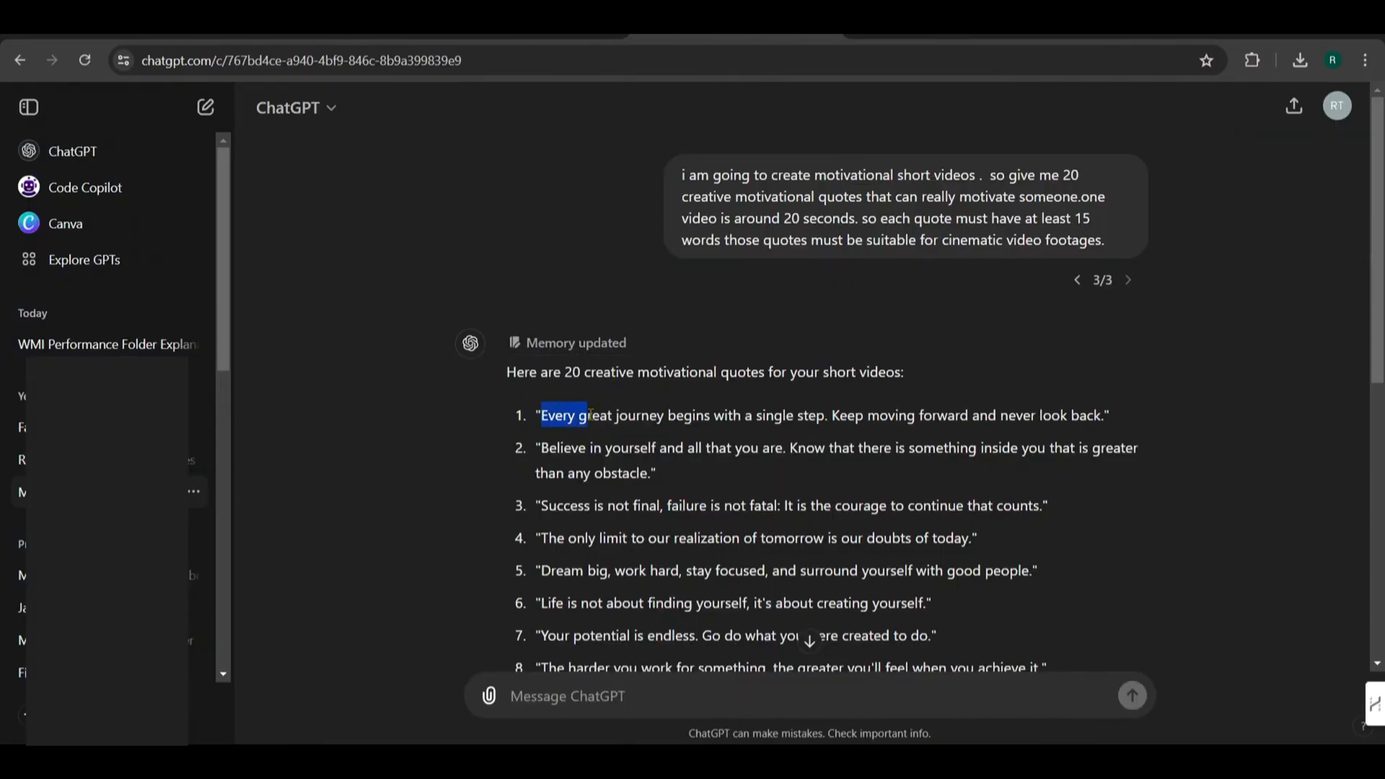
{"action": "left_click_drag", "start_coordinate": [542, 416], "coordinate": [1104, 415]}
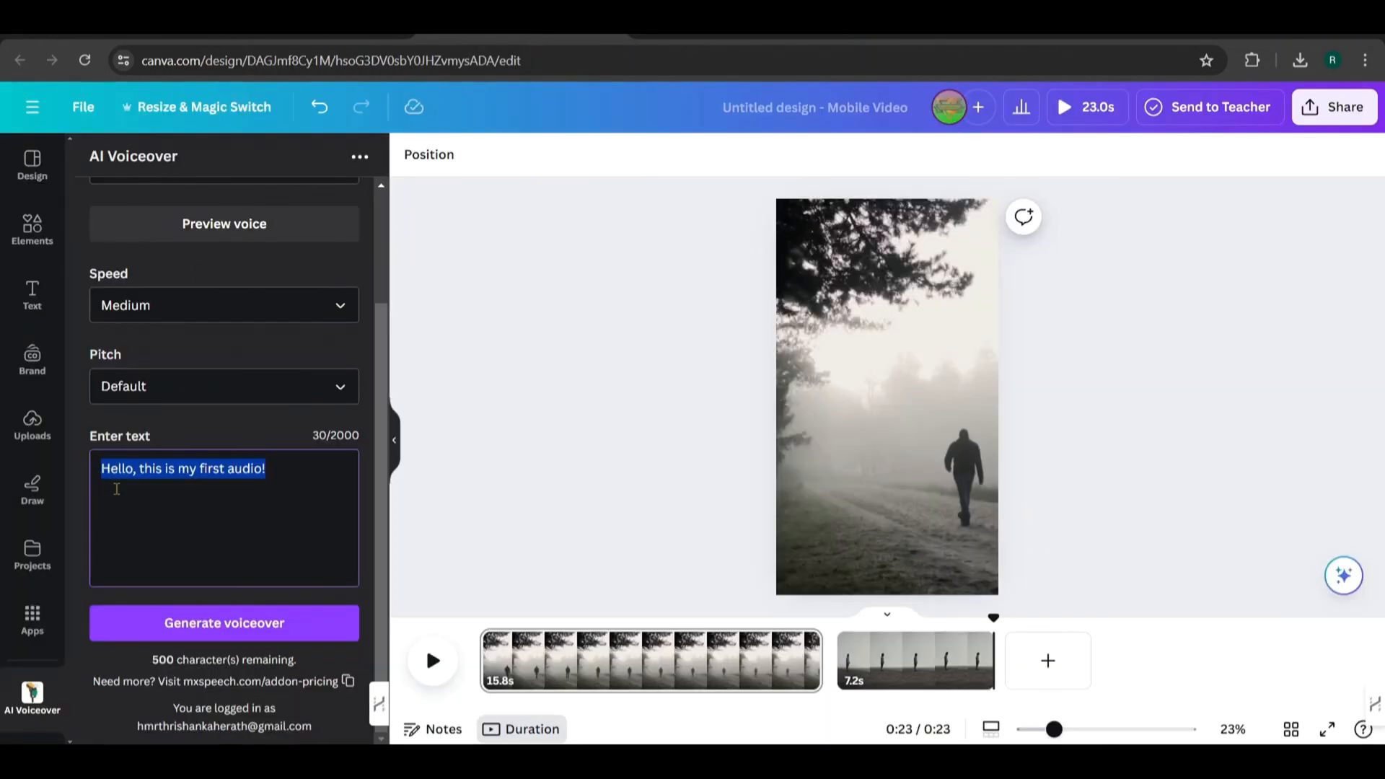
- Enter 'Every great journey begins with a single step...' and generate the Brian voiceover
{"action": "type", "text": "Every great journey begins with a single step. Keep moving forward and never look back"}
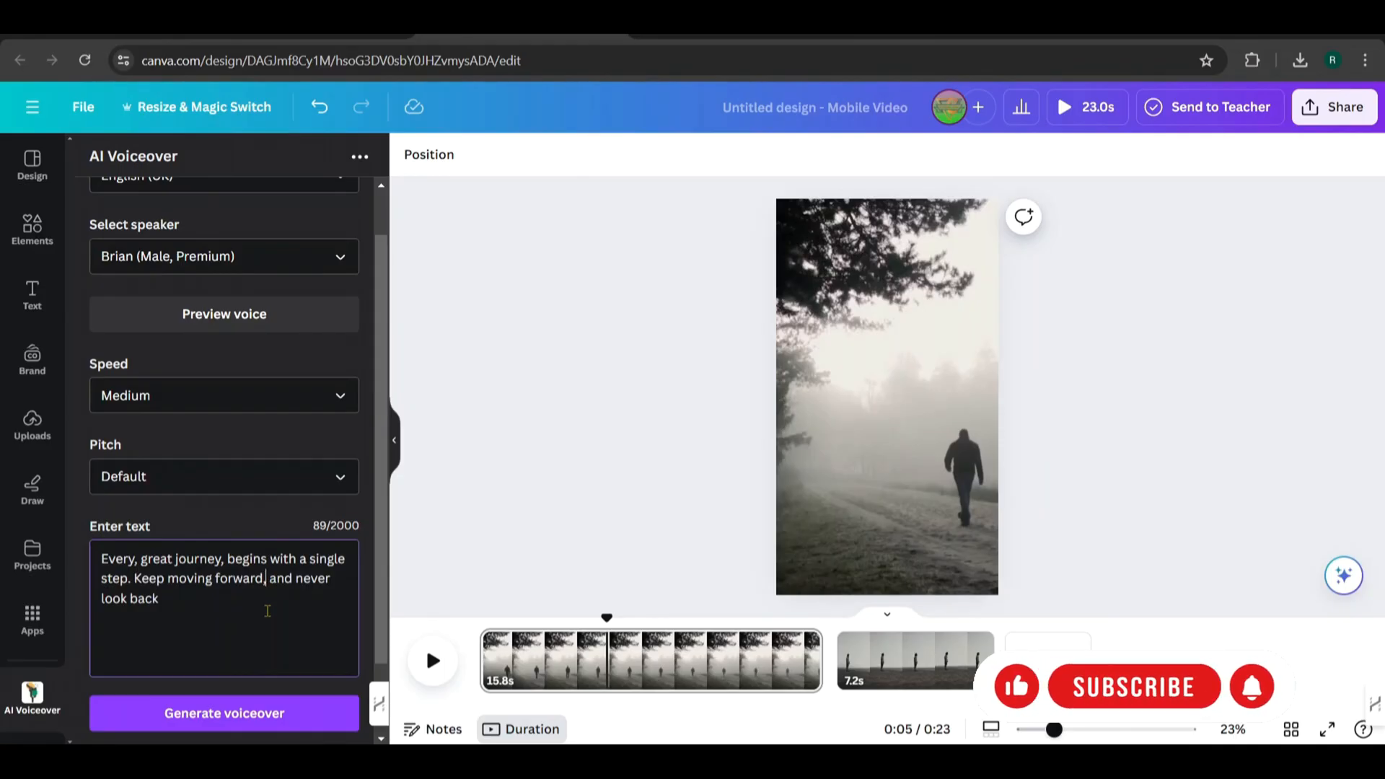
{"action": "left_click", "coordinate": [223, 713]}
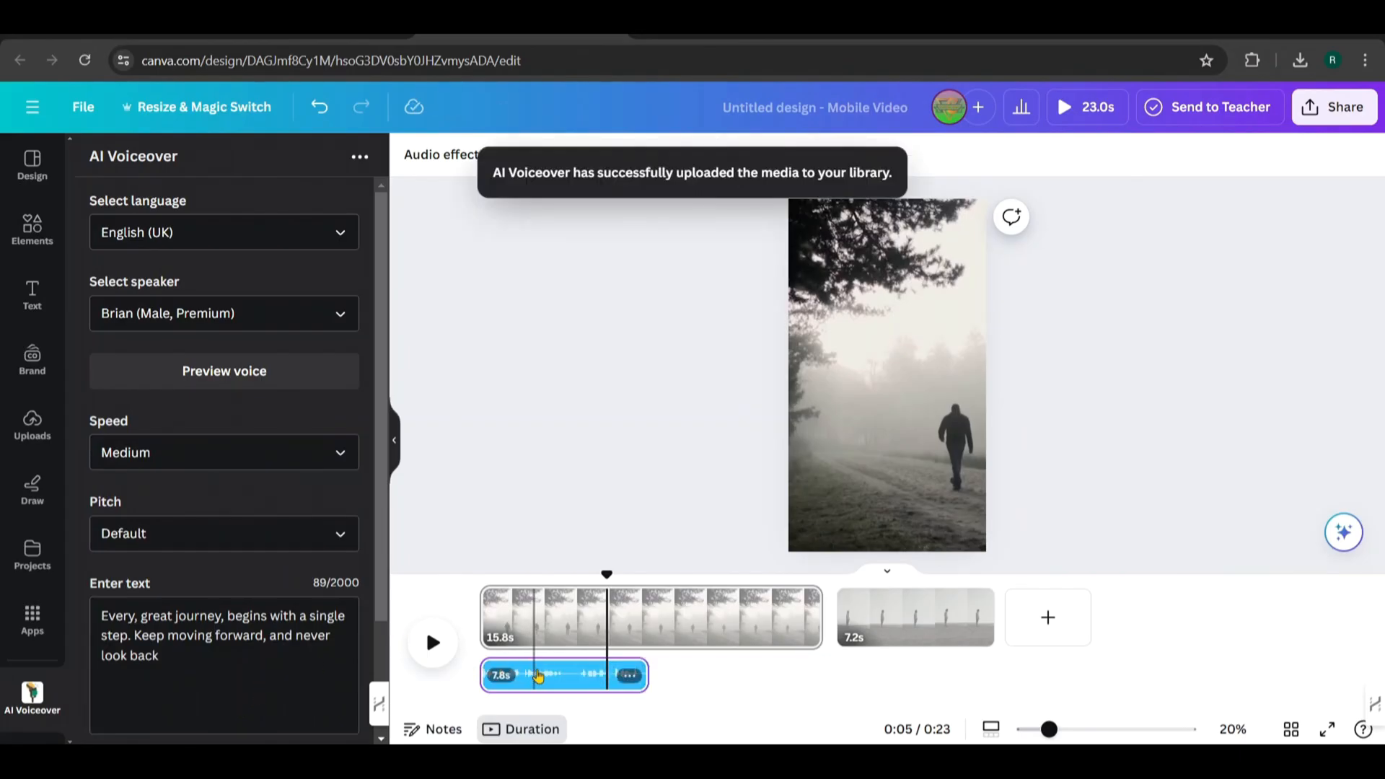
- Trim the foggy-walk clip to 9.7s and the shoreline clip to 4.7s over the voiceover
{"action": "left_click", "coordinate": [432, 642]}
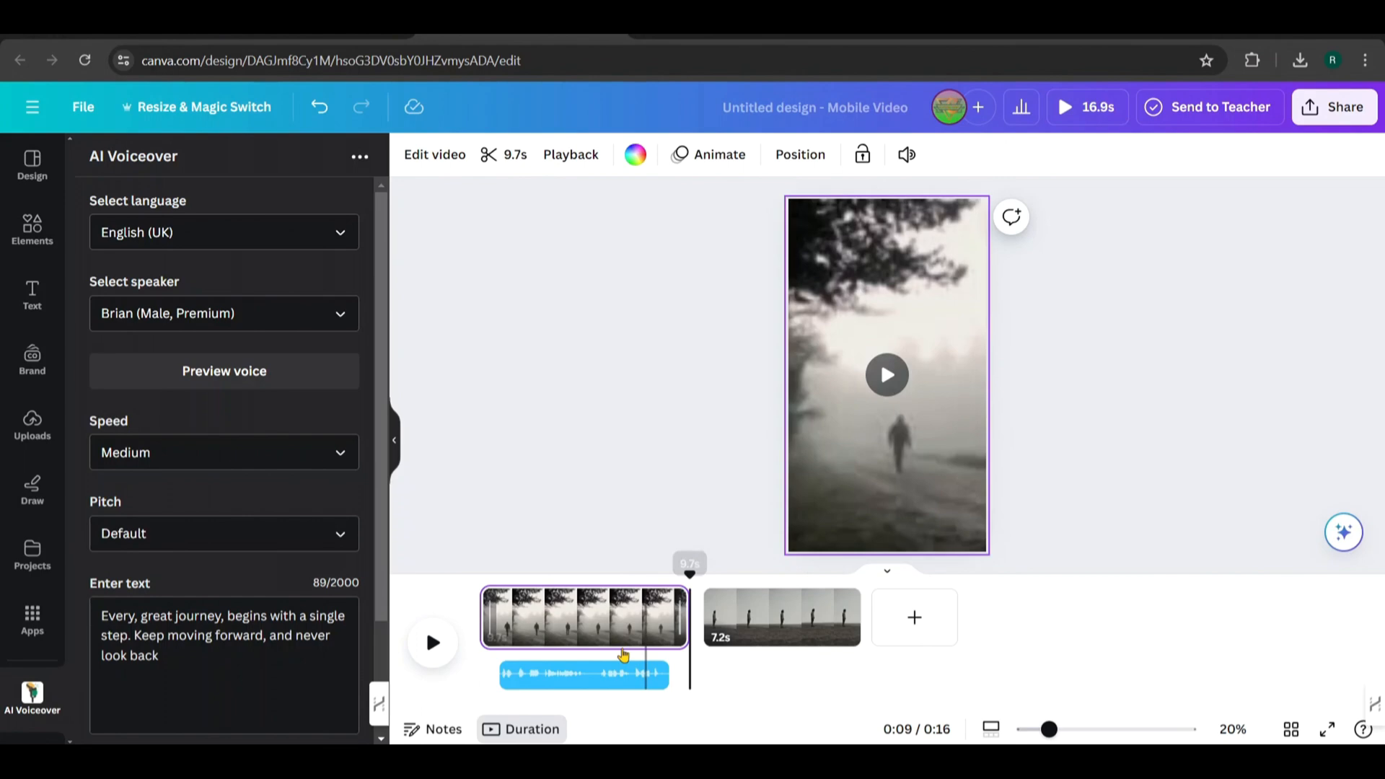
{"action": "left_click", "coordinate": [780, 616]}
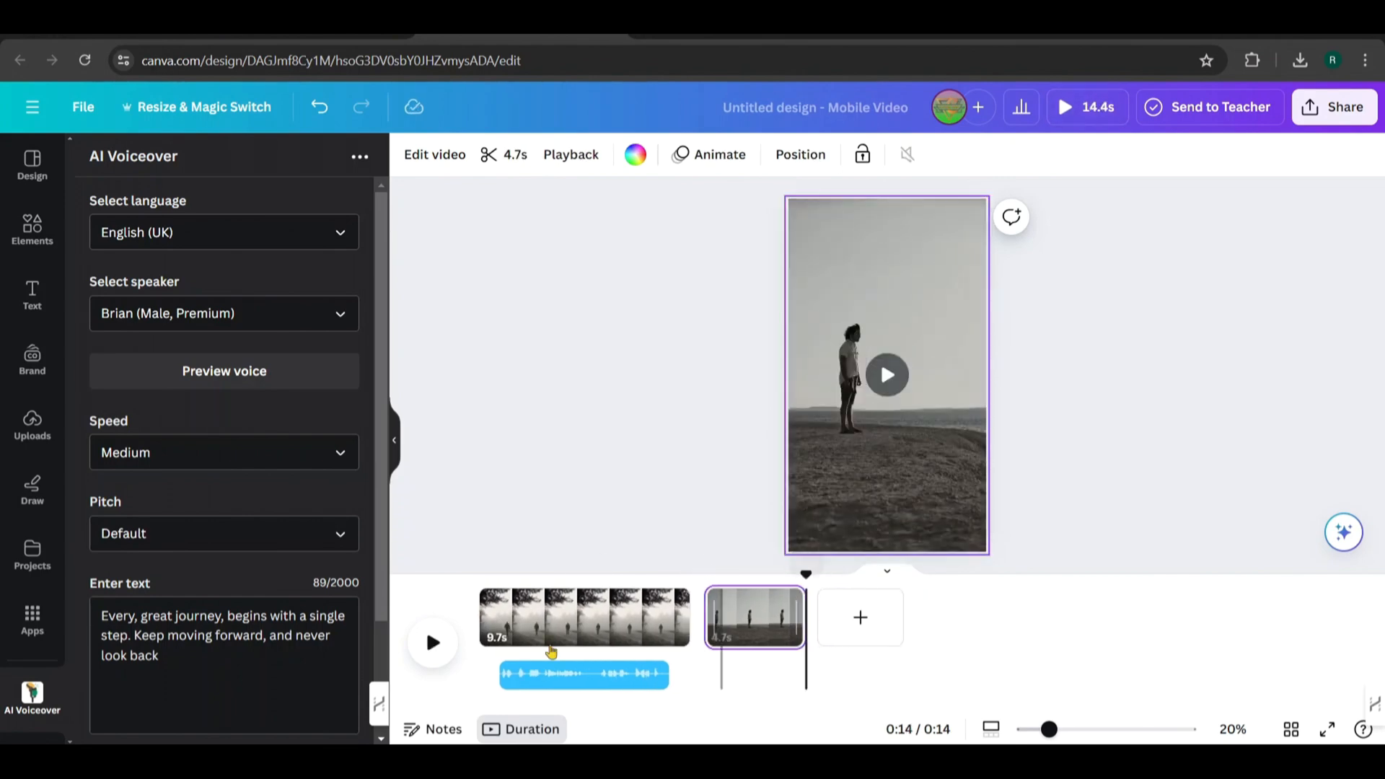
{"action": "left_click", "coordinate": [1334, 107]}
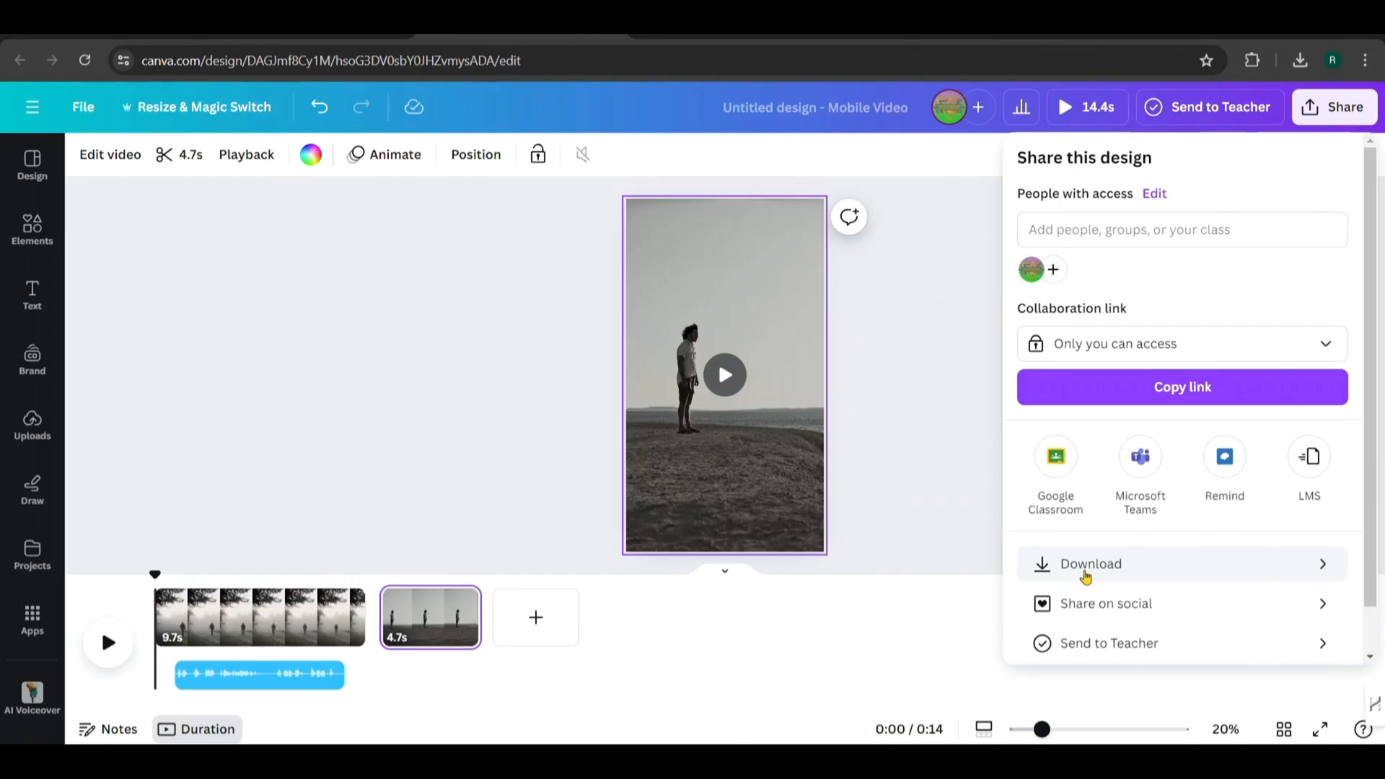
- Download all pages of the 14.4-second Shorts design as one MP4 video
{"action": "left_click", "coordinate": [1090, 564]}
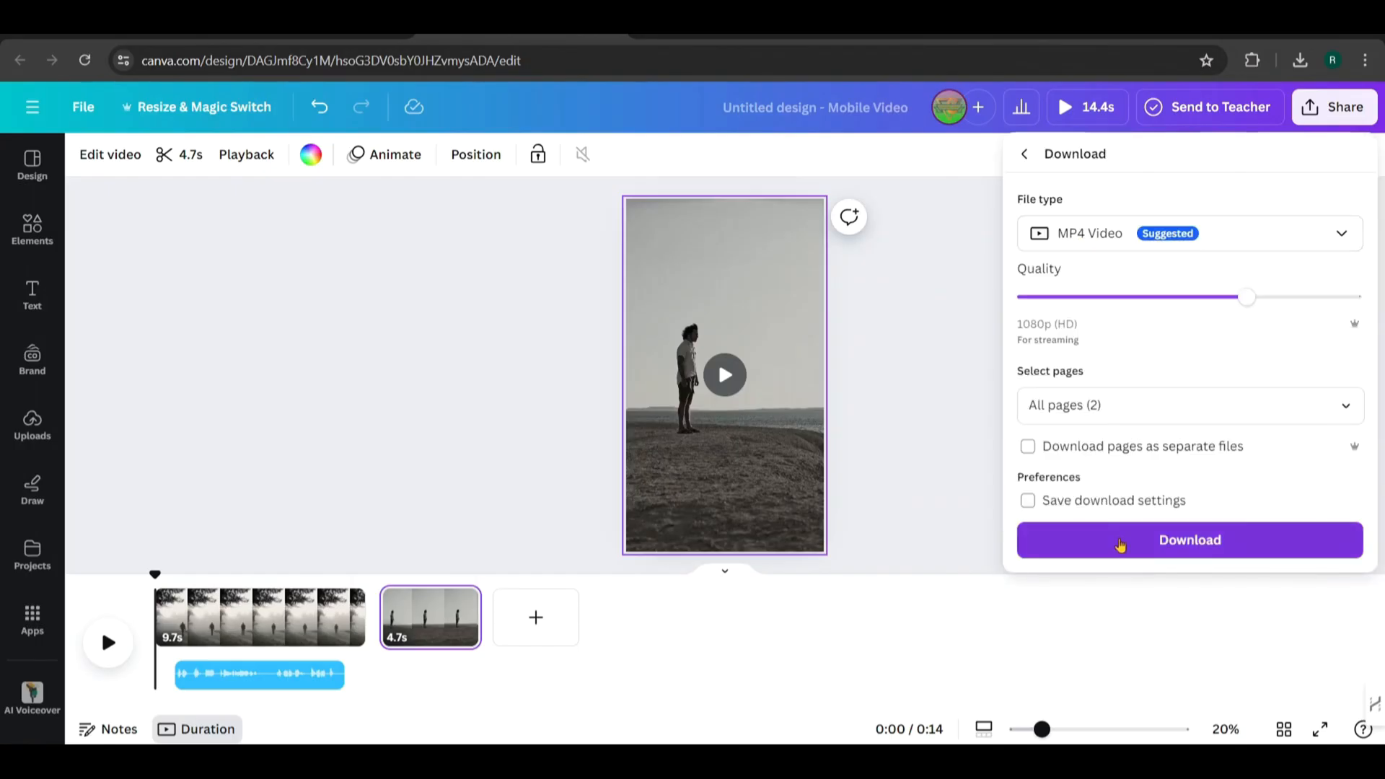
{"action": "left_click", "coordinate": [1189, 540]}
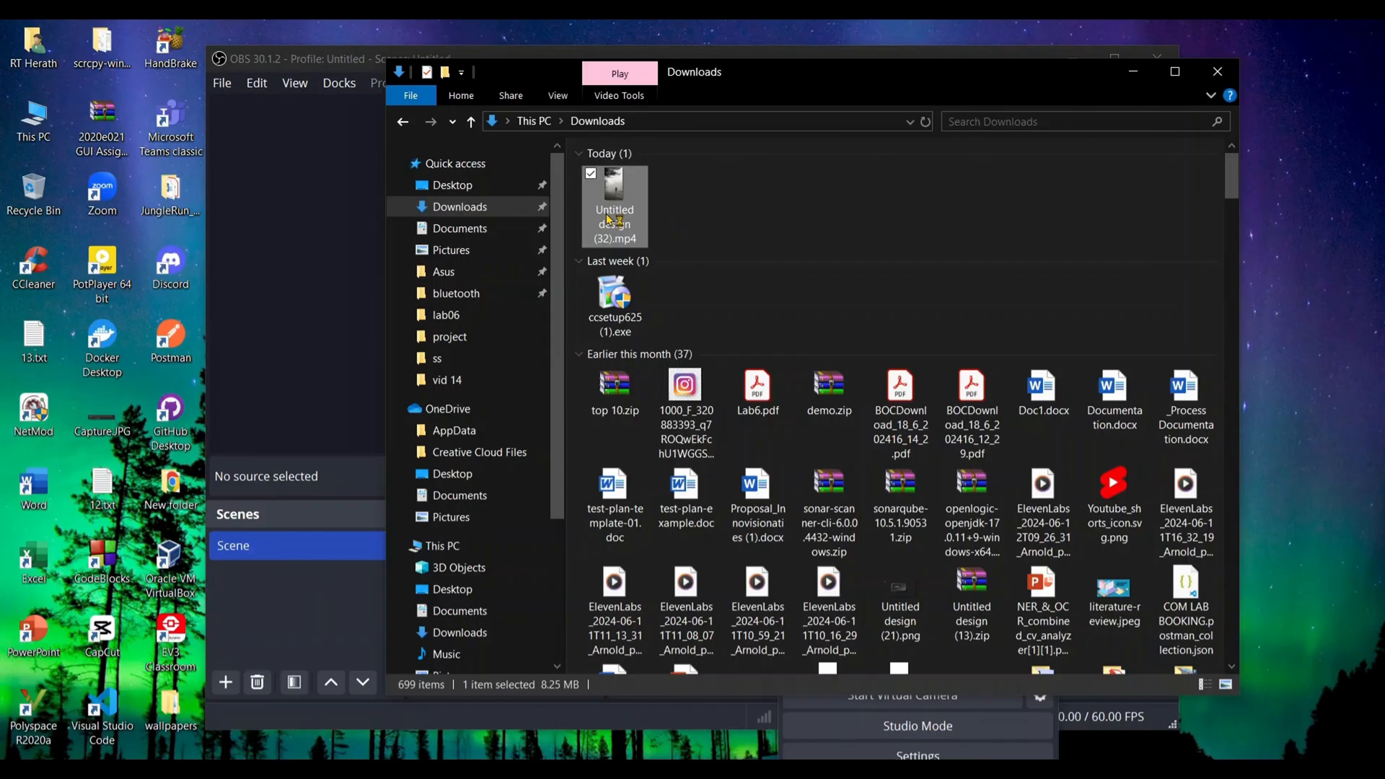
- Locate Untitled design (32).mp4 in Downloads before starting a blank CapCut project
{"action": "double_click", "coordinate": [614, 186]}
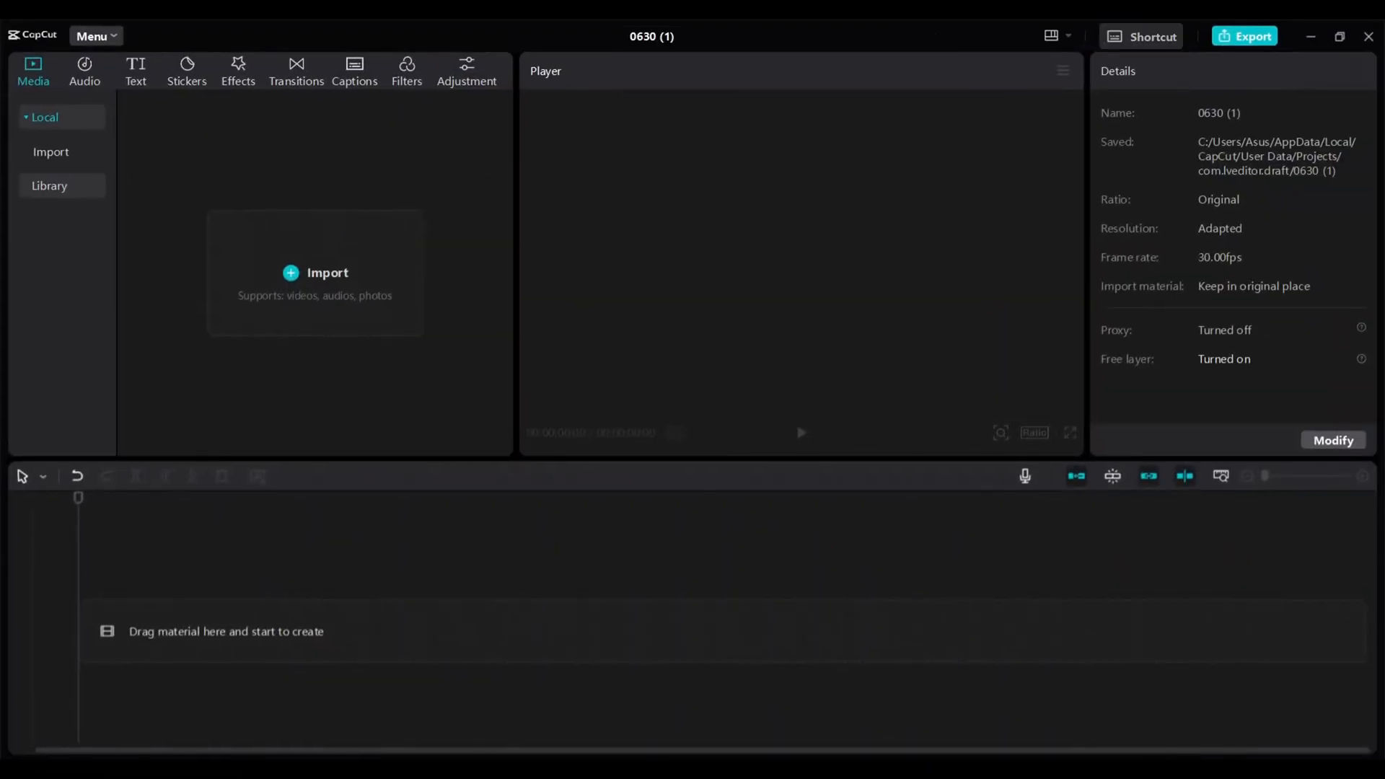
- Import the Canva MP4 onto the timeline and split it at the scene change
{"action": "left_click", "coordinate": [314, 273]}
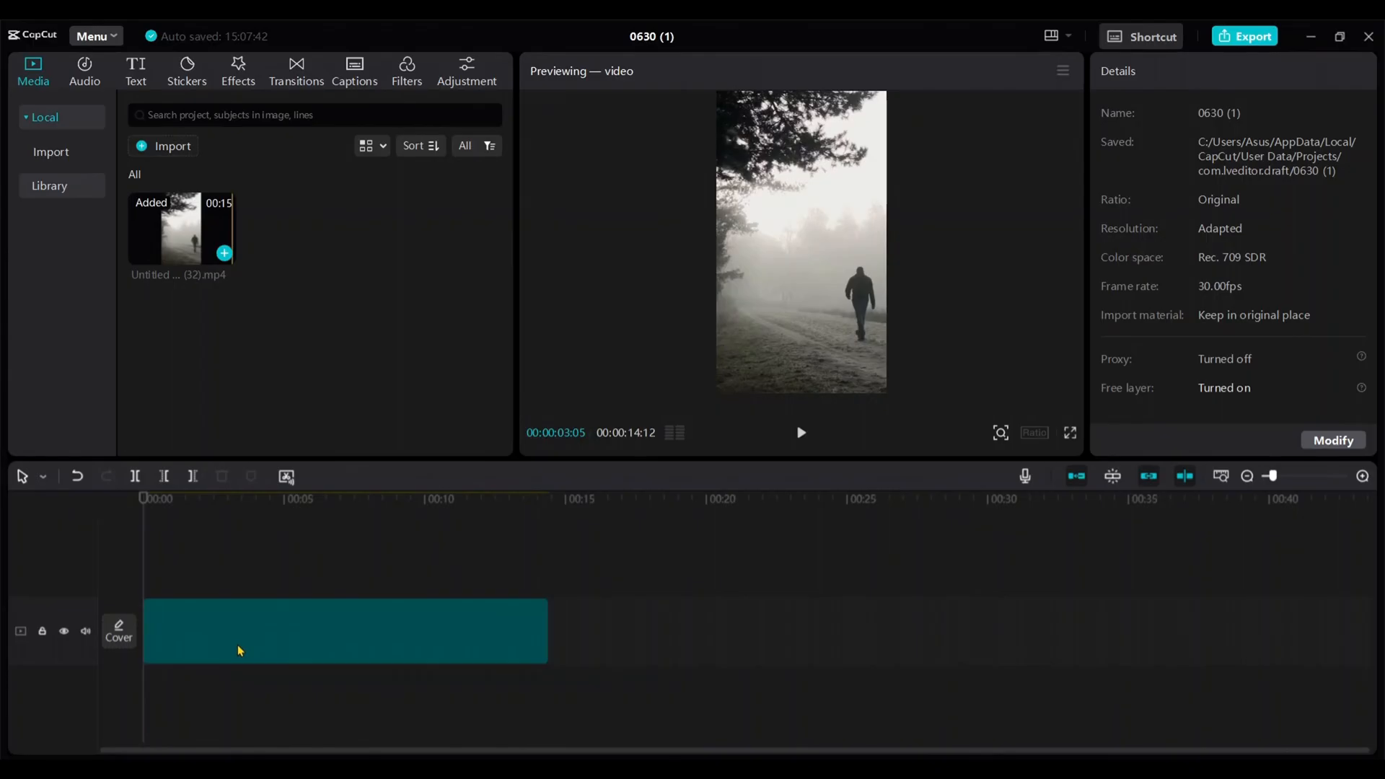
{"action": "left_click", "coordinate": [345, 631]}
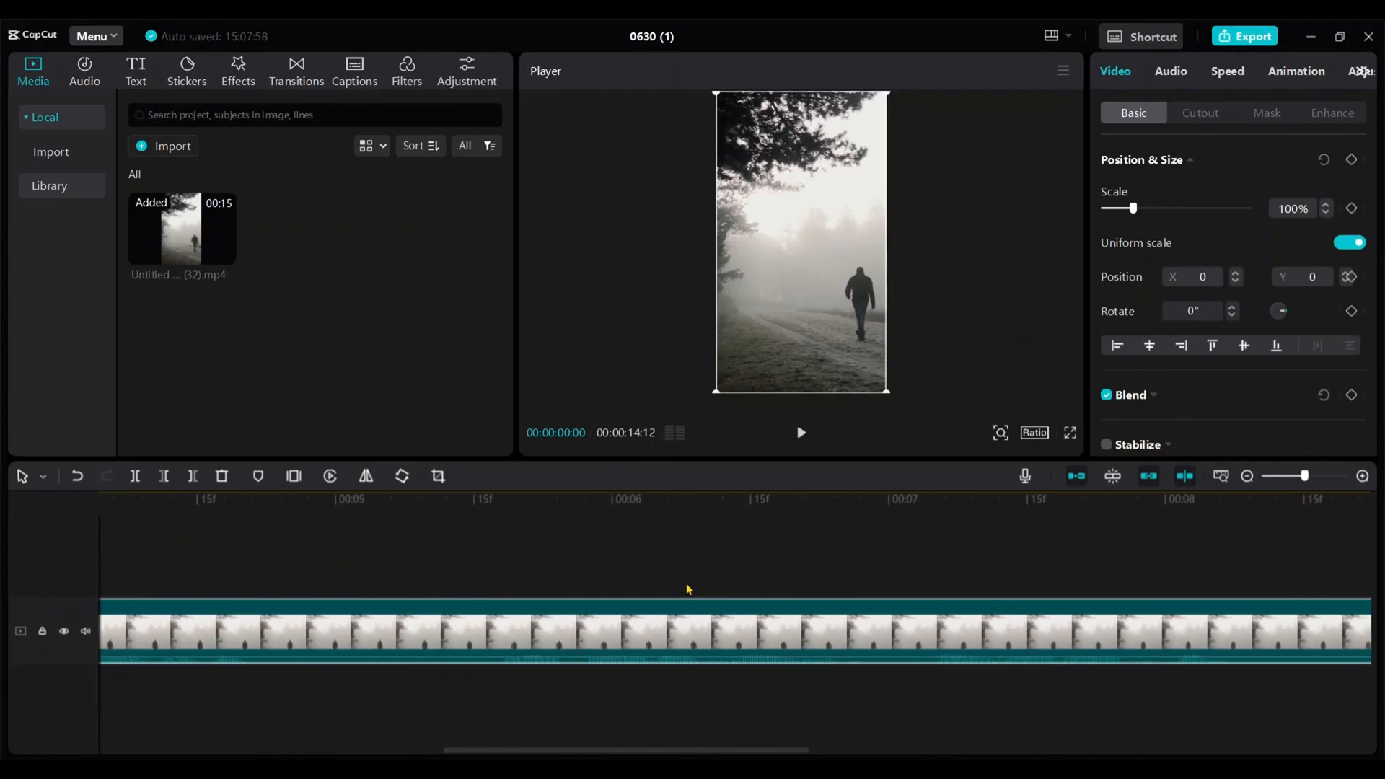
{"action": "scroll", "scroll_direction": "right", "scroll_amount": 3}
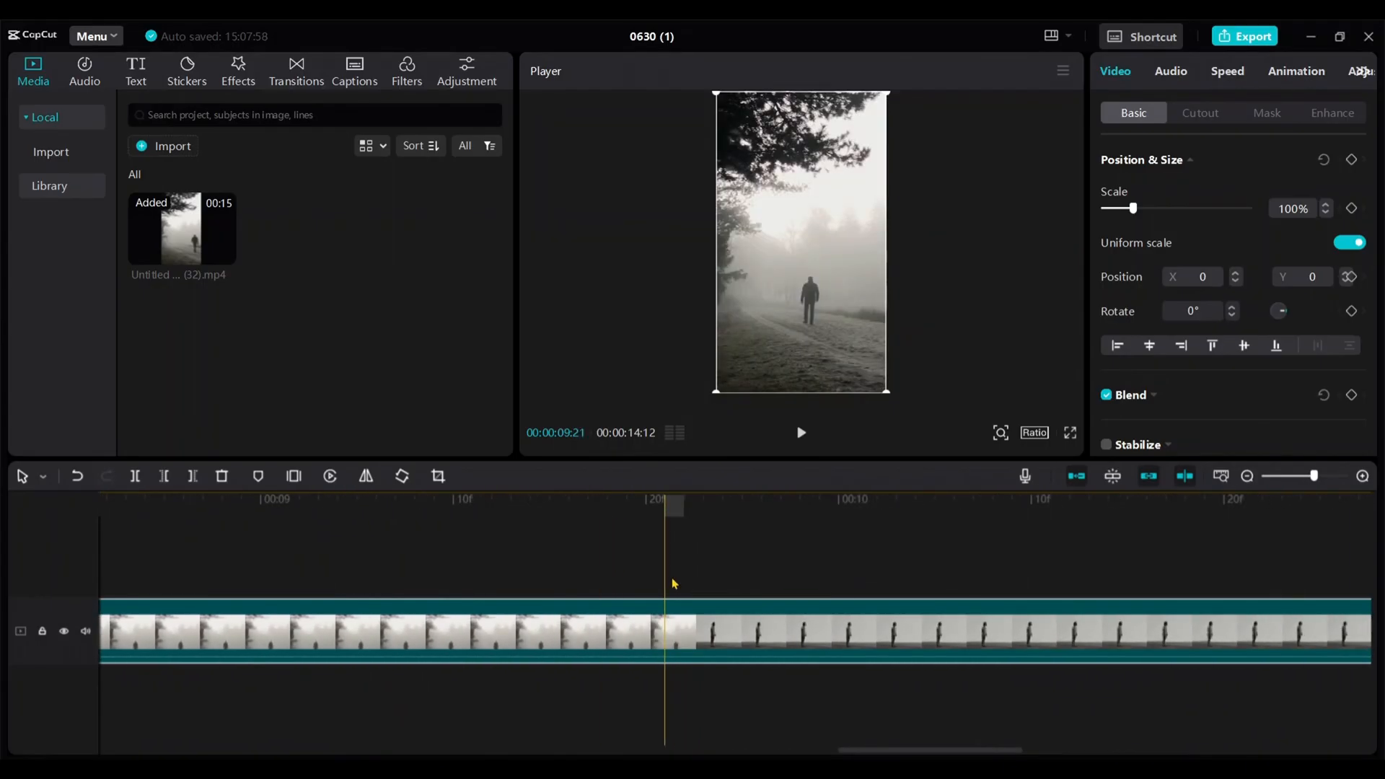
{"action": "left_click", "coordinate": [136, 476]}
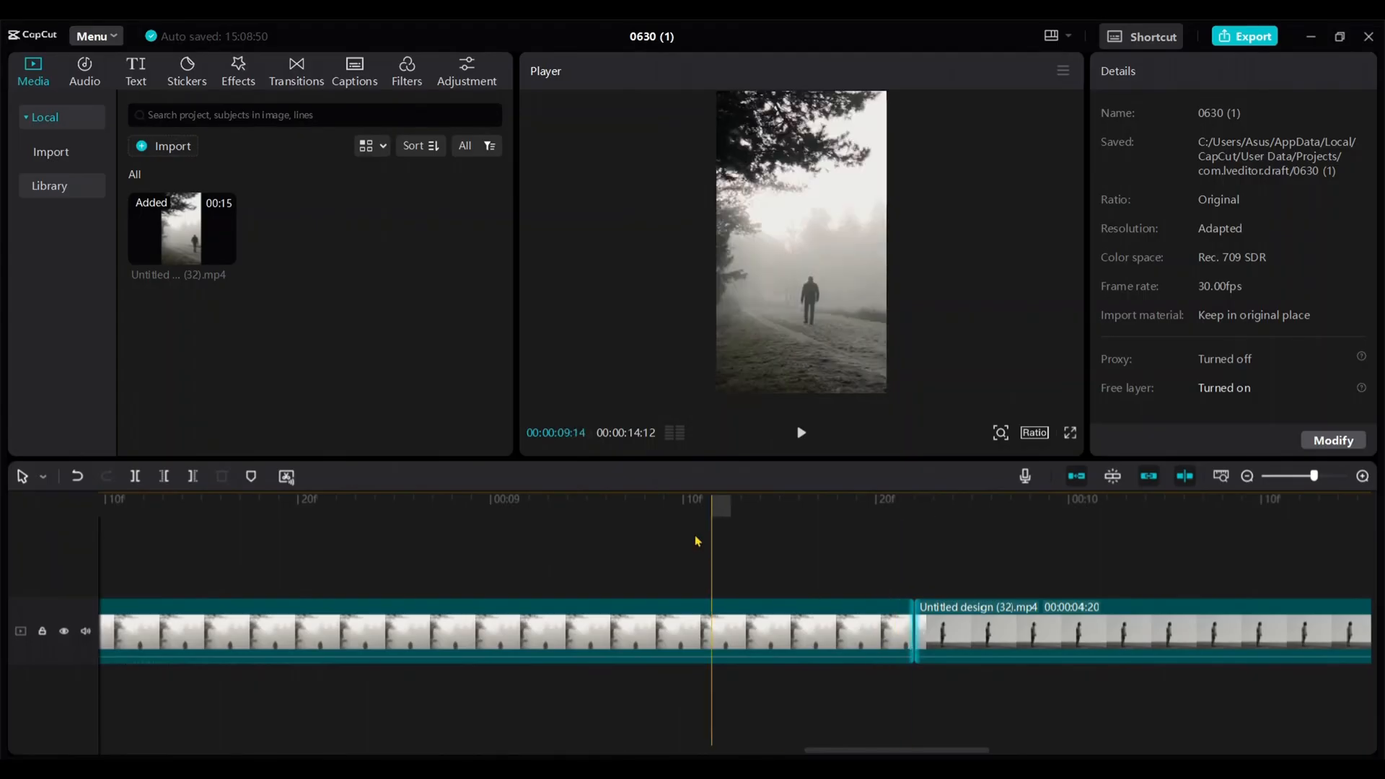
- Place the Then and Now transition on the cut between the two scenes
{"action": "left_click", "coordinate": [296, 71]}
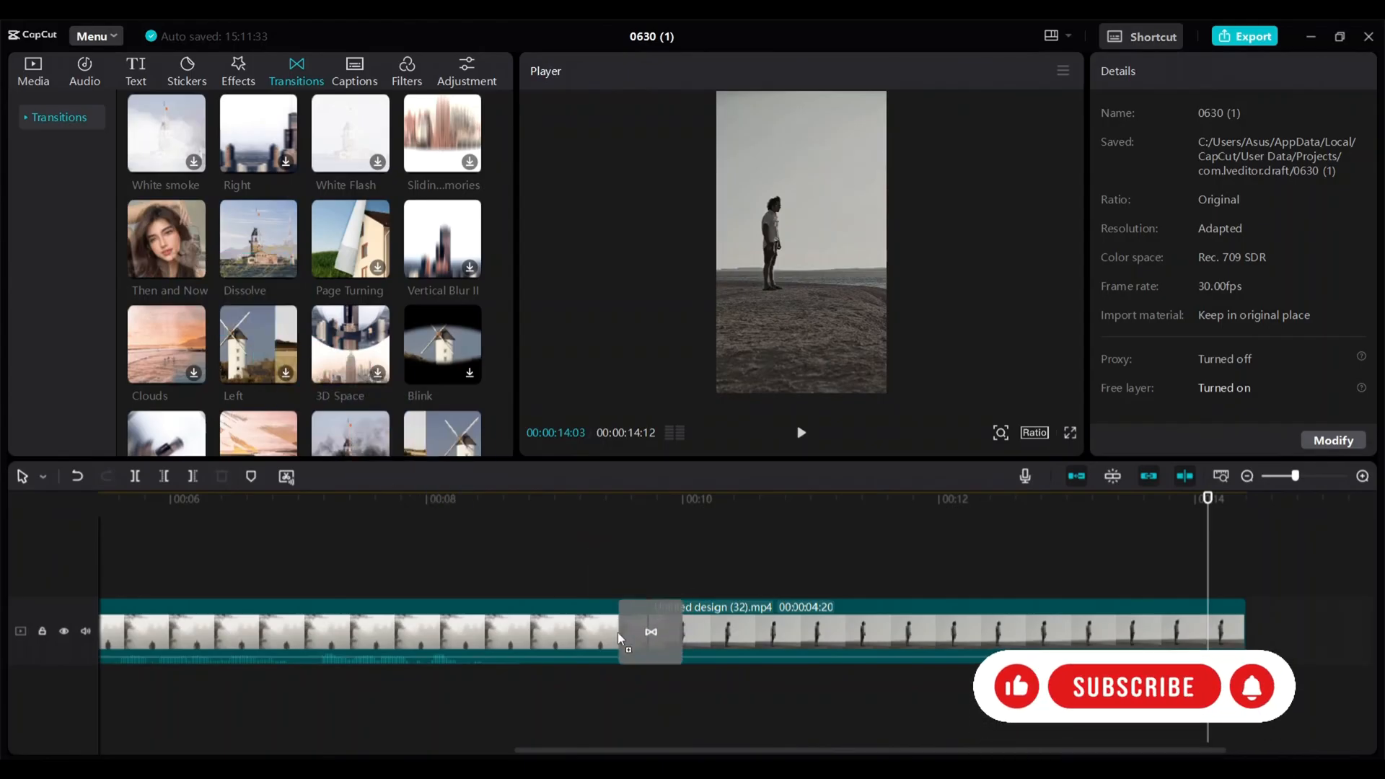
{"action": "left_click", "coordinate": [651, 632]}
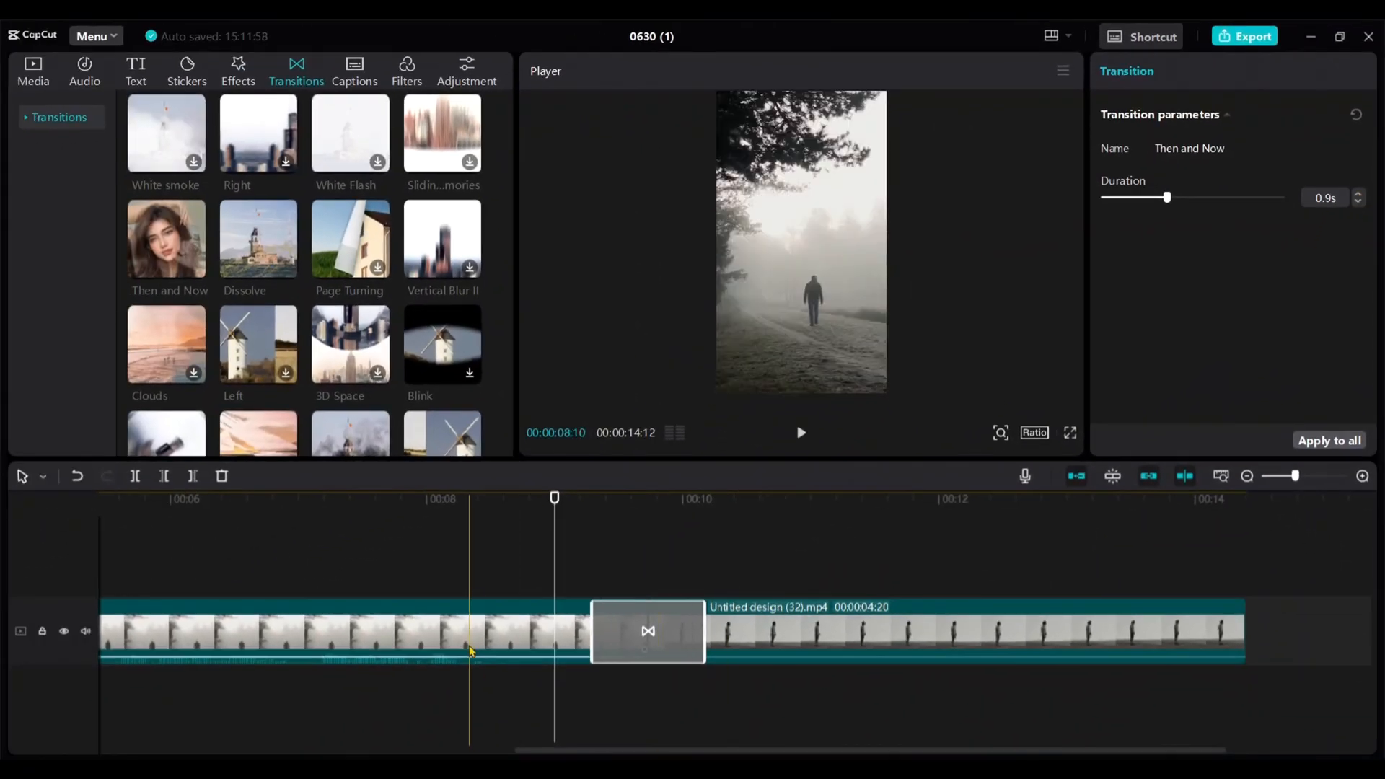
{"action": "left_click", "coordinate": [801, 433]}
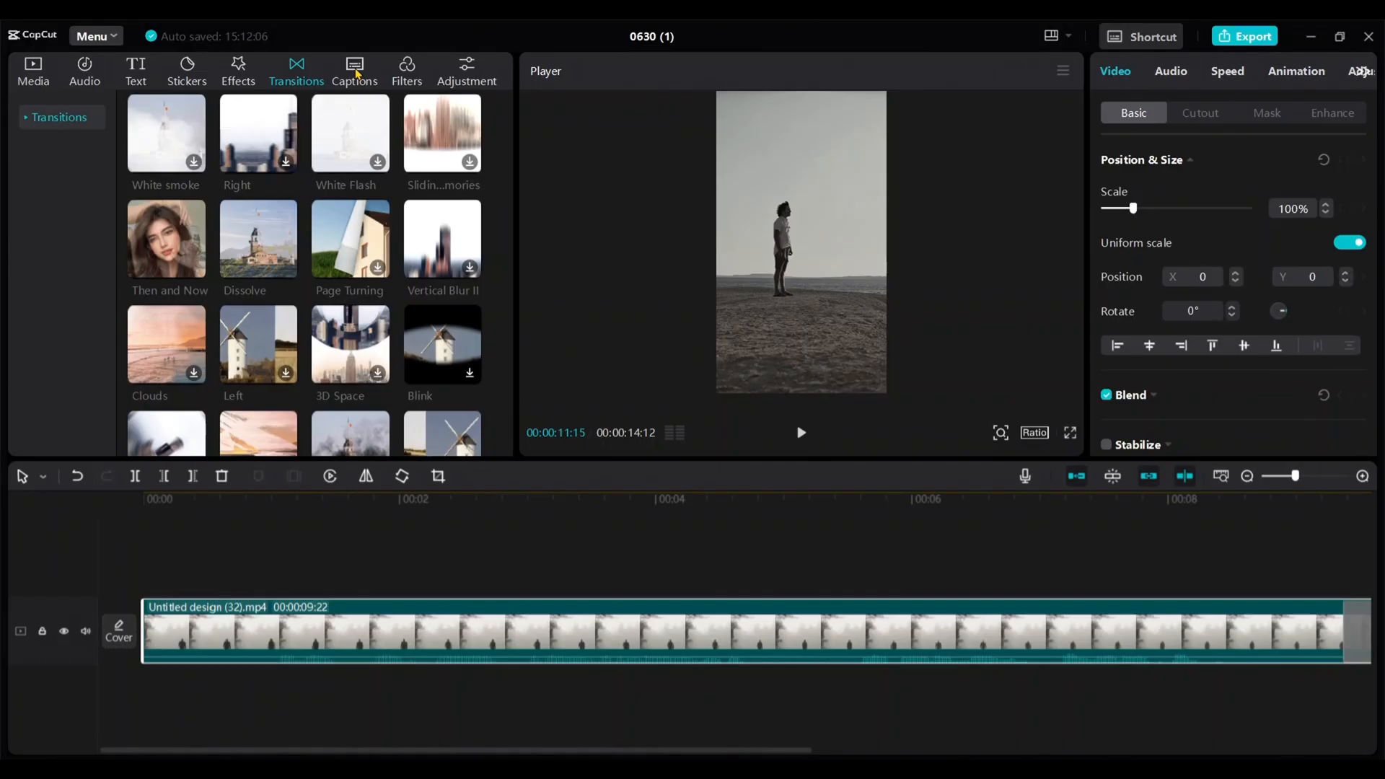
- Generate English auto-captions from the voiceover and preview the two quote lines
{"action": "left_click", "coordinate": [355, 71]}
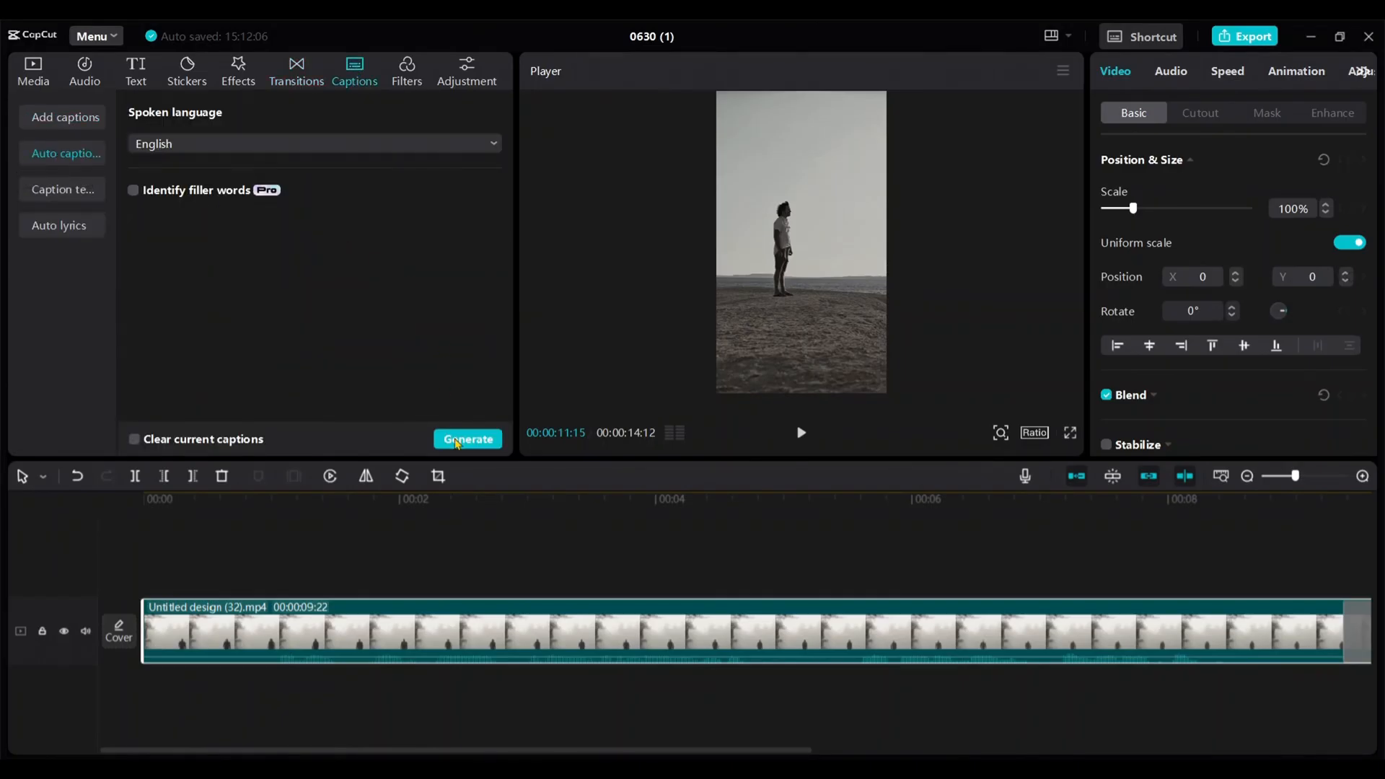
{"action": "left_click", "coordinate": [468, 438]}
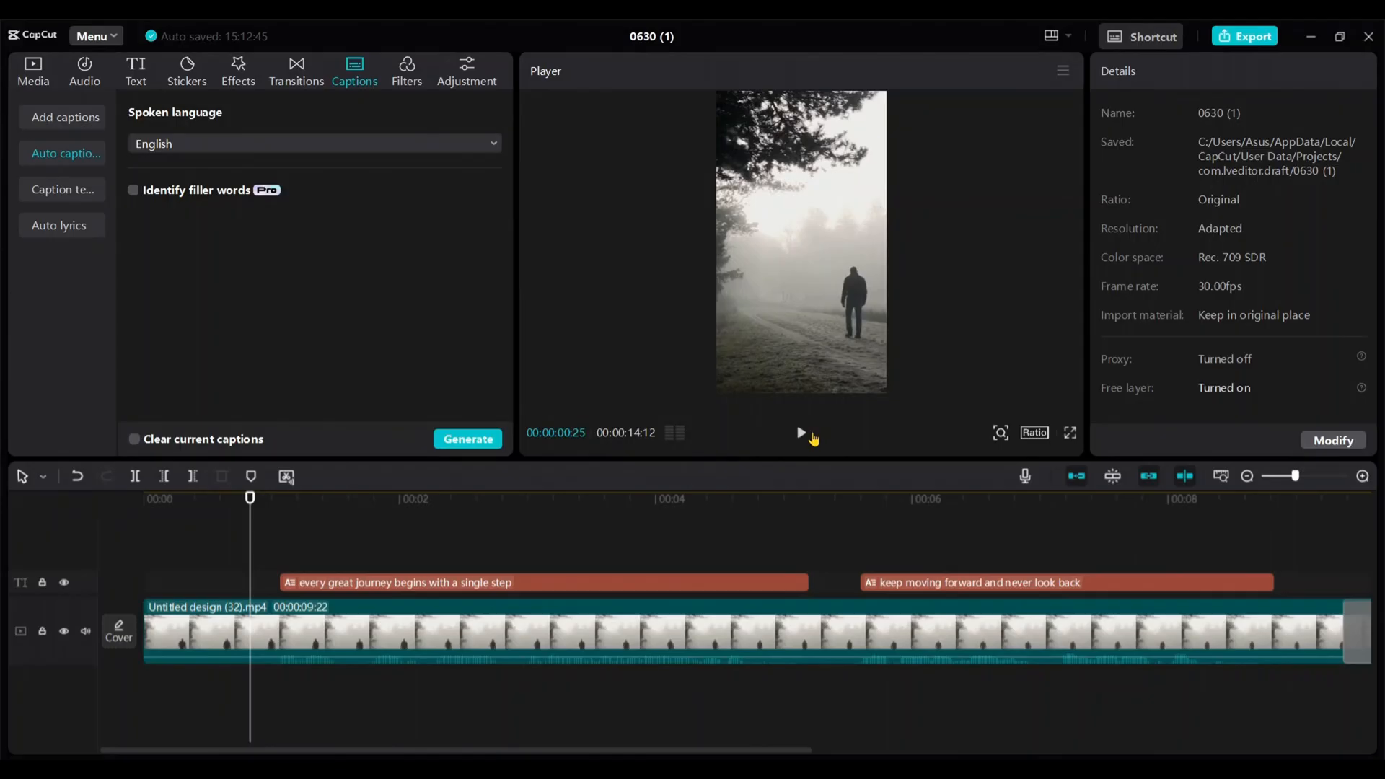
{"action": "left_click", "coordinate": [801, 433]}
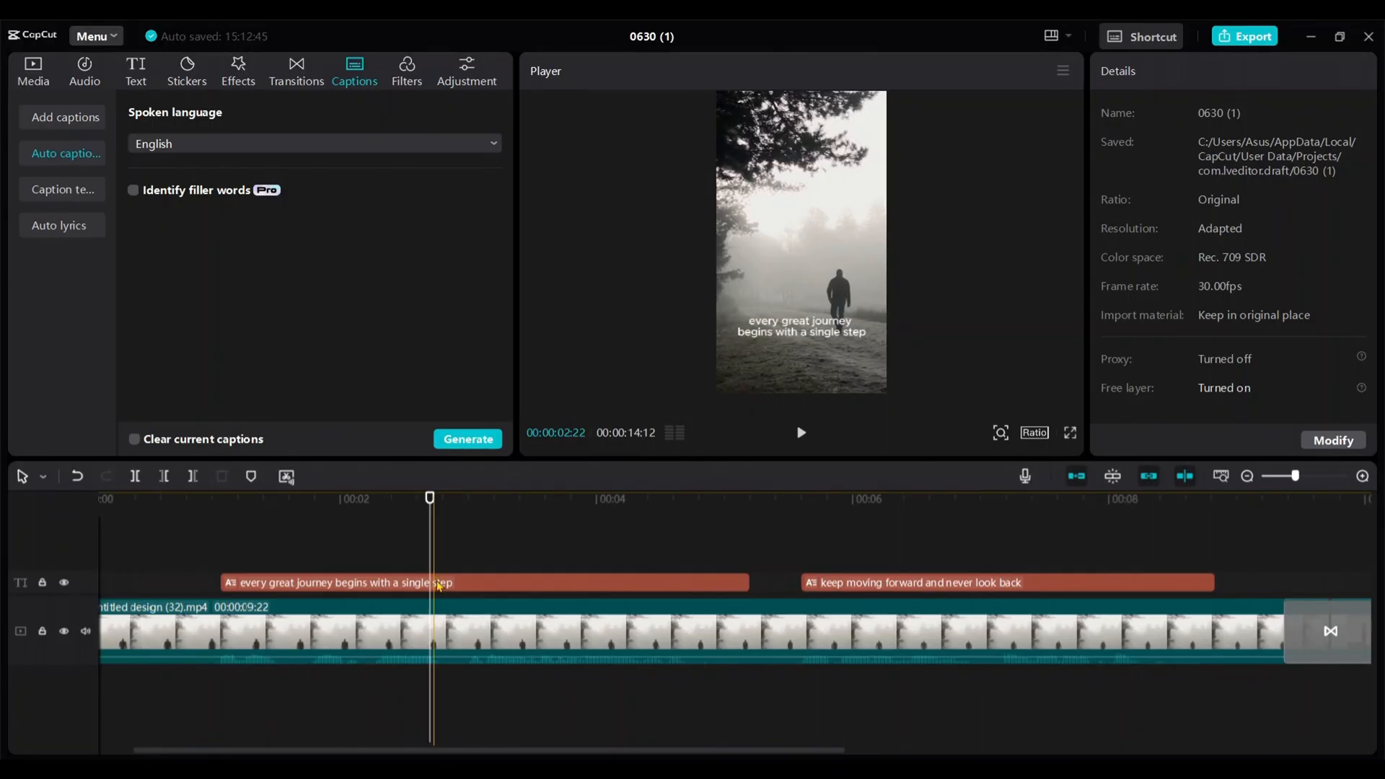
- Split the captions into two- or three-word chunks like 'great journey' and 'single step', then check playback
{"action": "left_click", "coordinate": [484, 581]}
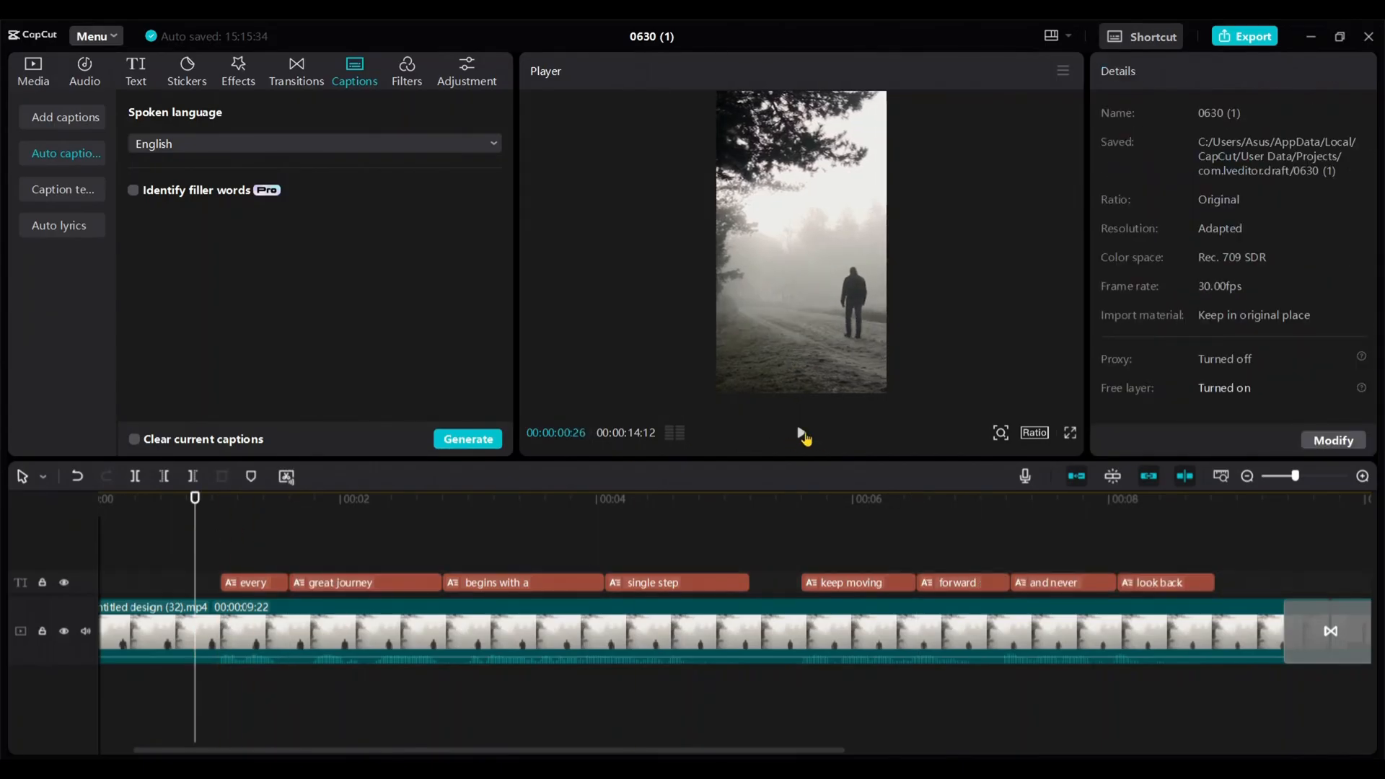
{"action": "left_click", "coordinate": [803, 434]}
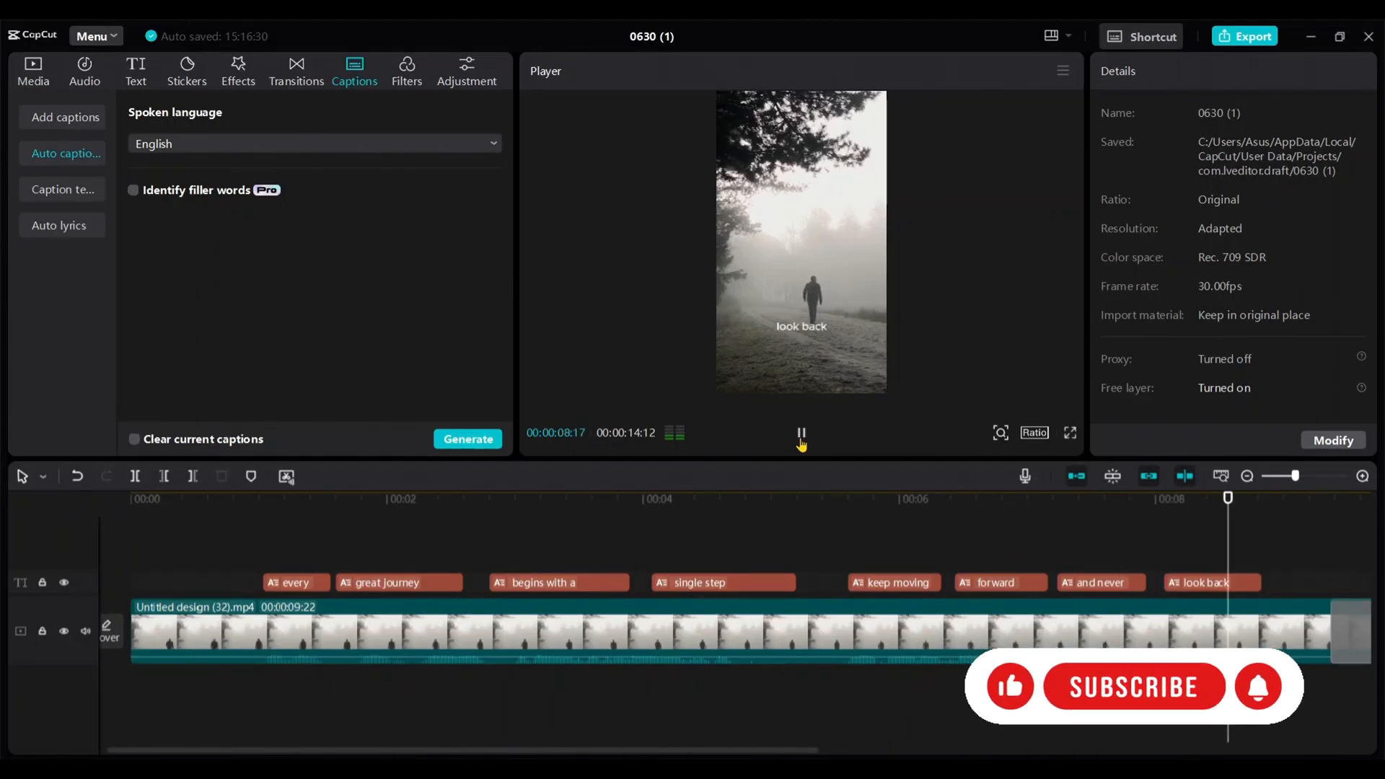
{"action": "left_click", "coordinate": [294, 582]}
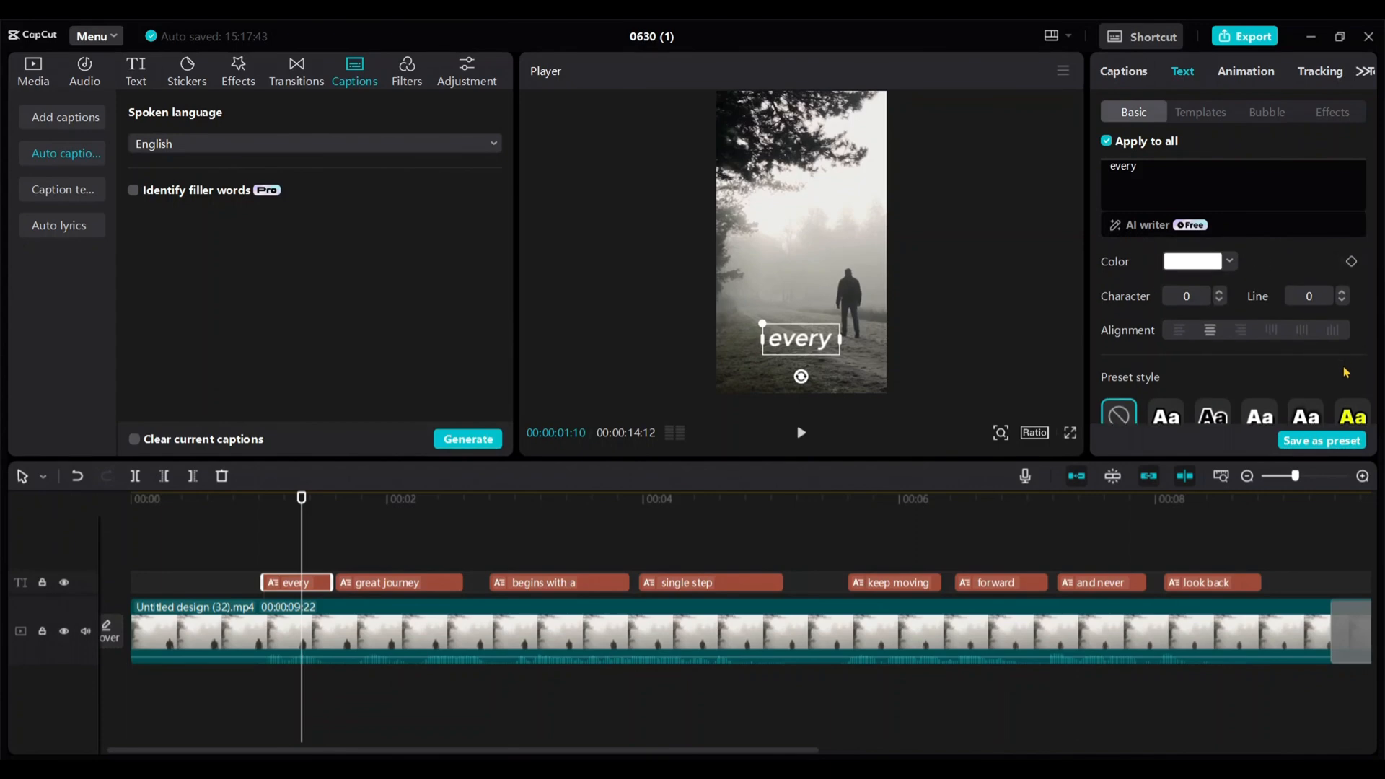
{"action": "left_click", "coordinate": [1352, 352]}
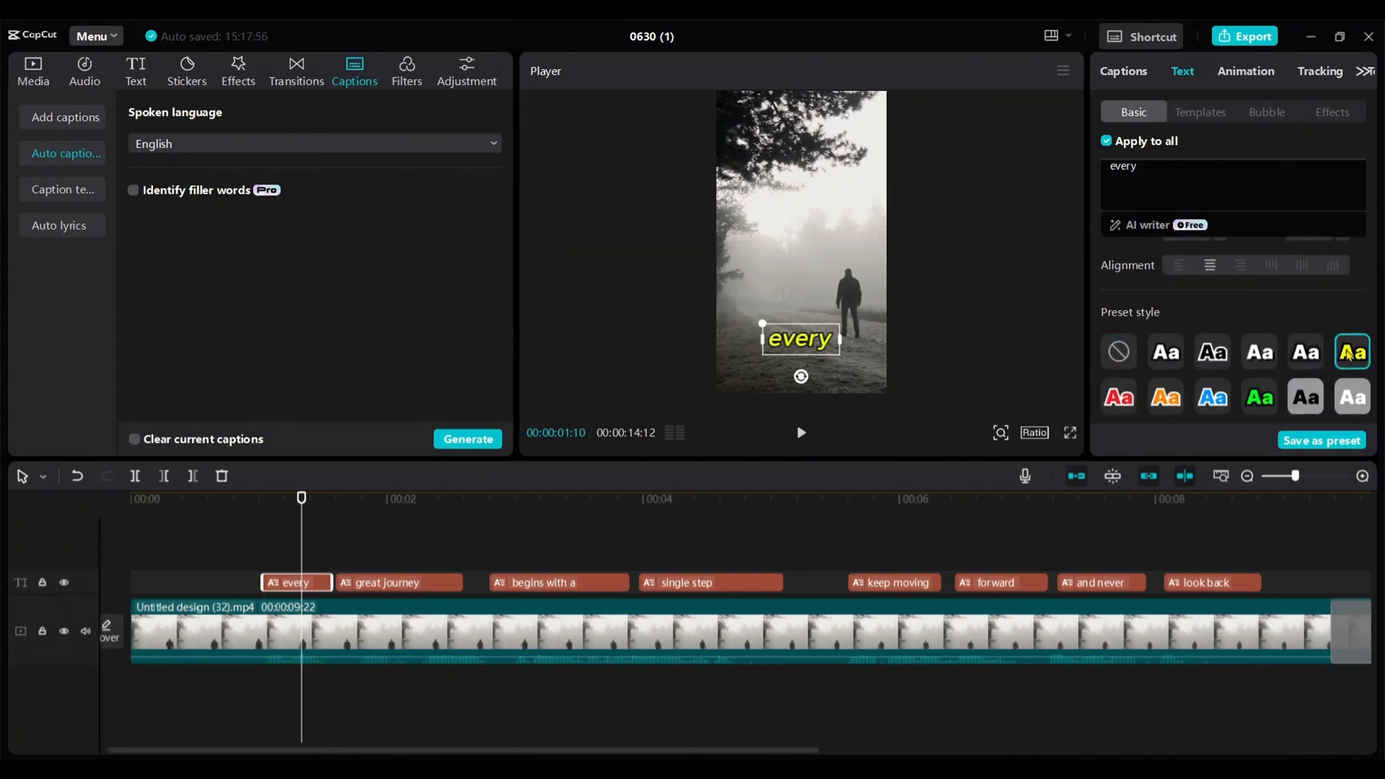
{"action": "left_click", "coordinate": [379, 498]}
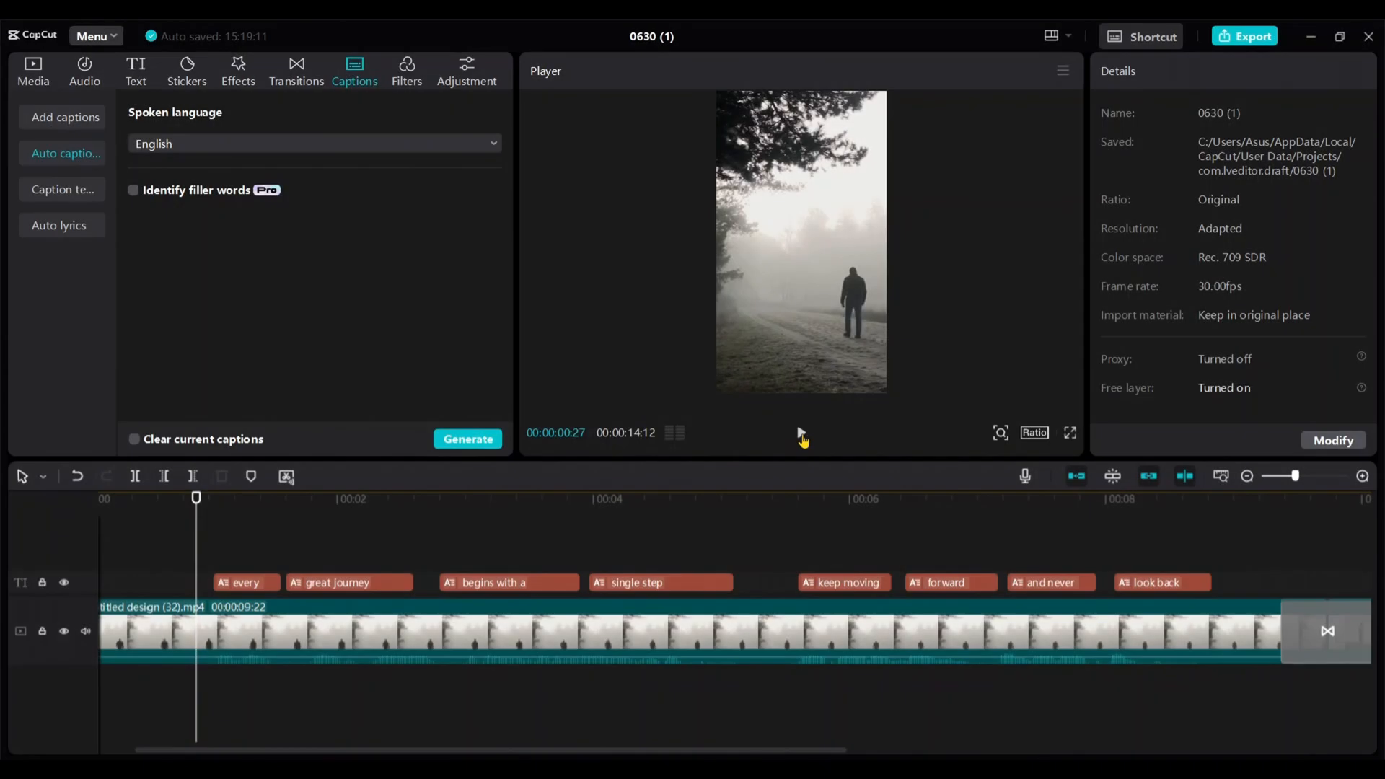
{"action": "left_click", "coordinate": [801, 432]}
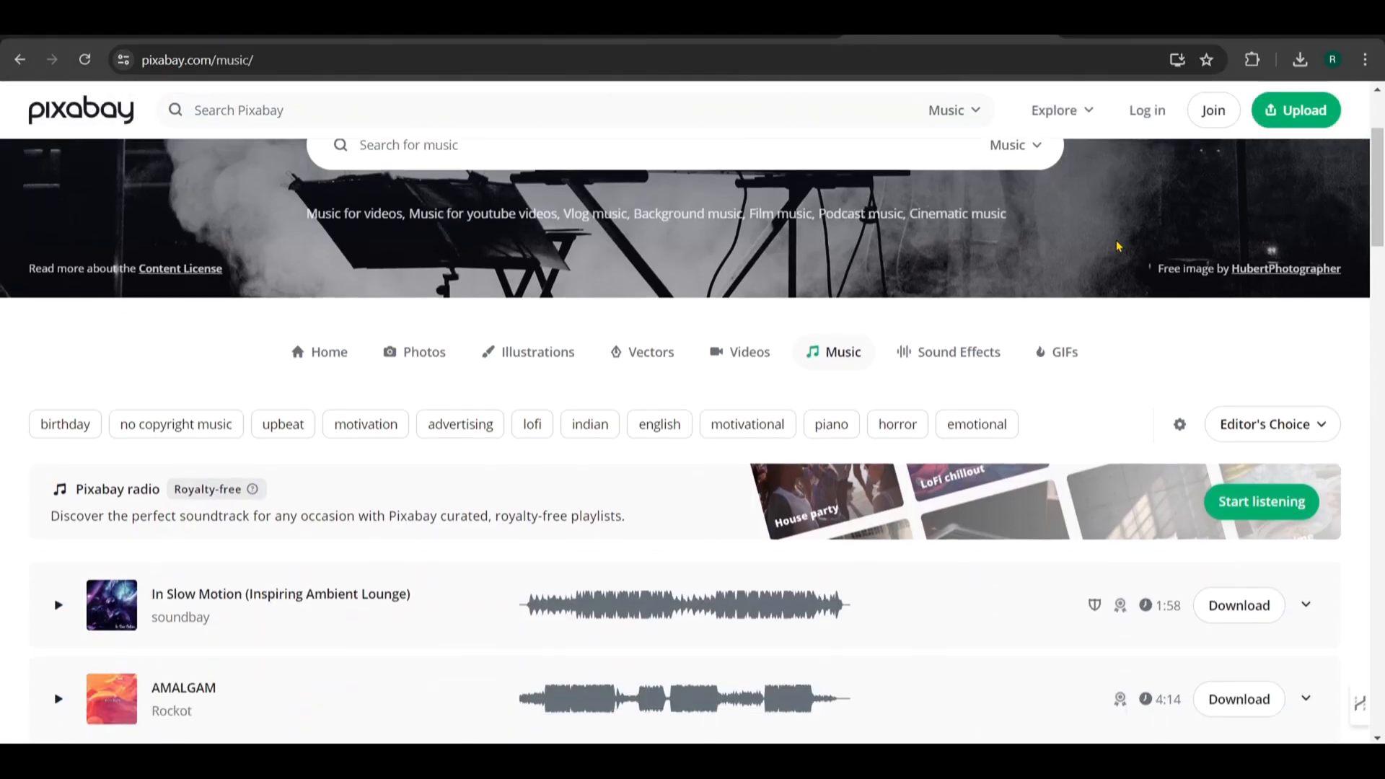
- Download Jeremusic70's Motivation track from the motivation-tagged music results
{"action": "scroll", "scroll_direction": "down", "scroll_amount": 3}
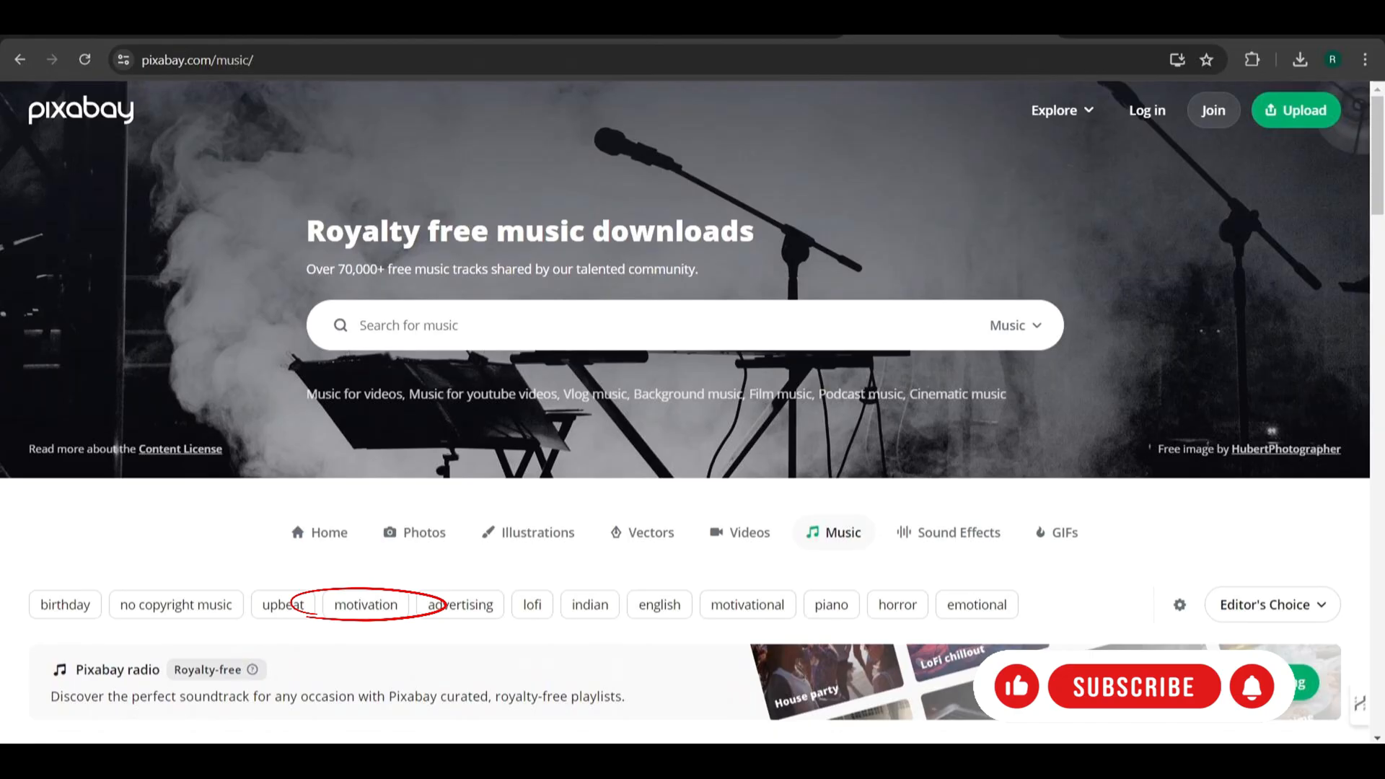
{"action": "left_click", "coordinate": [366, 604]}
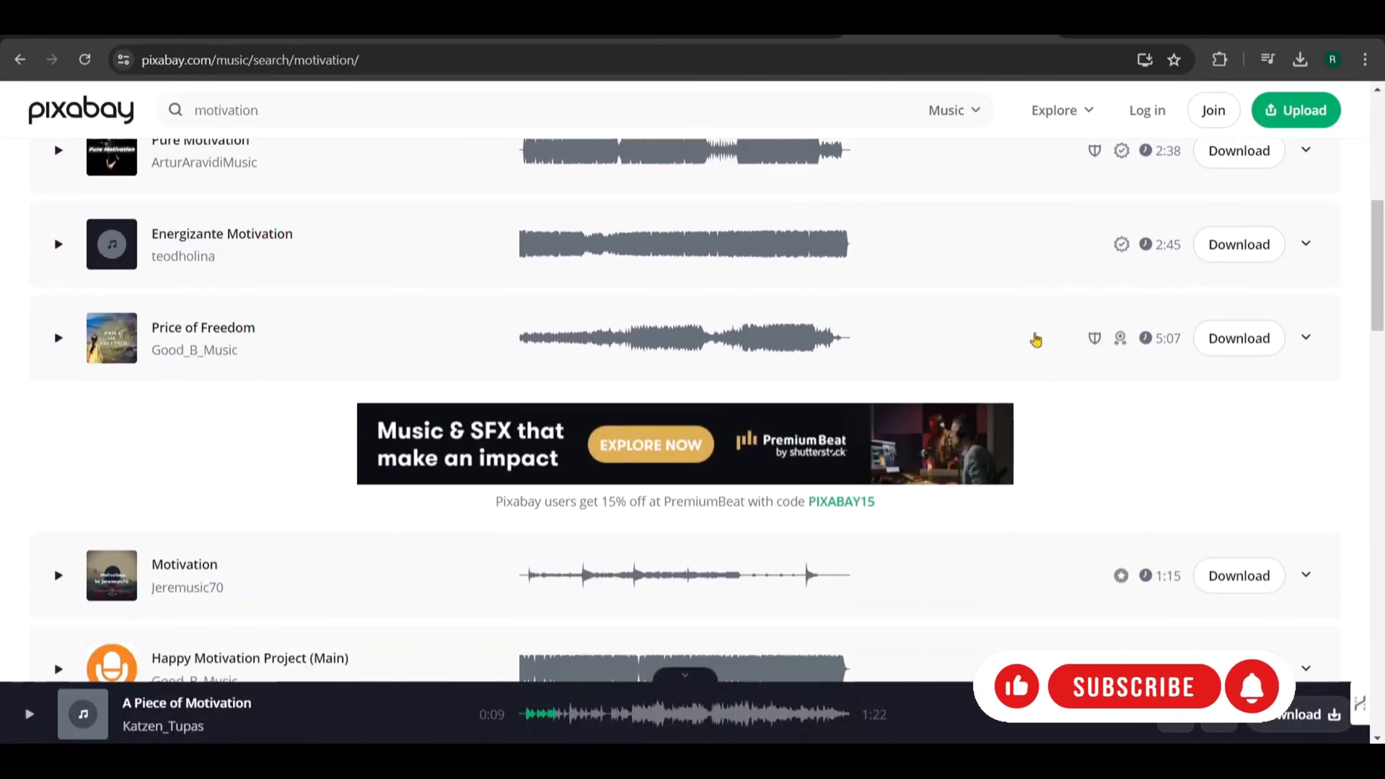
{"action": "scroll", "scroll_direction": "down", "scroll_amount": 3}
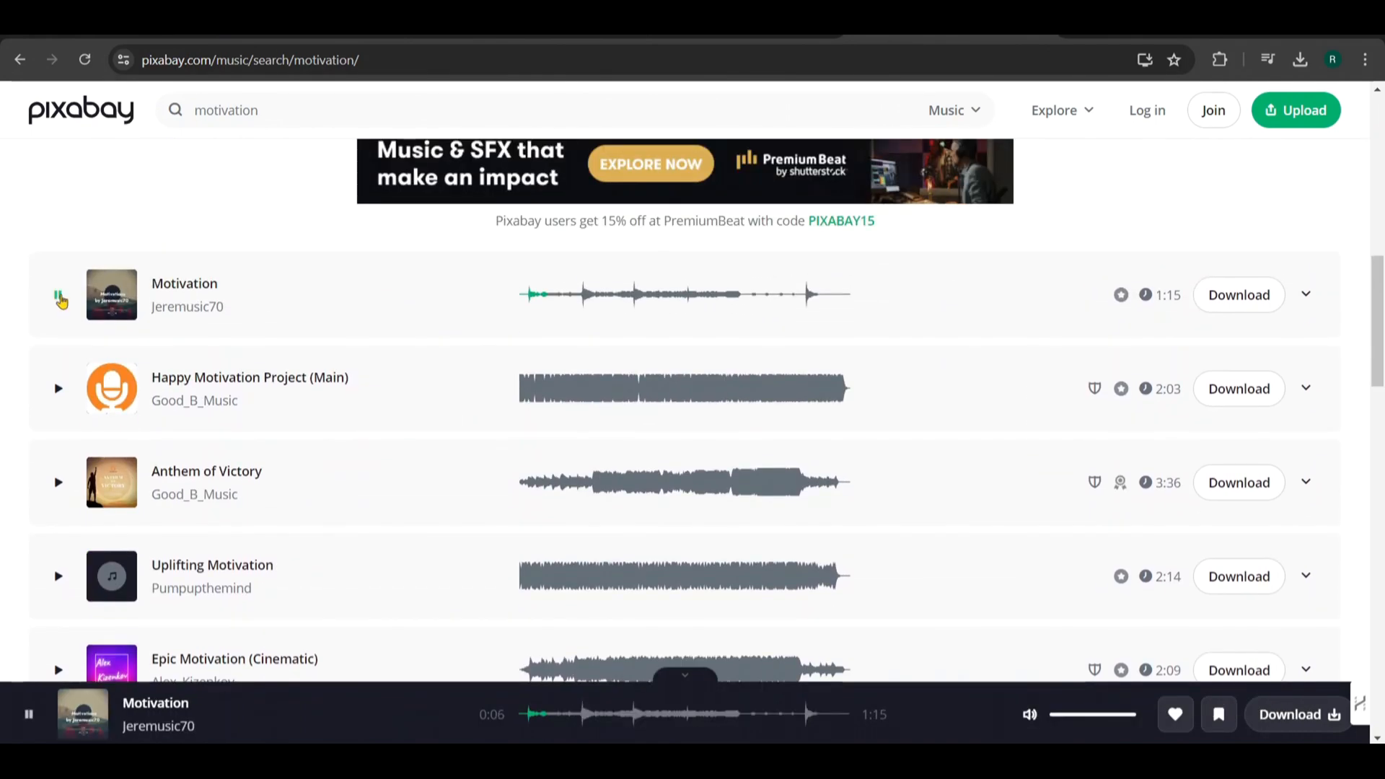
{"action": "left_click", "coordinate": [1306, 294]}
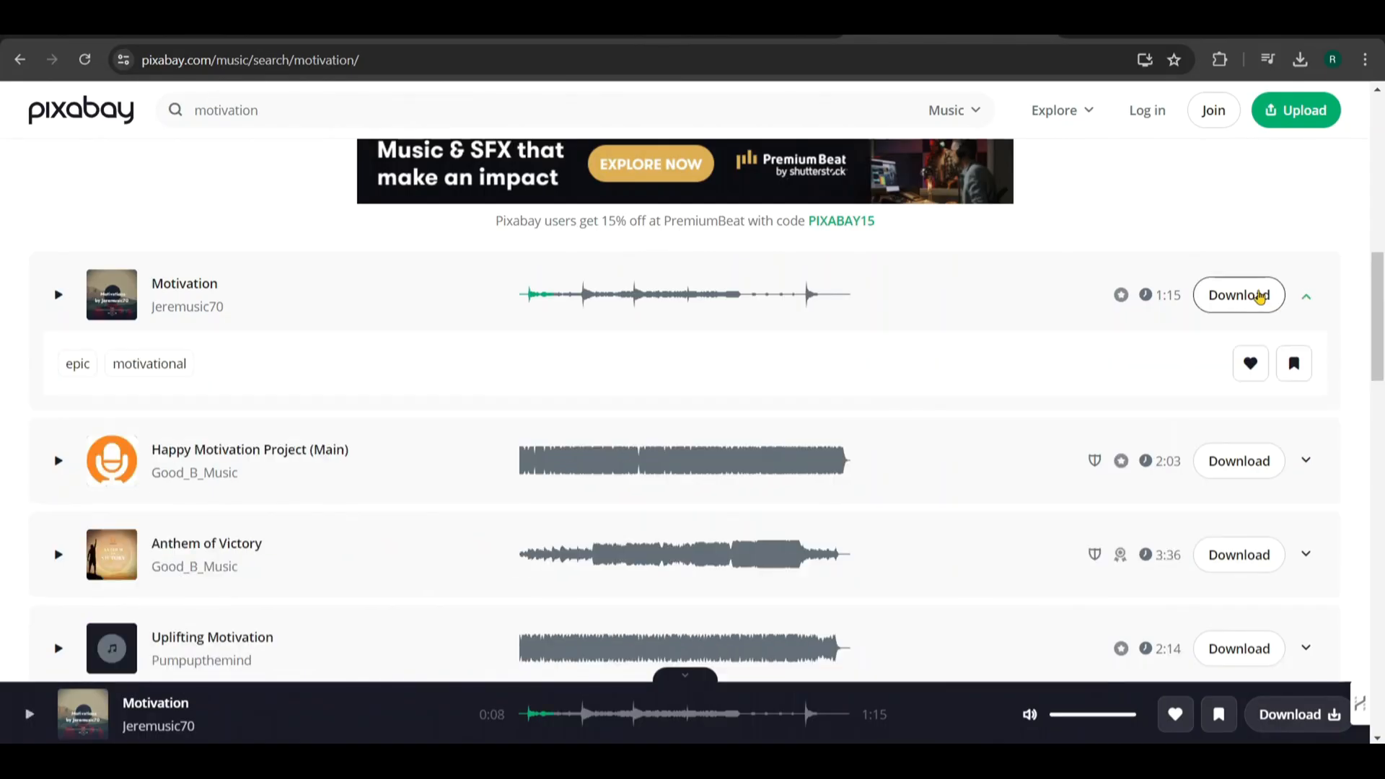
{"action": "left_click", "coordinate": [1238, 294]}
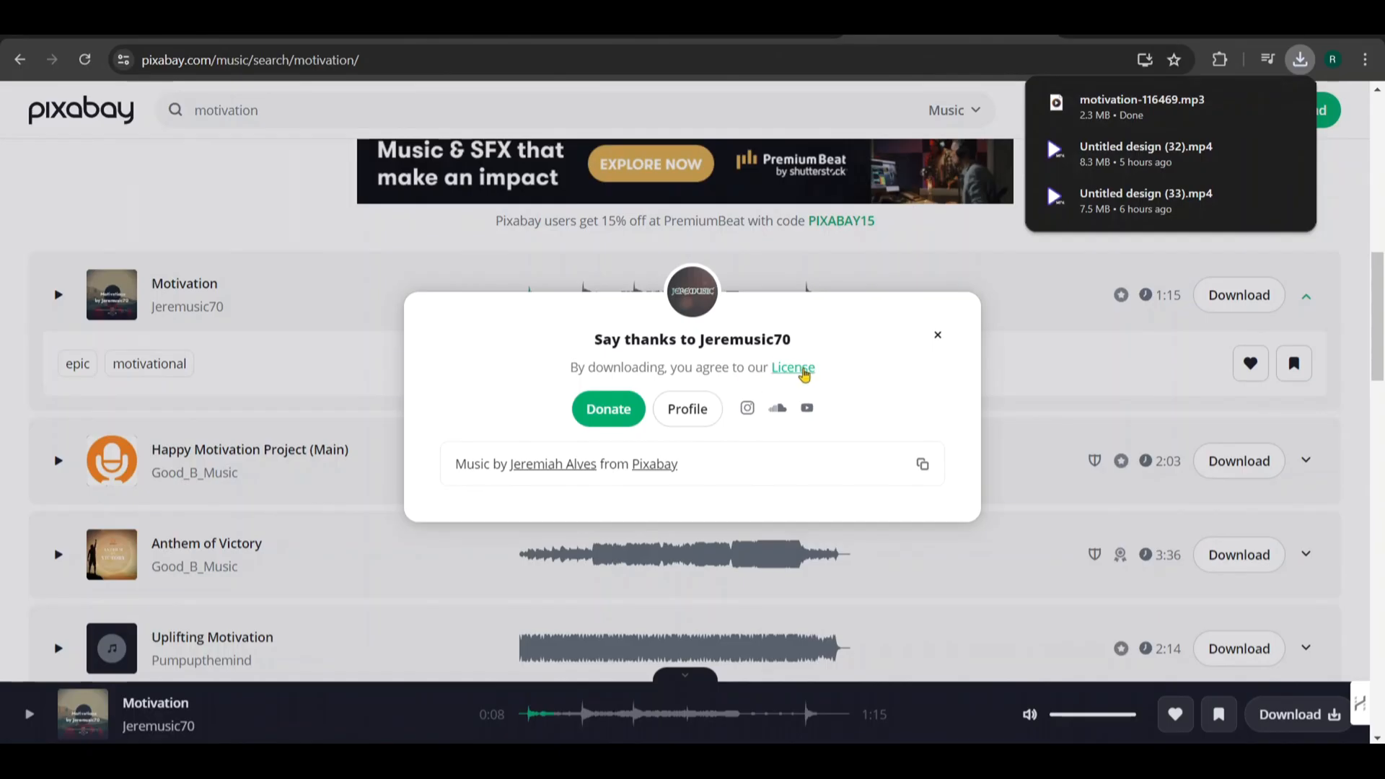
- Read through Pixabay's content license summary for the downloaded track
{"action": "left_click", "coordinate": [792, 367]}
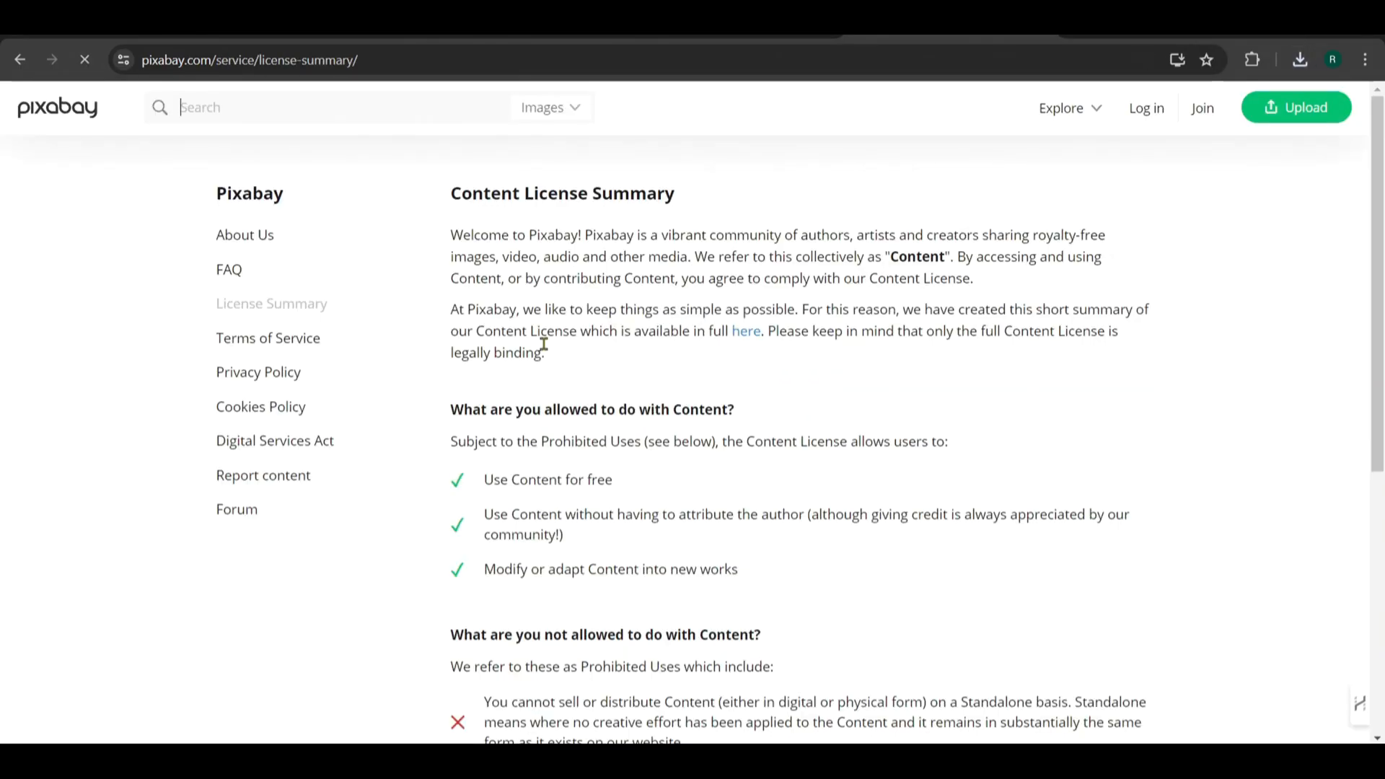
{"action": "scroll", "scroll_direction": "down", "scroll_amount": 3}
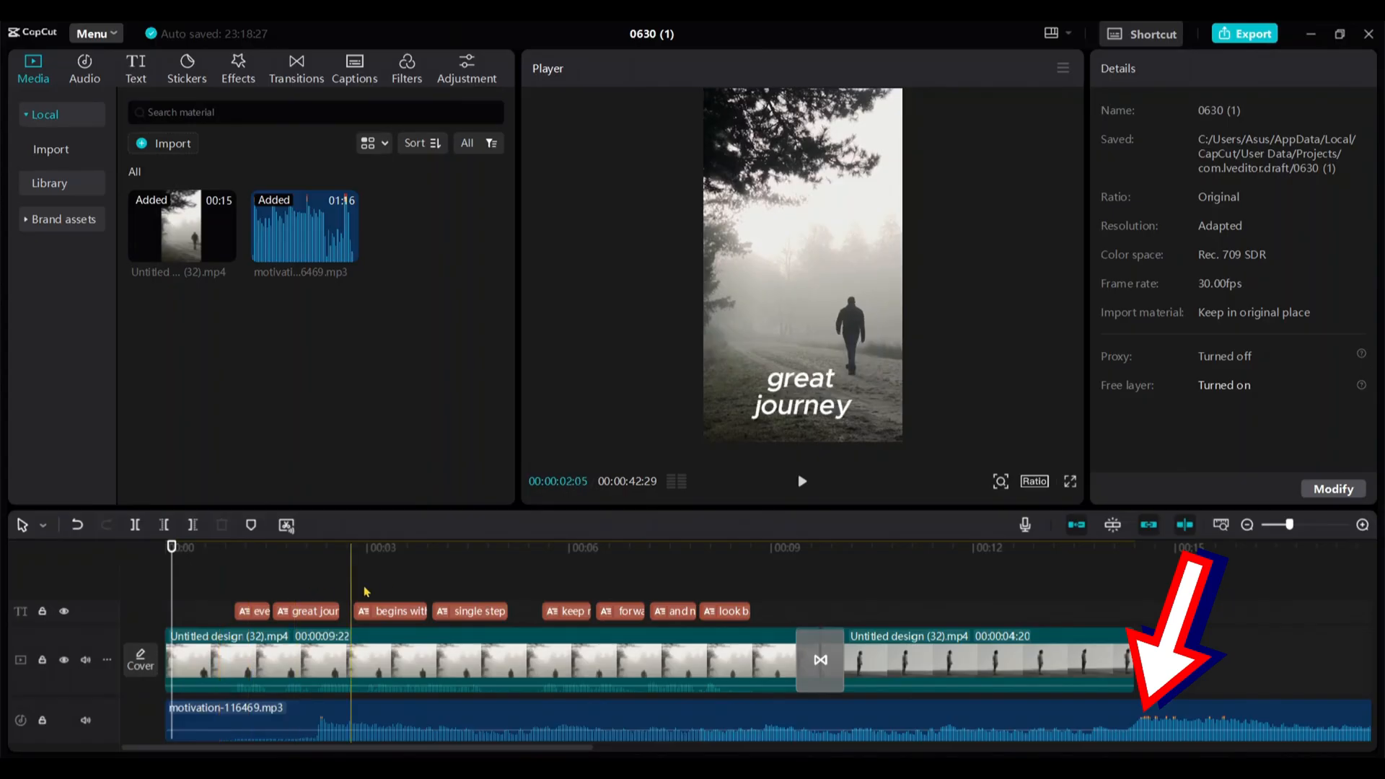
- Trim motivation-116469.mp3 to skip its quiet intro and end with the 14-second video
{"action": "left_click", "coordinate": [521, 547]}
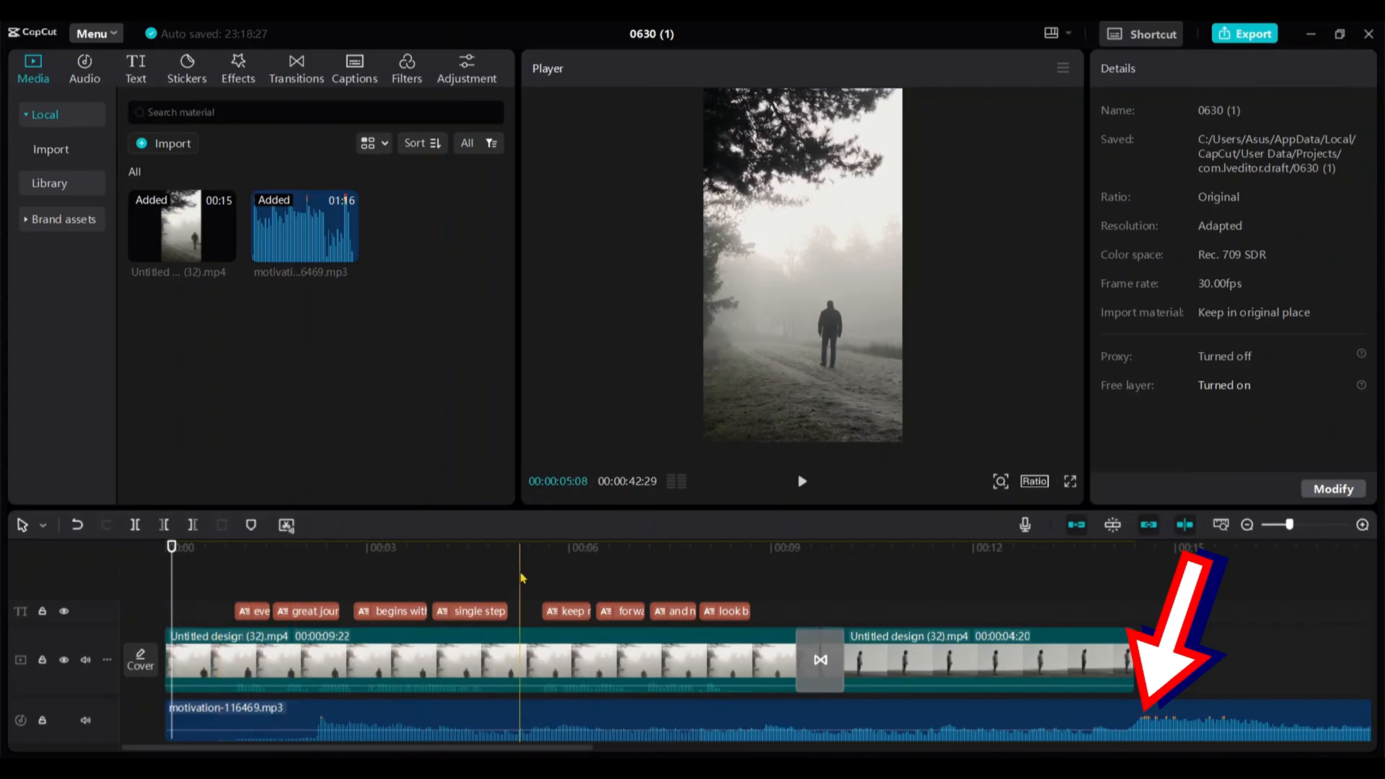
{"action": "left_click", "coordinate": [519, 547]}
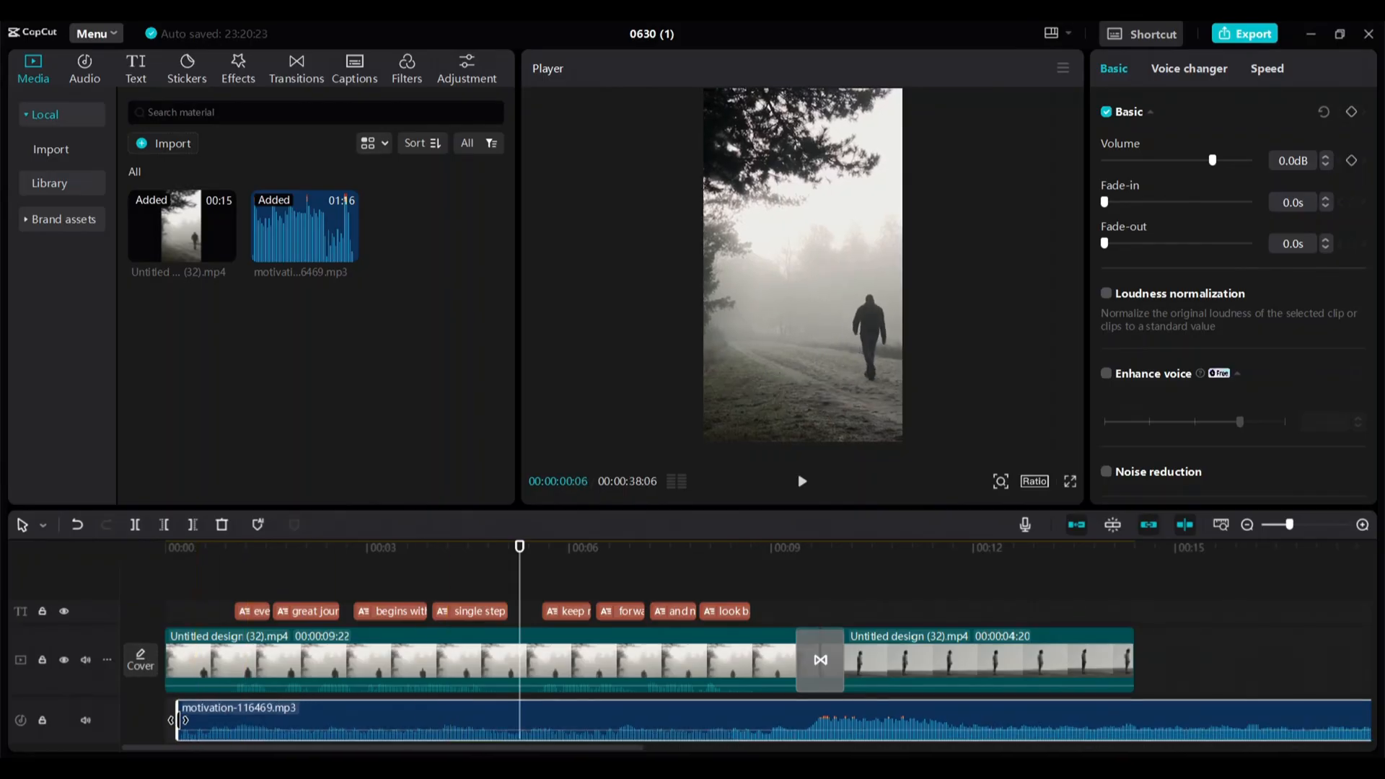
{"action": "left_click", "coordinate": [1134, 547]}
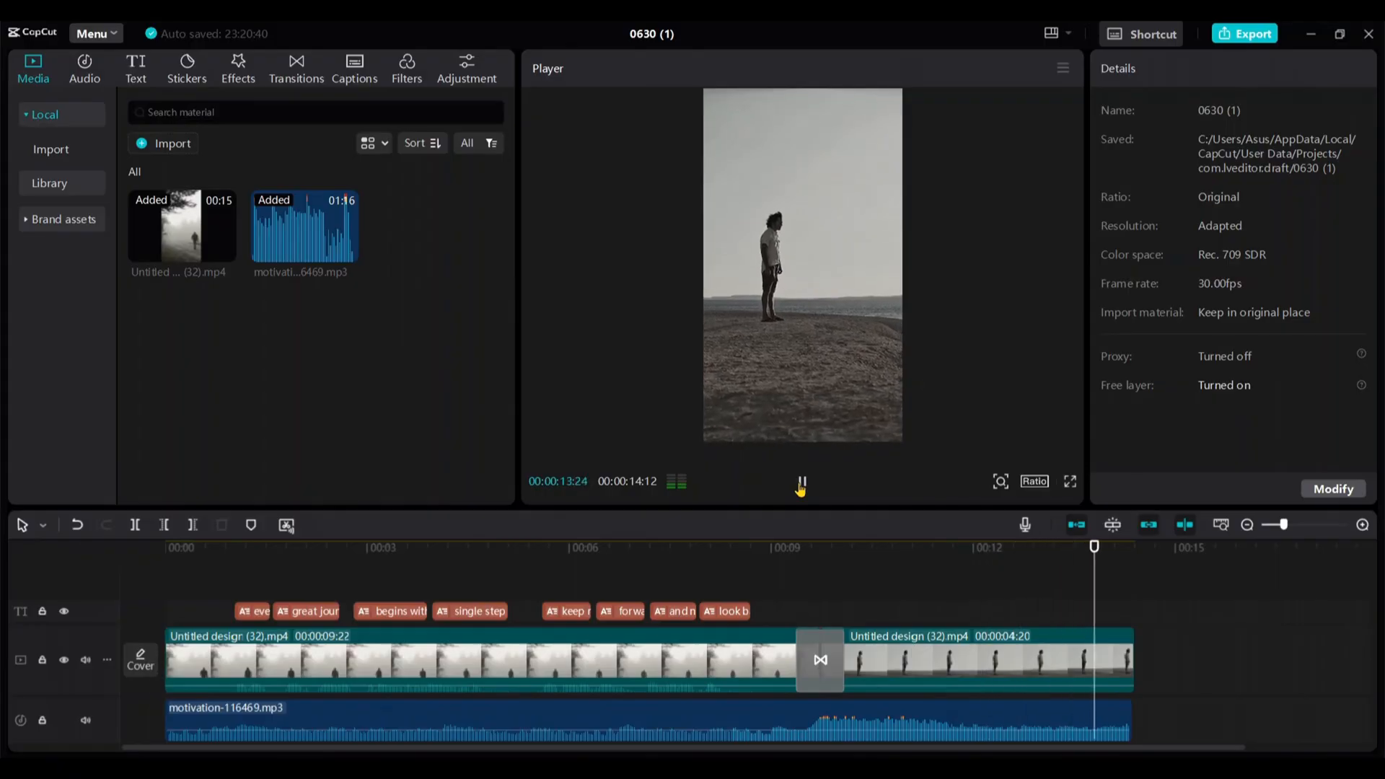
- Lower the background music to about -6.5 dB and play back the edit
{"action": "left_click", "coordinate": [801, 482]}
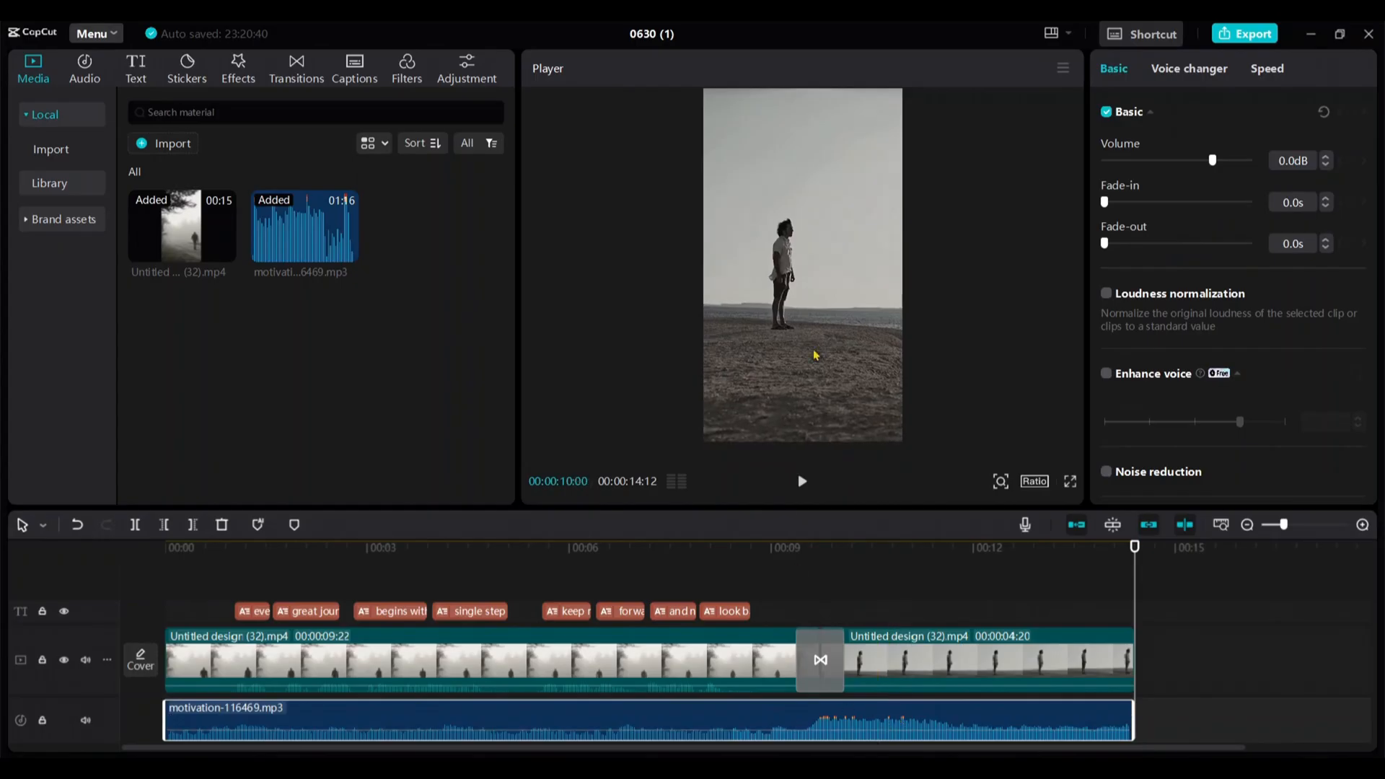
{"action": "left_click_drag", "start_coordinate": [1213, 160], "coordinate": [1202, 160]}
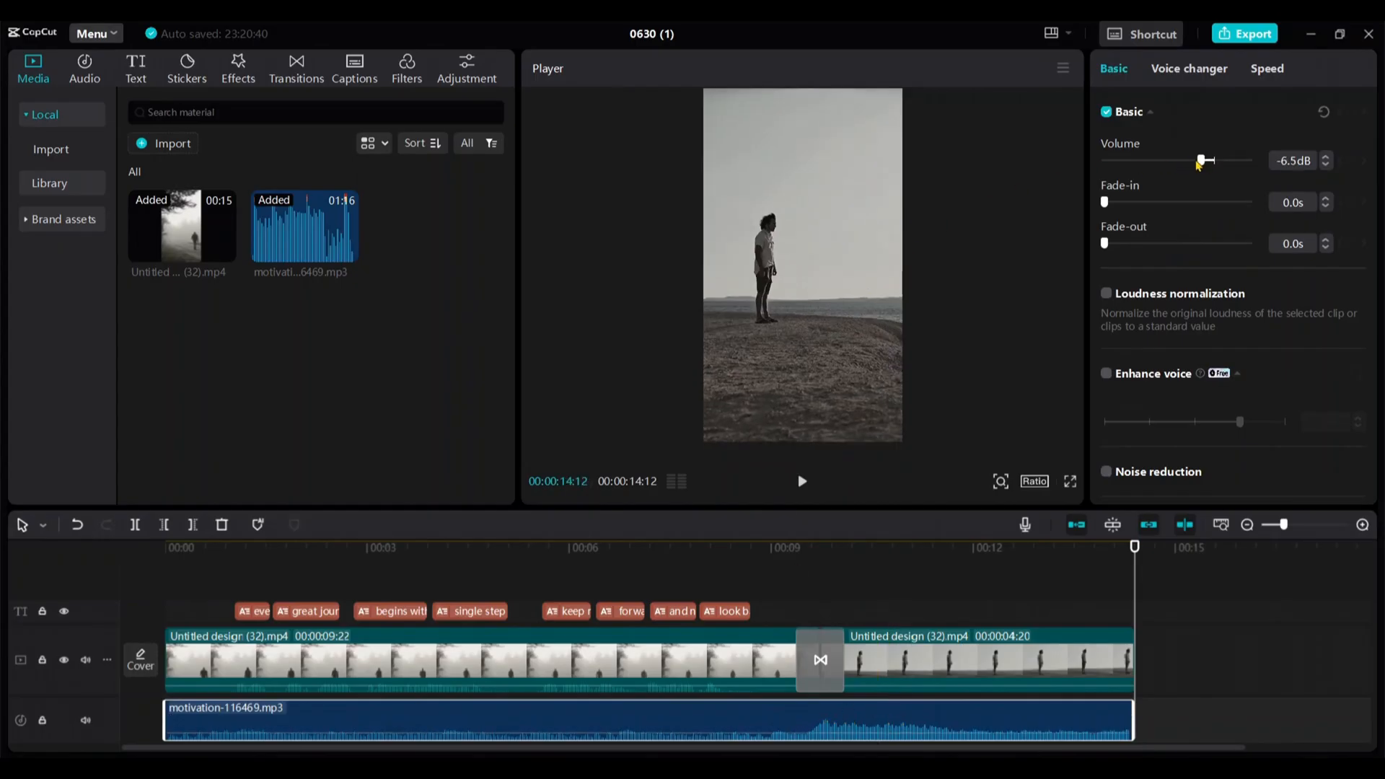
{"action": "left_click_drag", "start_coordinate": [1207, 160], "coordinate": [1202, 160]}
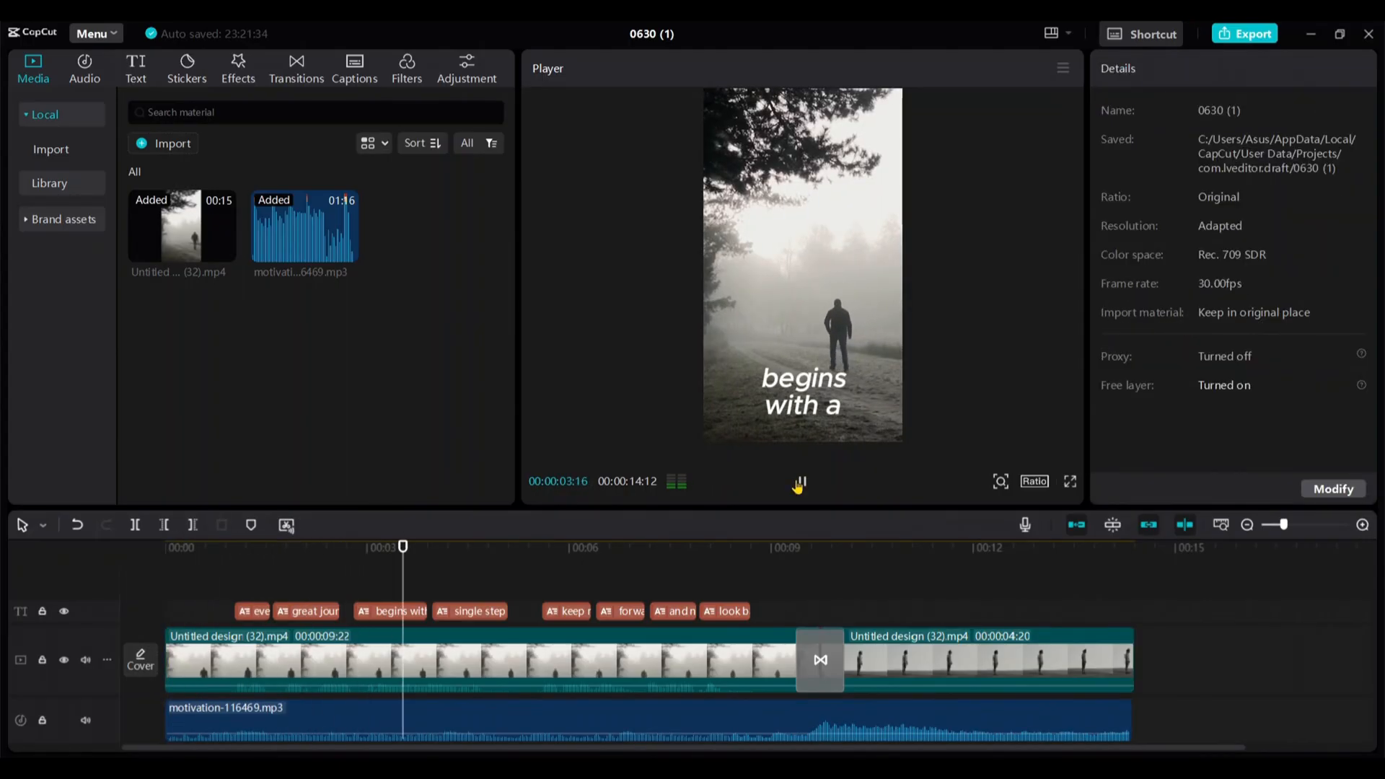
{"action": "left_click", "coordinate": [534, 546]}
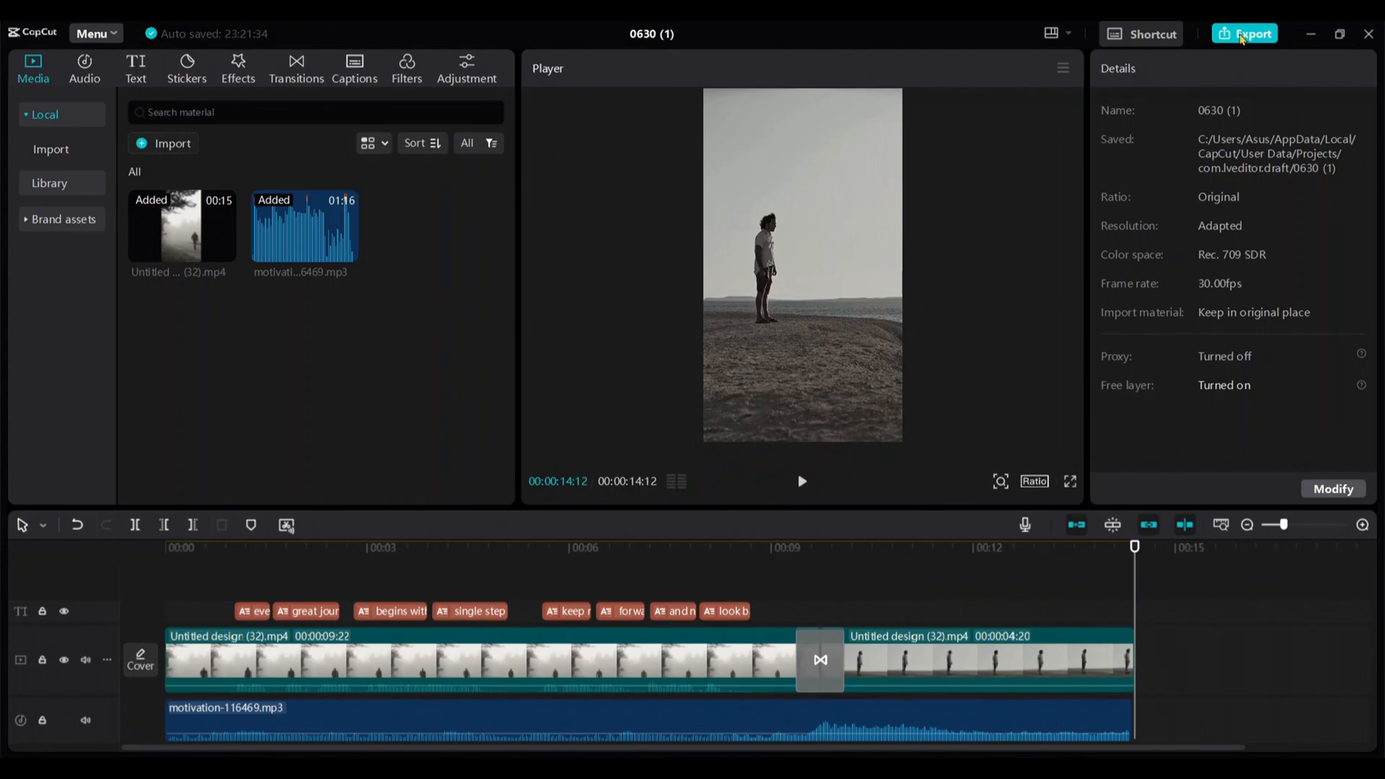
- Export the finished video as a 1080P HEVC MP4 at 30fps
{"action": "left_click", "coordinate": [1247, 34]}
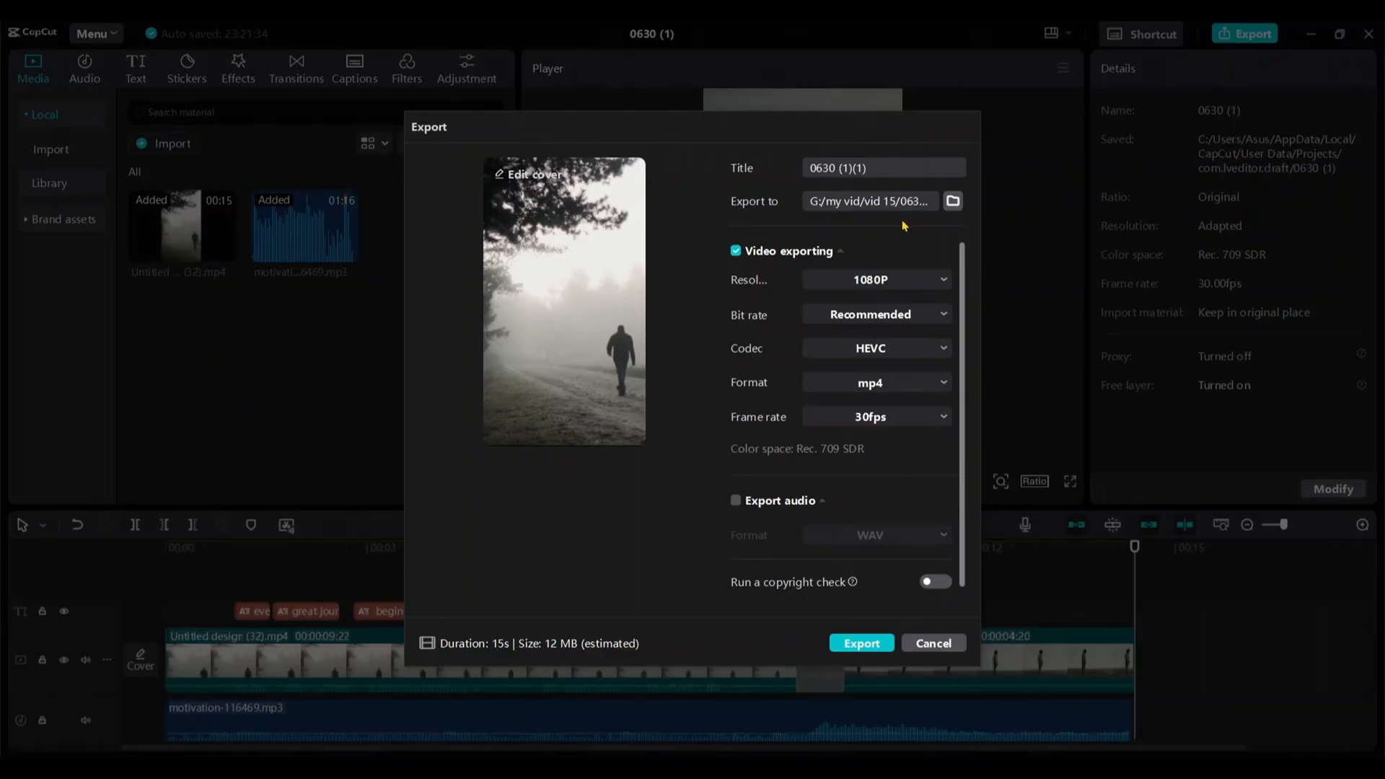
{"action": "mouse_move", "coordinate": [868, 445]}
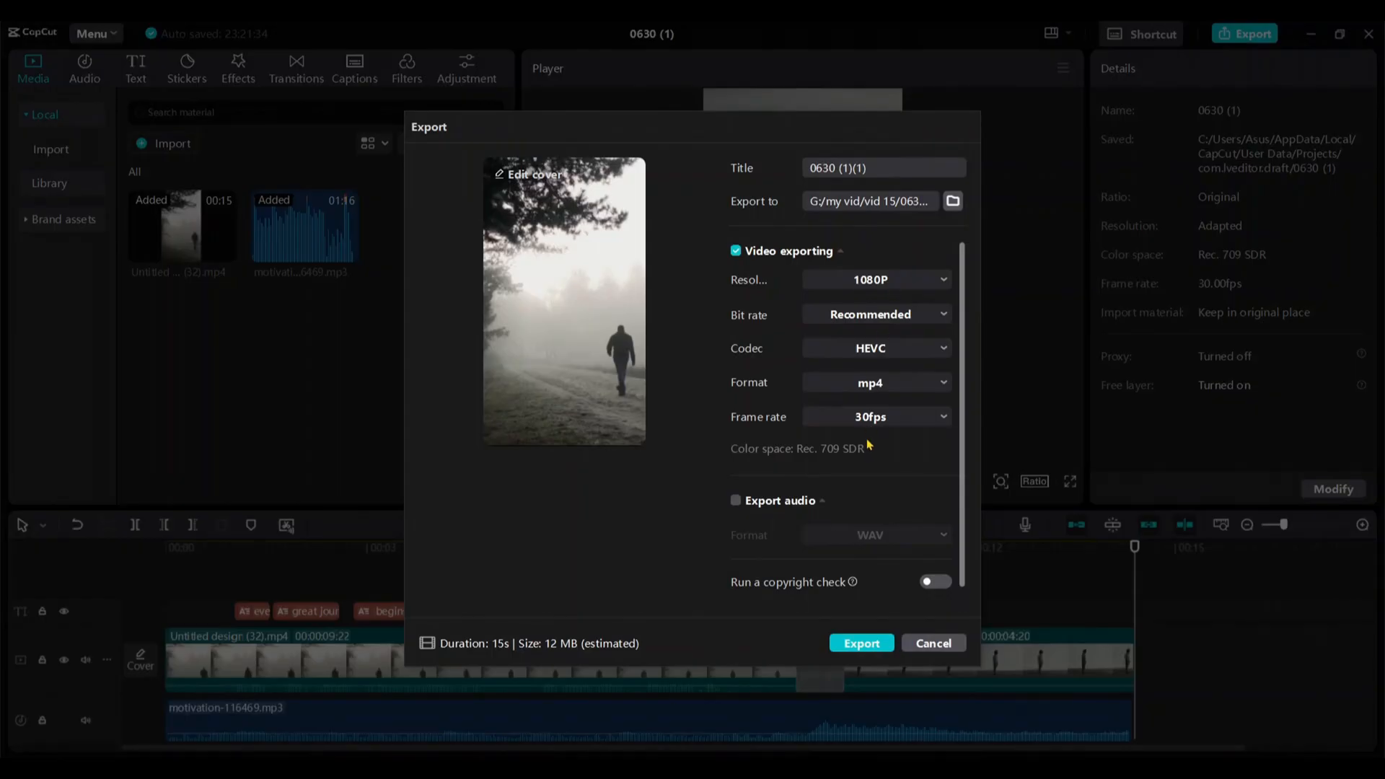
{"action": "left_click", "coordinate": [860, 642]}
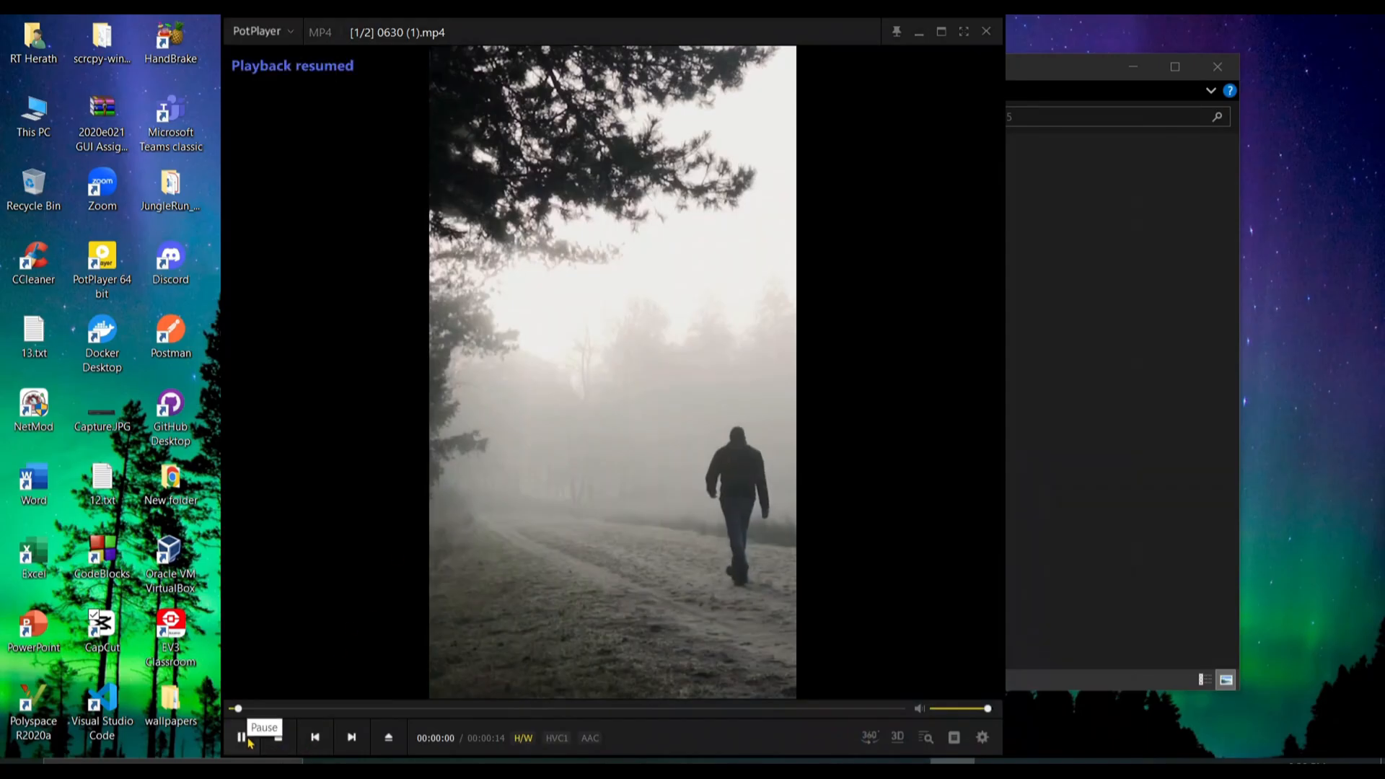
{"action": "left_click", "coordinate": [241, 737]}
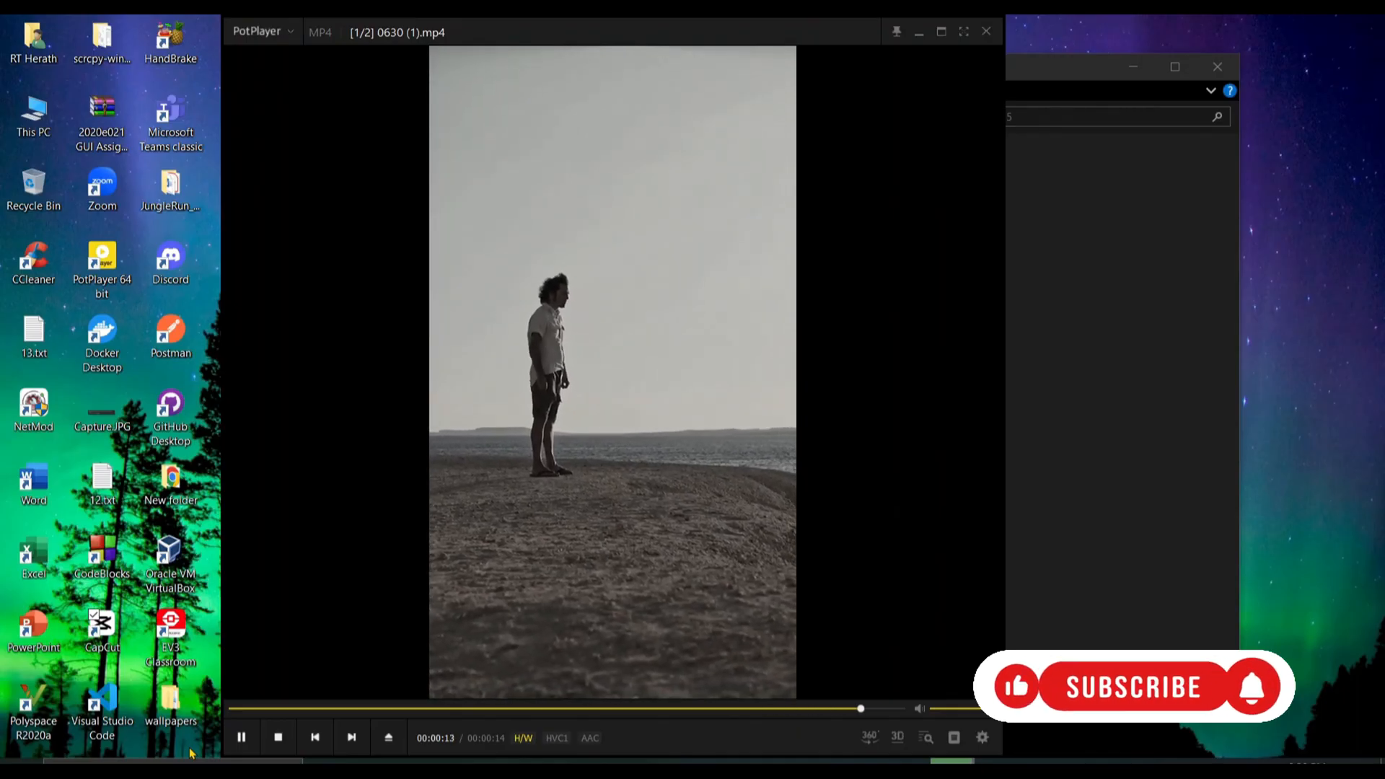
{"action": "left_click", "coordinate": [278, 737]}
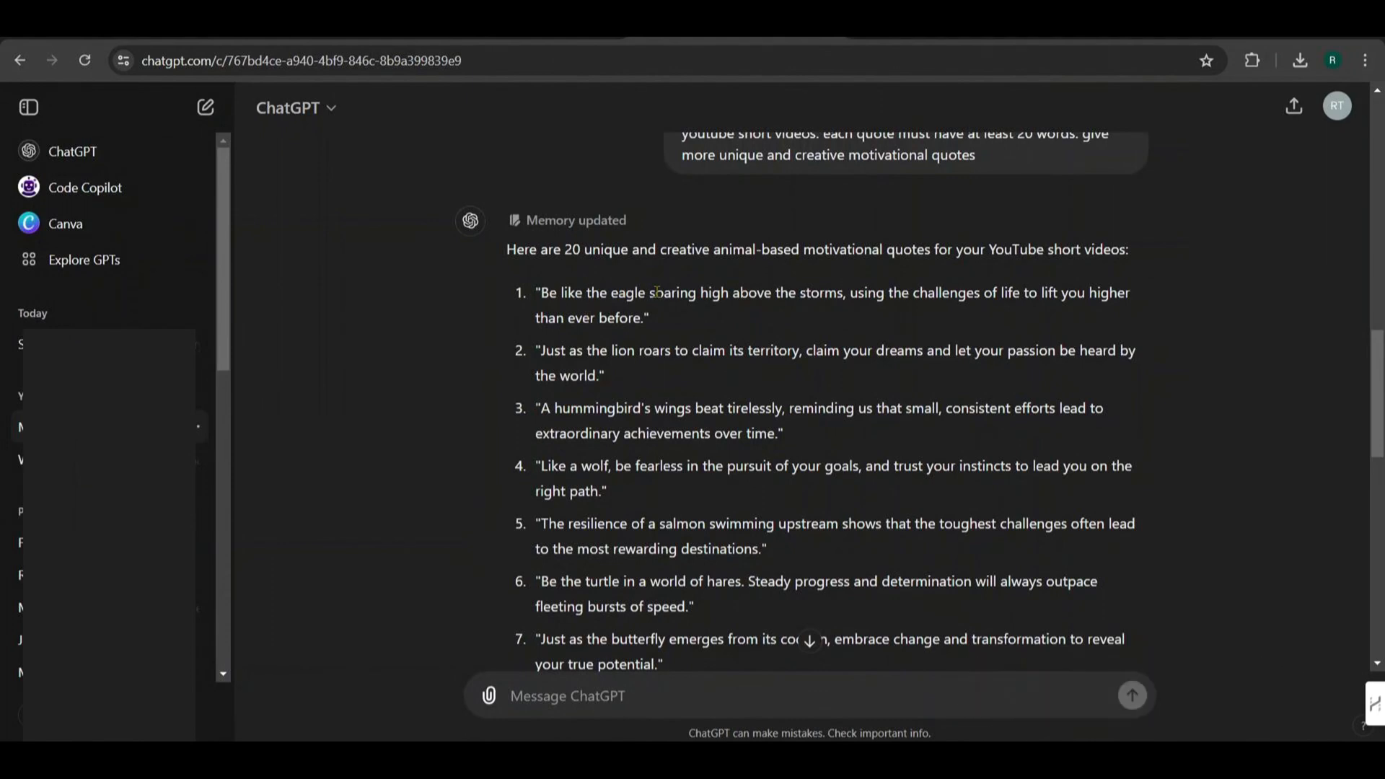
{"action": "double_click", "coordinate": [627, 292]}
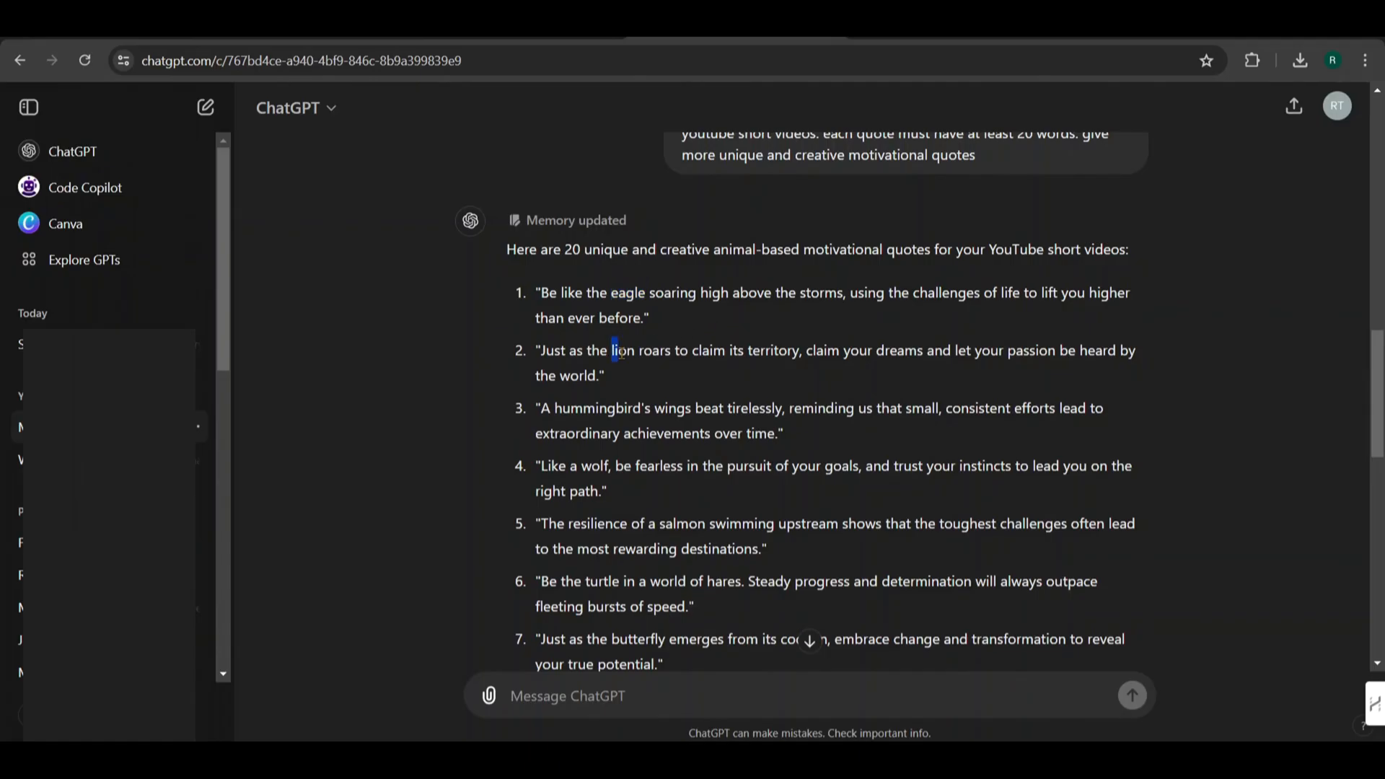
{"action": "double_click", "coordinate": [622, 351]}
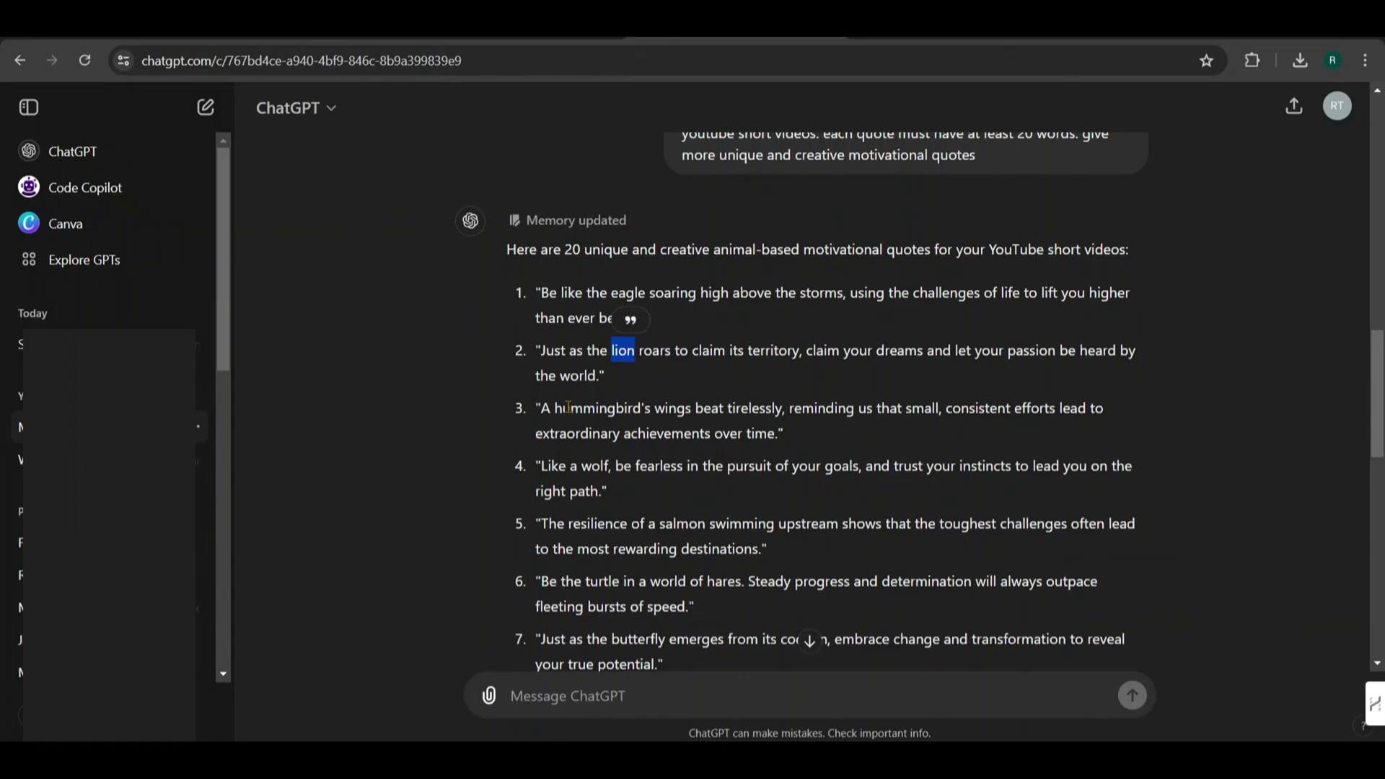
{"action": "double_click", "coordinate": [603, 408]}
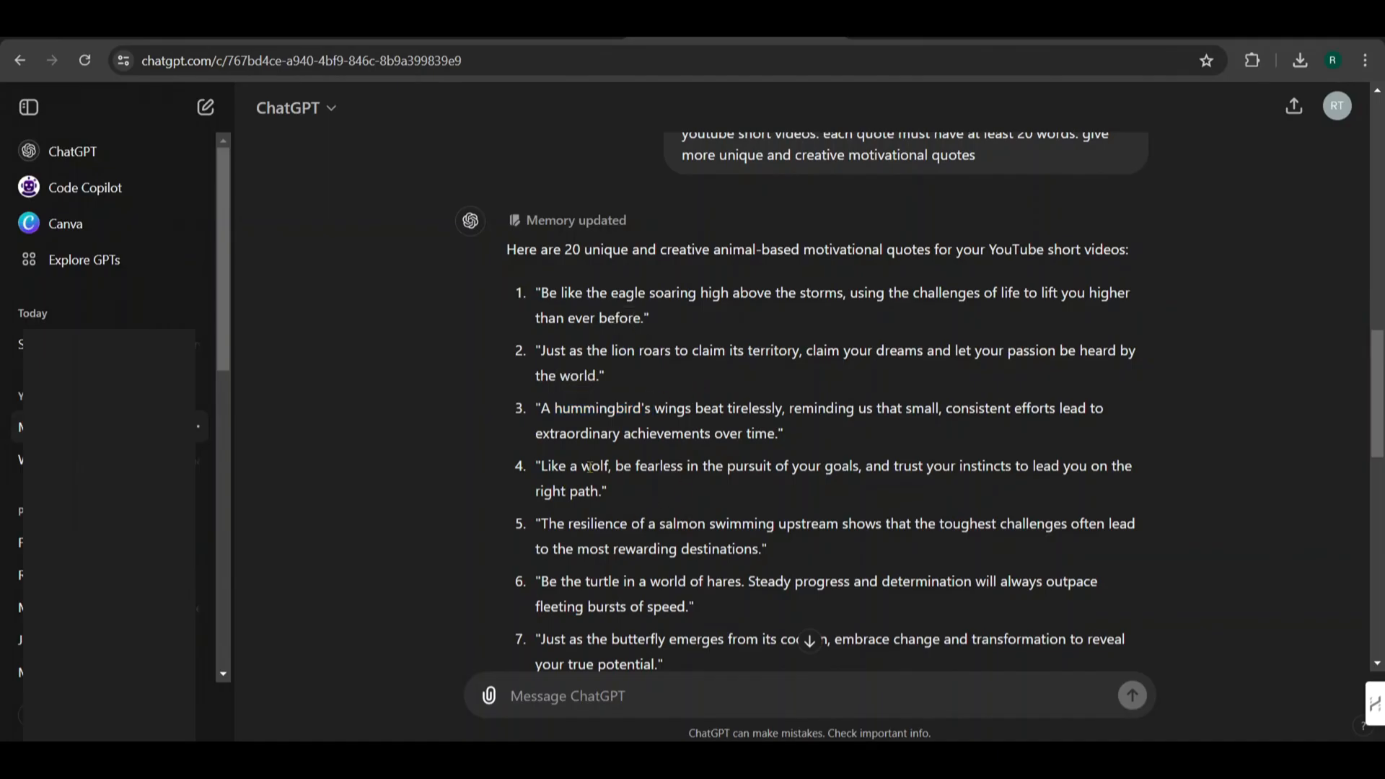
{"action": "scroll", "scroll_direction": "down", "scroll_amount": 3}
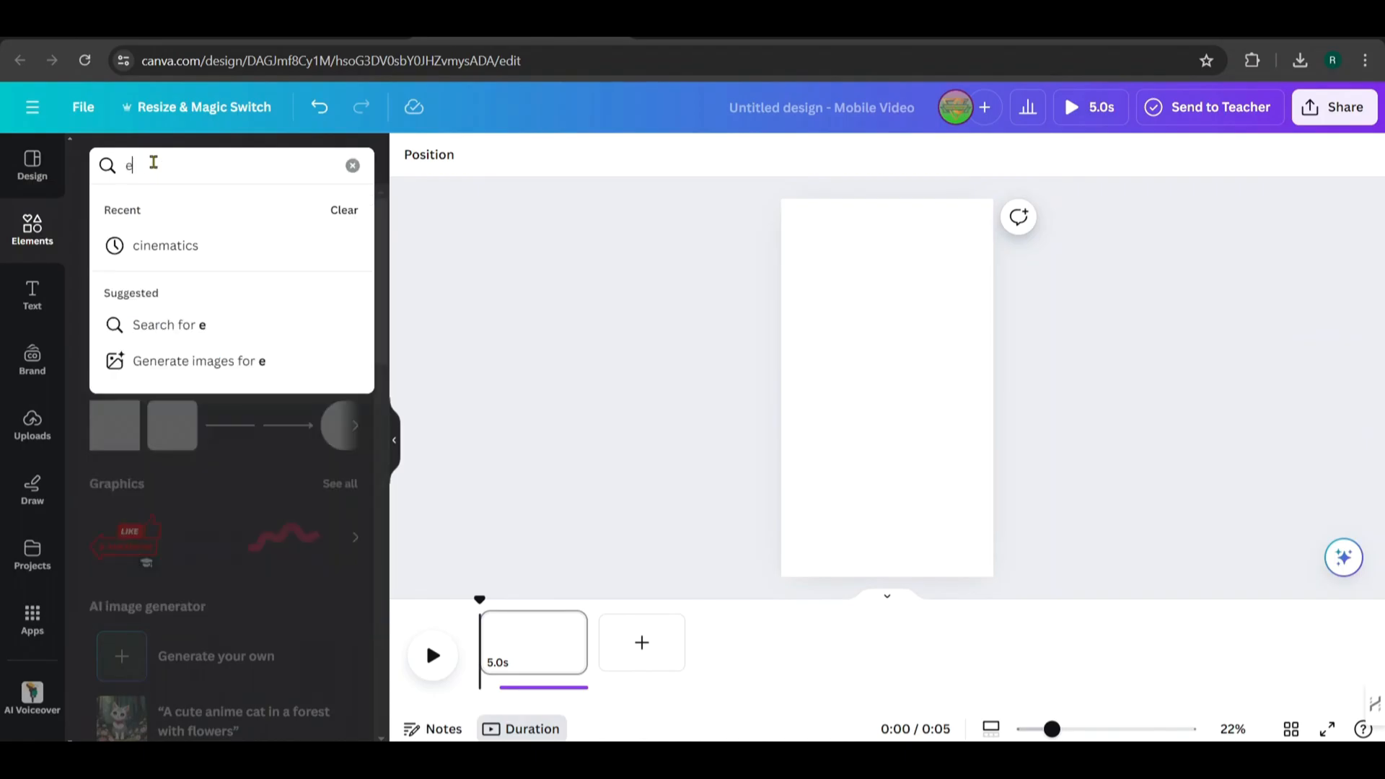
- Search Canva Elements for eagle videos with the Vertical filter, also trying a lion search
{"action": "type", "text": "agle"}
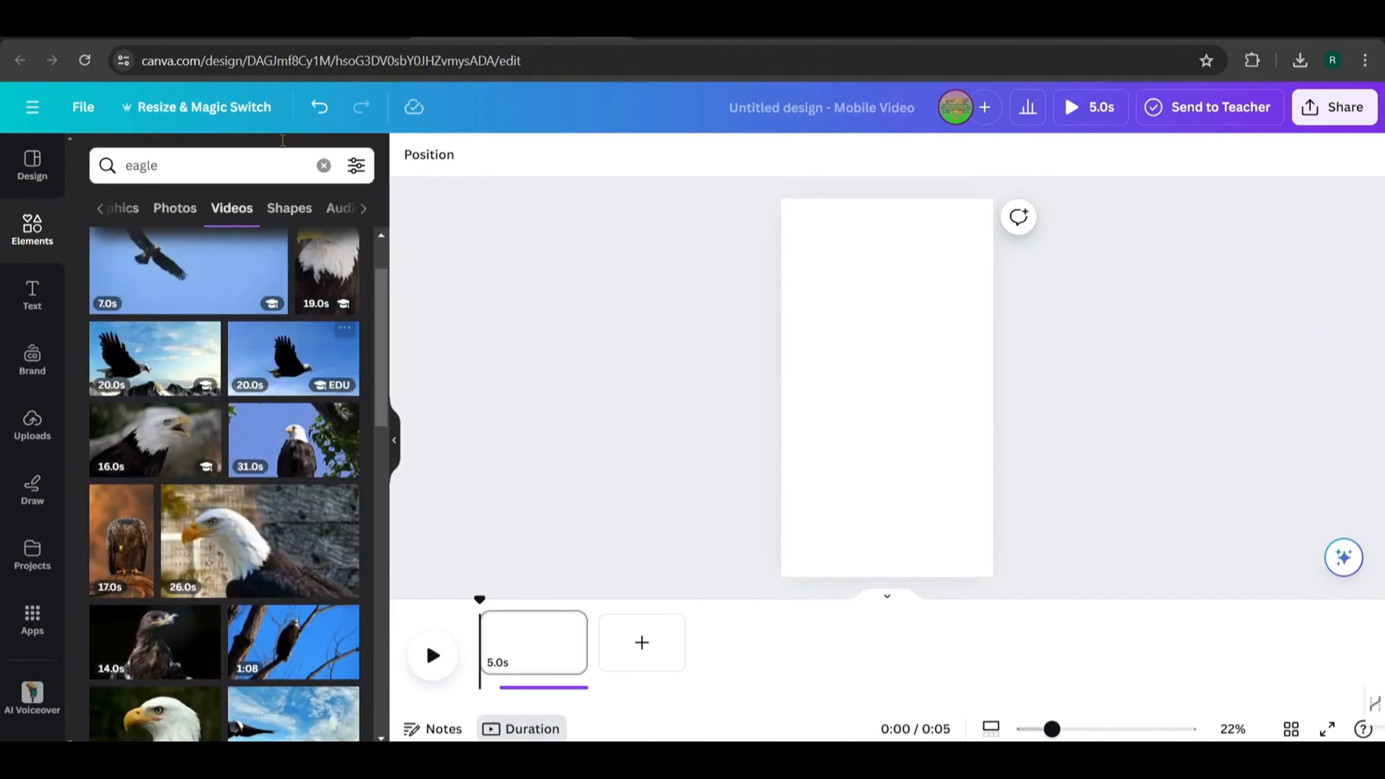
{"action": "left_click", "coordinate": [356, 165]}
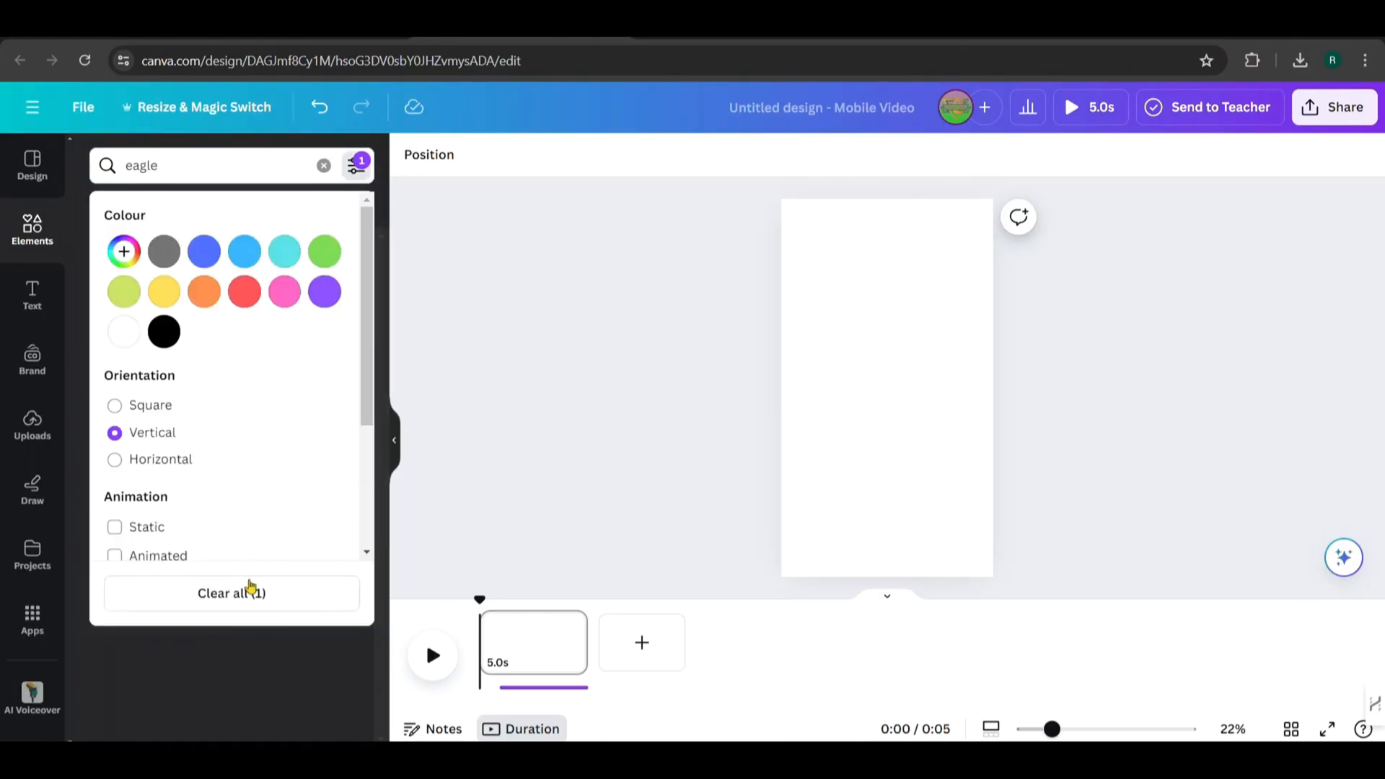
{"action": "type", "text": "lion"}
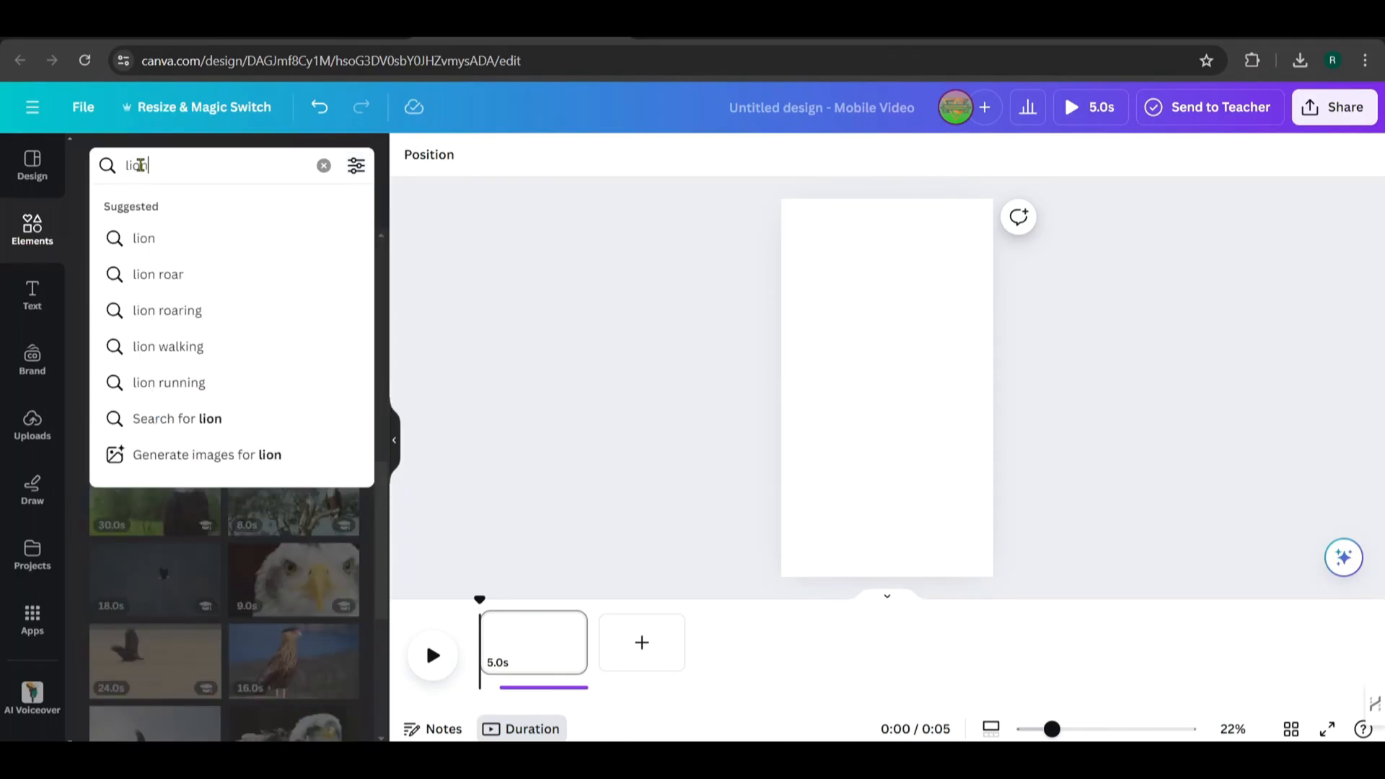
{"action": "key", "text": "Enter"}
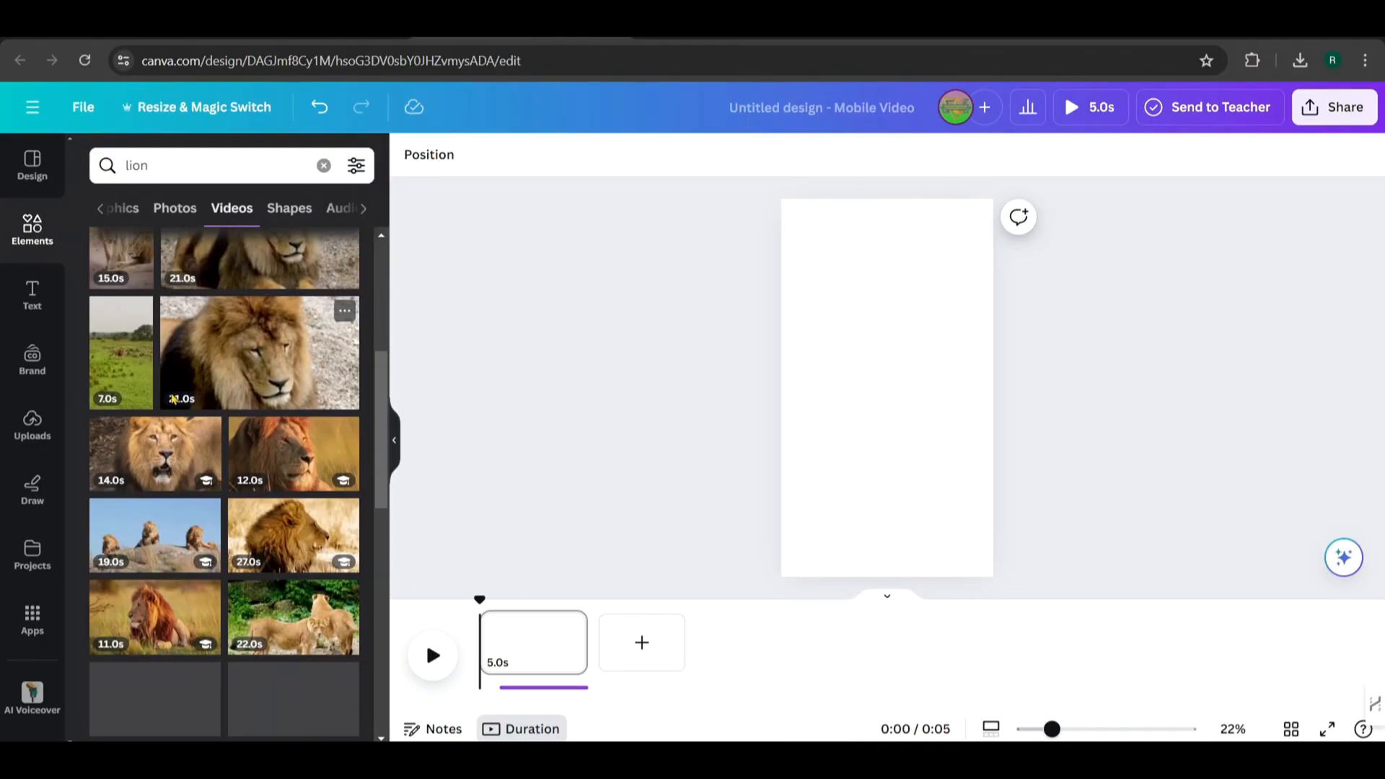
- Add the eagle clips to the Shorts timeline and lengthen the second clip's duration
{"action": "type", "text": "wo"}
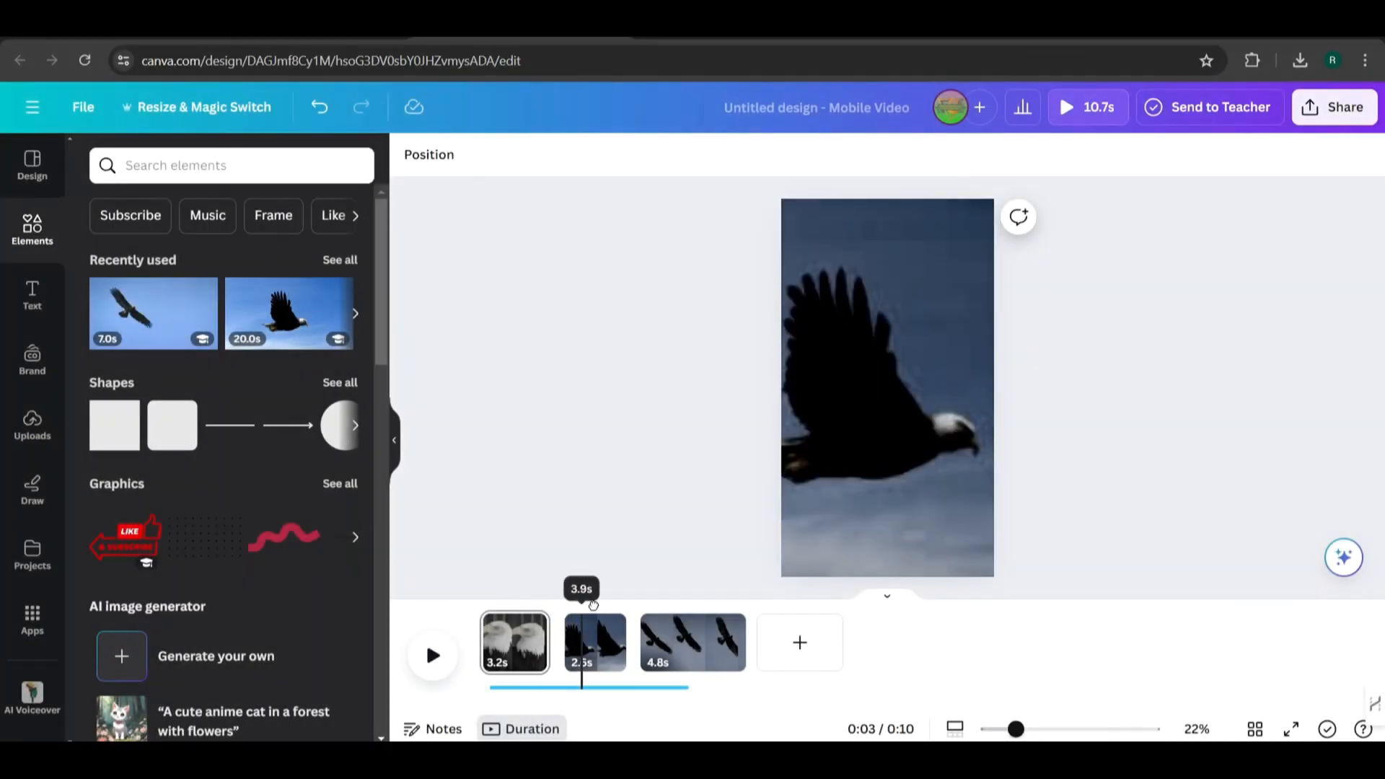
{"action": "left_click_drag", "start_coordinate": [581, 604], "coordinate": [658, 604]}
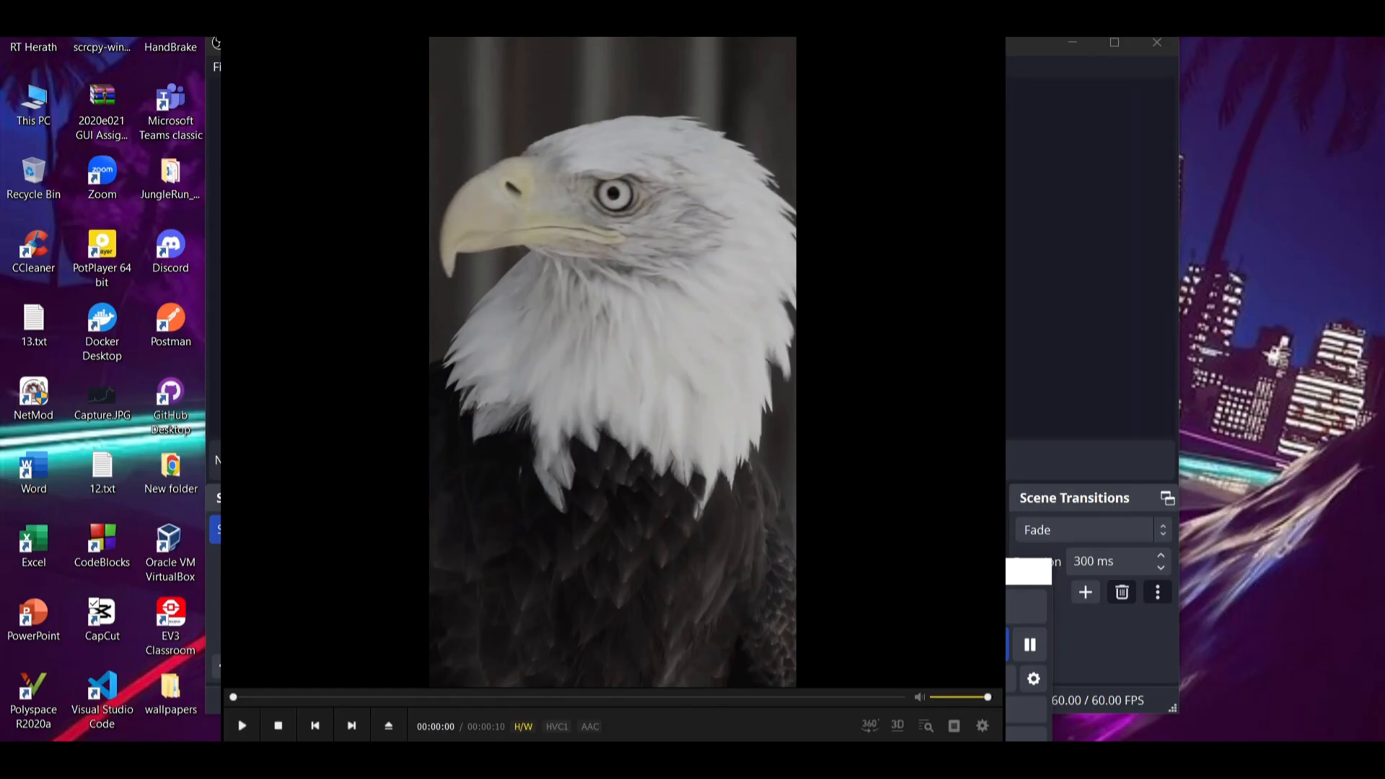
{"action": "left_click", "coordinate": [241, 726]}
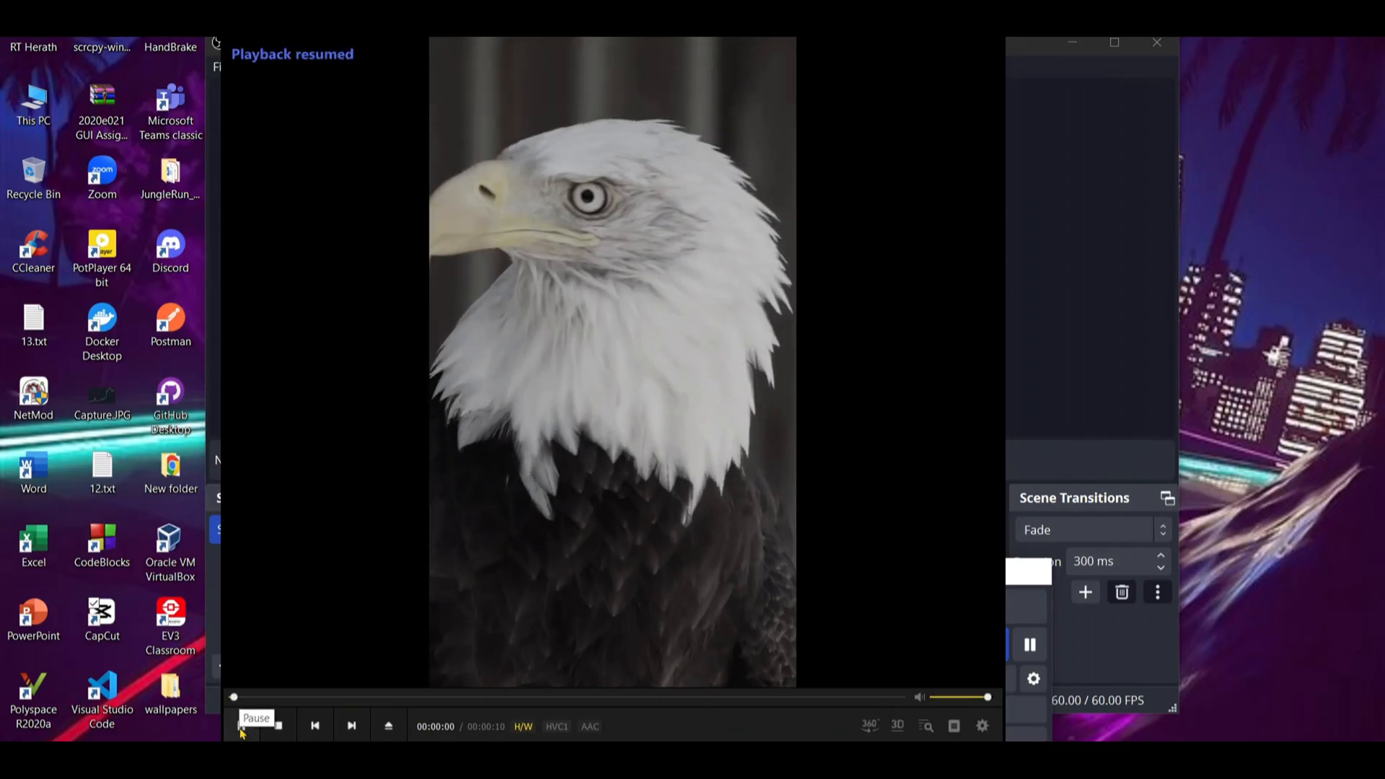